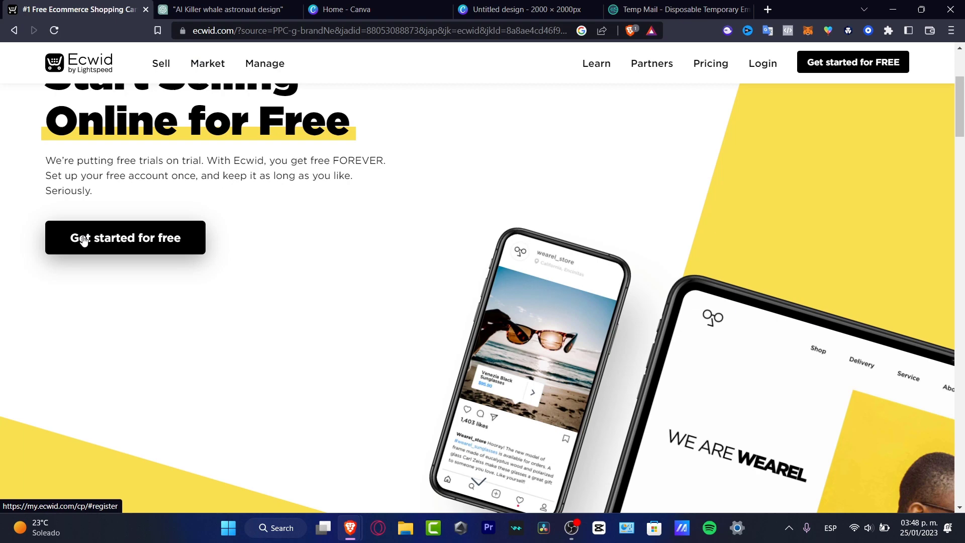
mouse_move(254, 321)
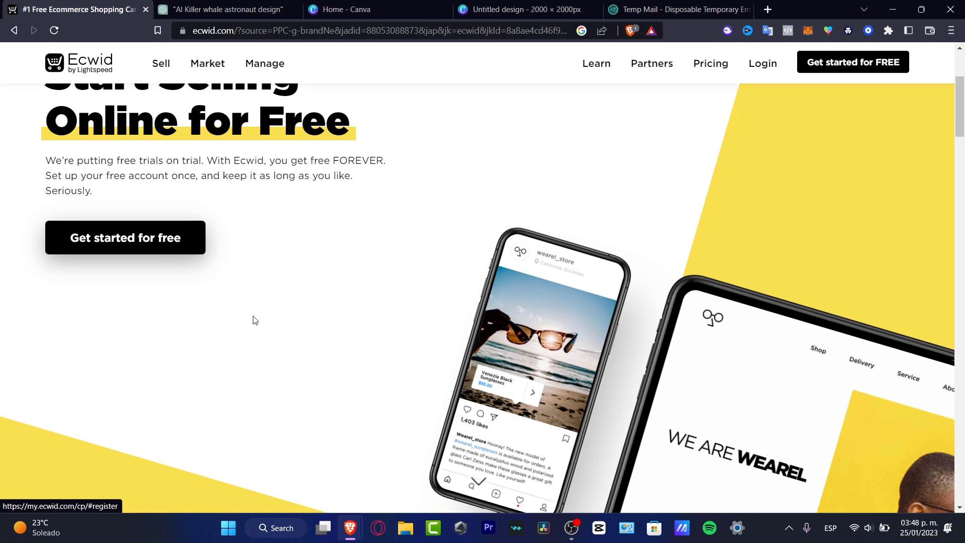
mouse_move(166, 252)
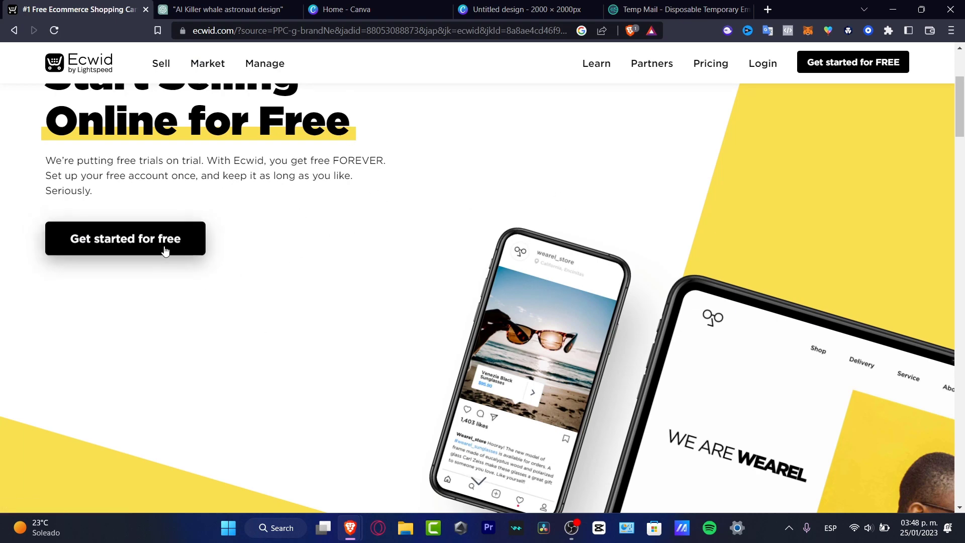
Step: Register a free account with full name MadStiv, saved email and password, then continue to store setup
left_click(125, 238)
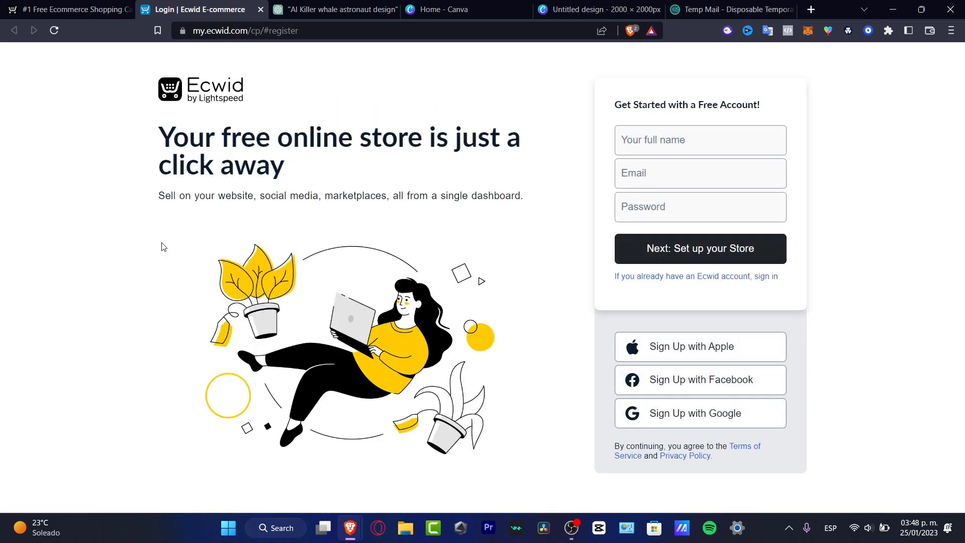
type("MadStiv")
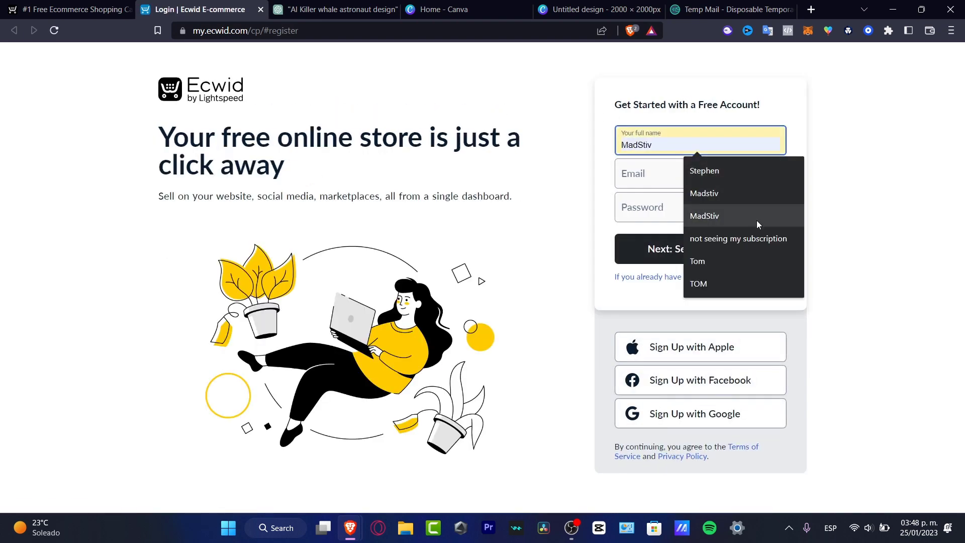
left_click(698, 261)
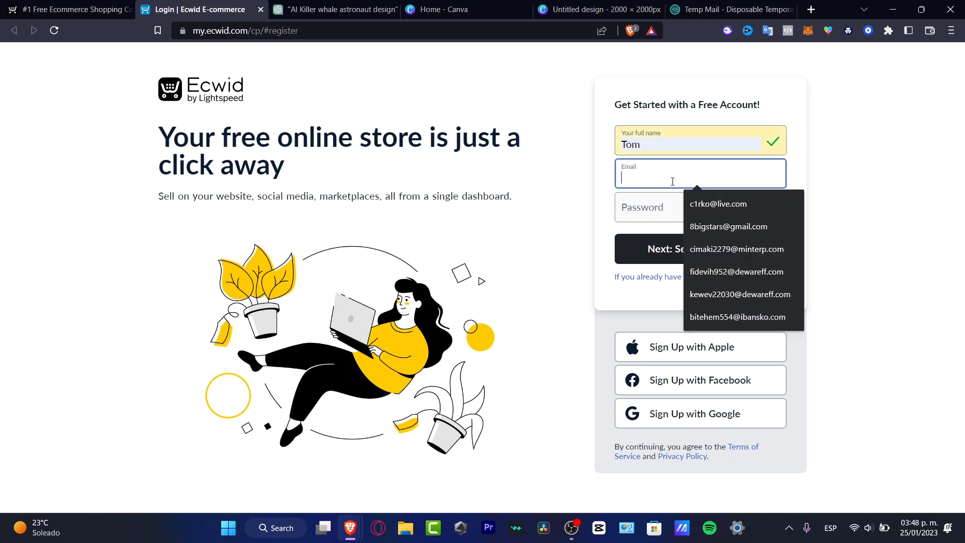
left_click(738, 316)
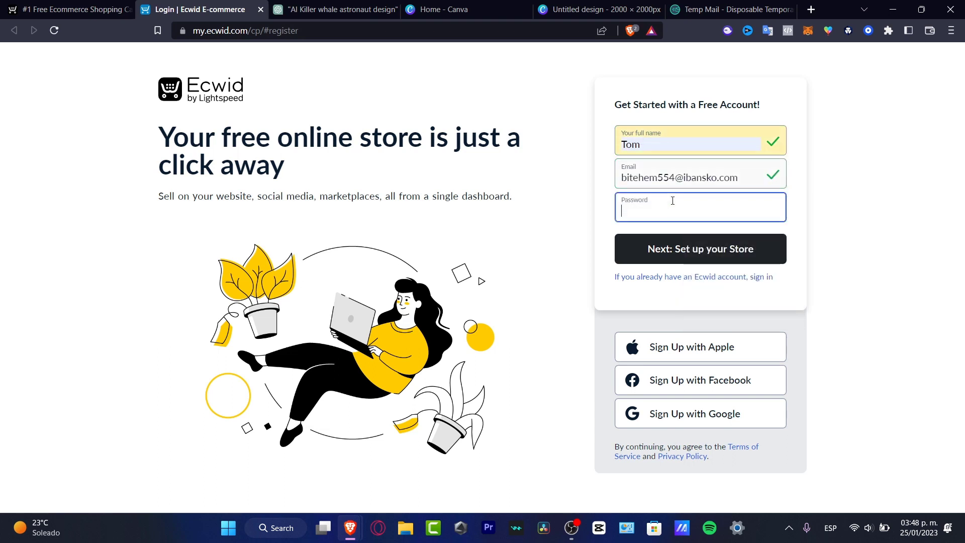
type("••")
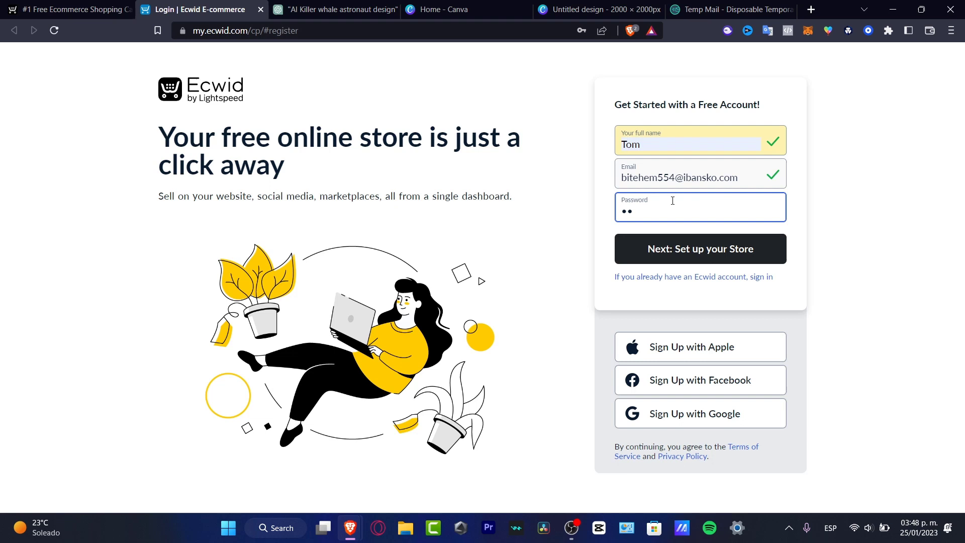
left_click(700, 249)
type("s")
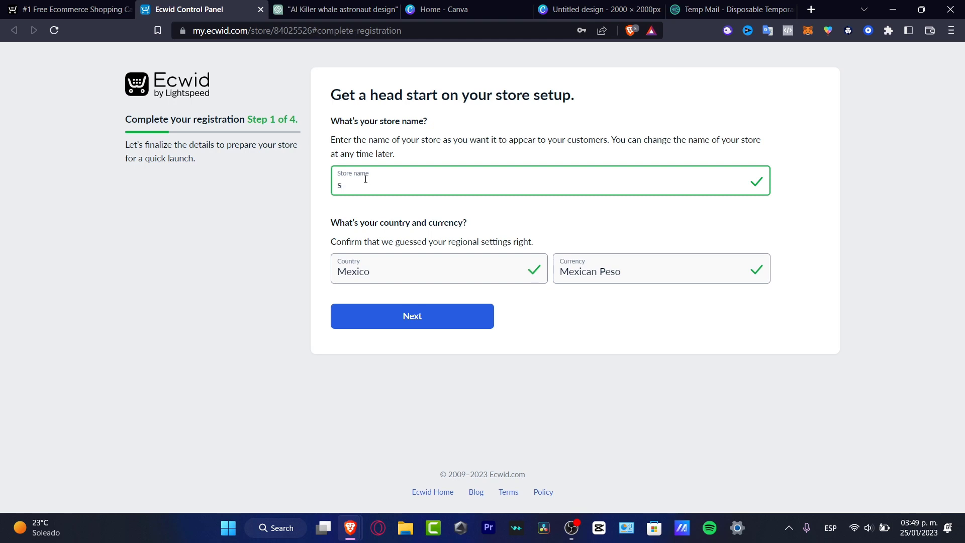
Step: Name the store sthwht merch with Mexico as country and pesos as currency
type("thwht merch")
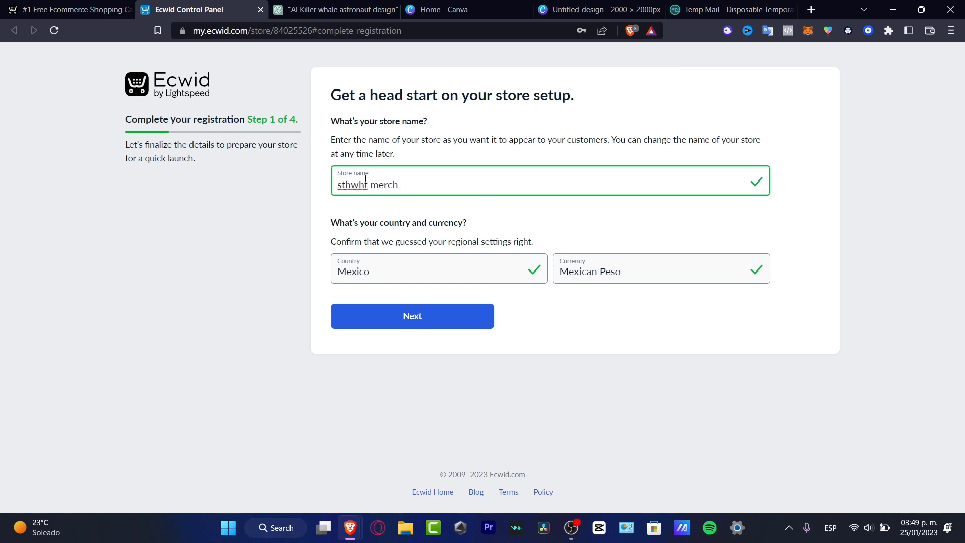
left_click(412, 315)
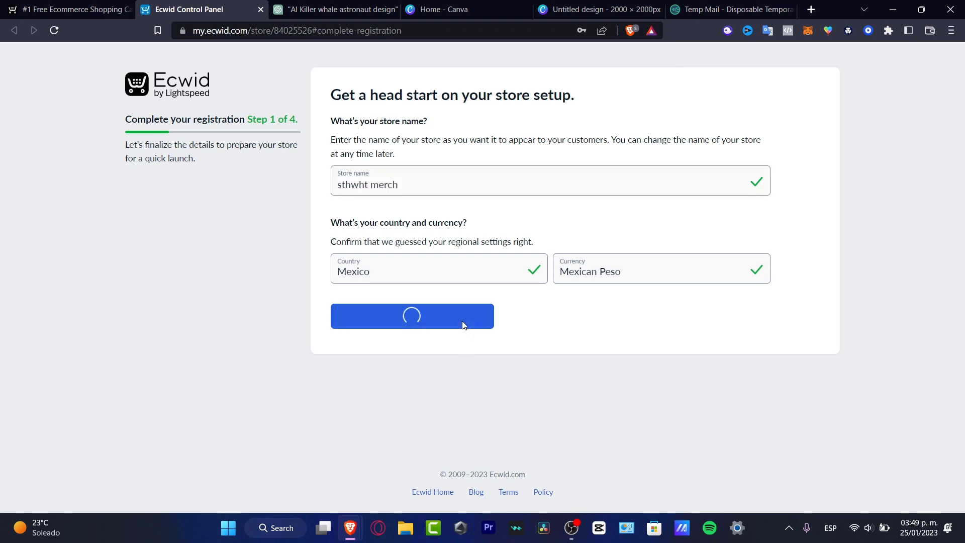
left_click(412, 315)
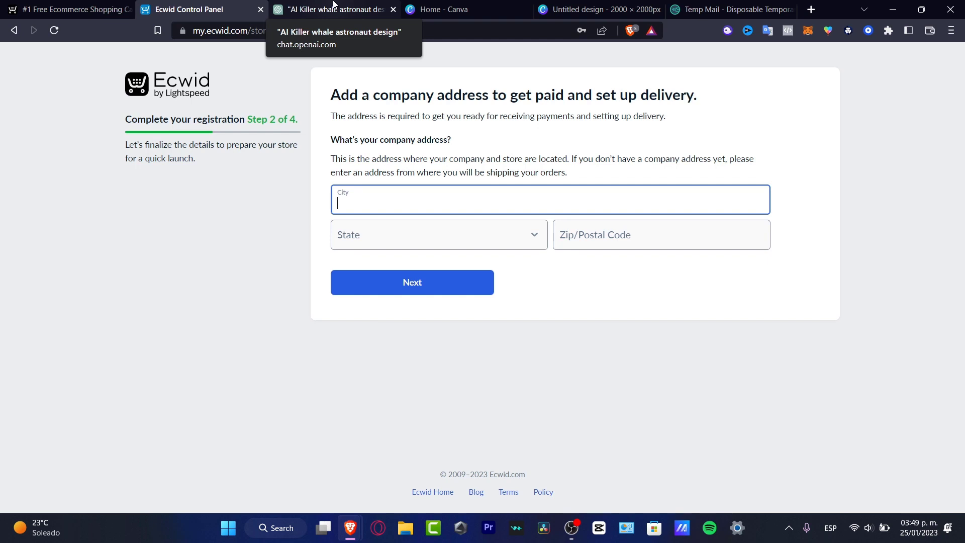
mouse_move(370, 20)
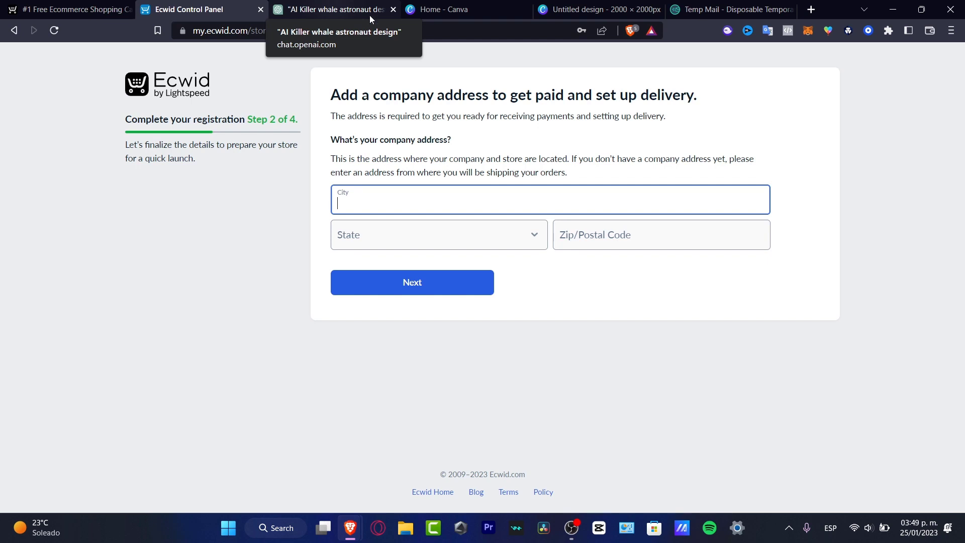
Step: Enter the company address: Mexico City, state Ciudad de México, zip 14330
type("Mexico Ci")
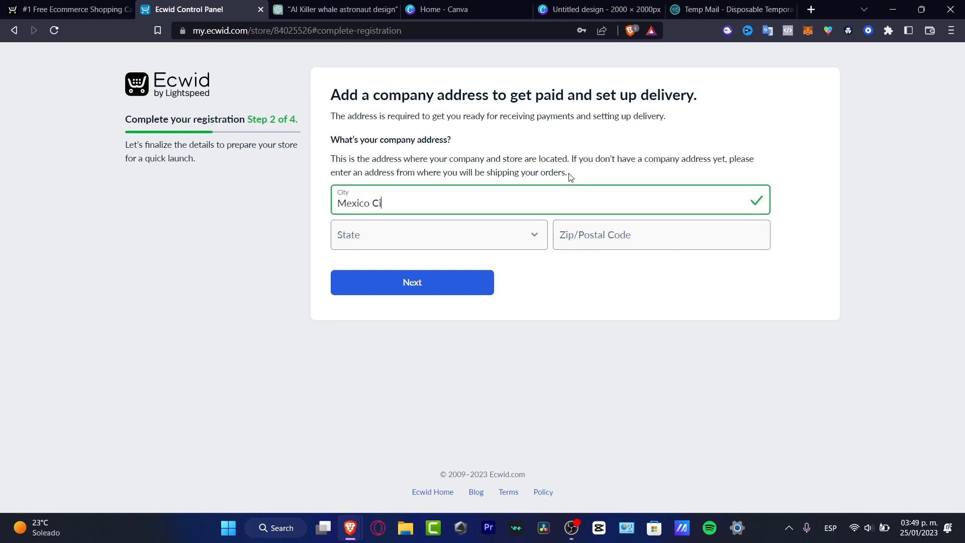
left_click(438, 235)
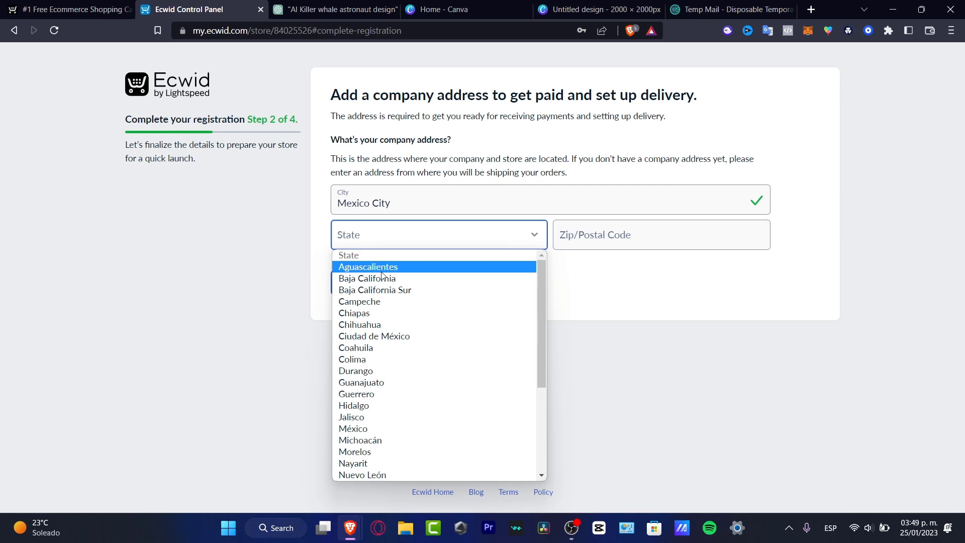
left_click(374, 335)
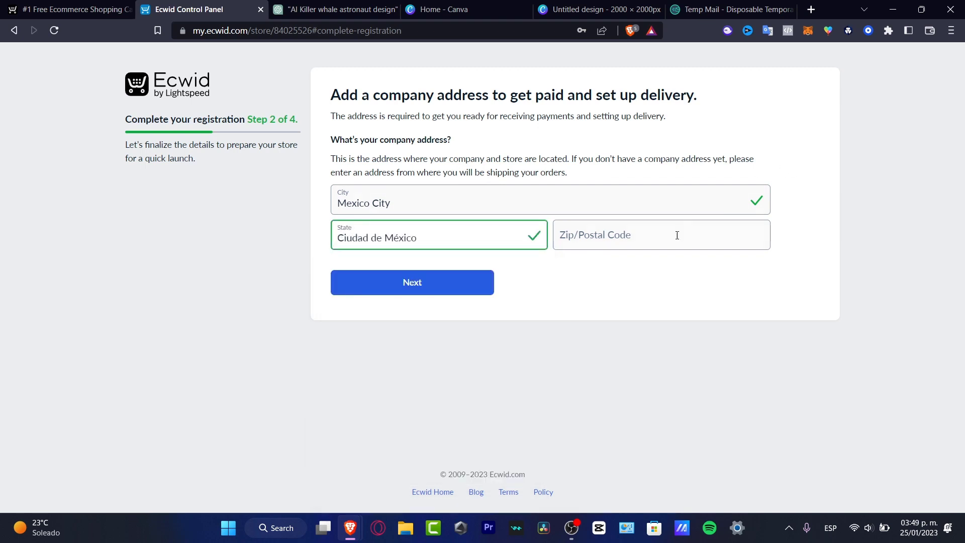
type("14330")
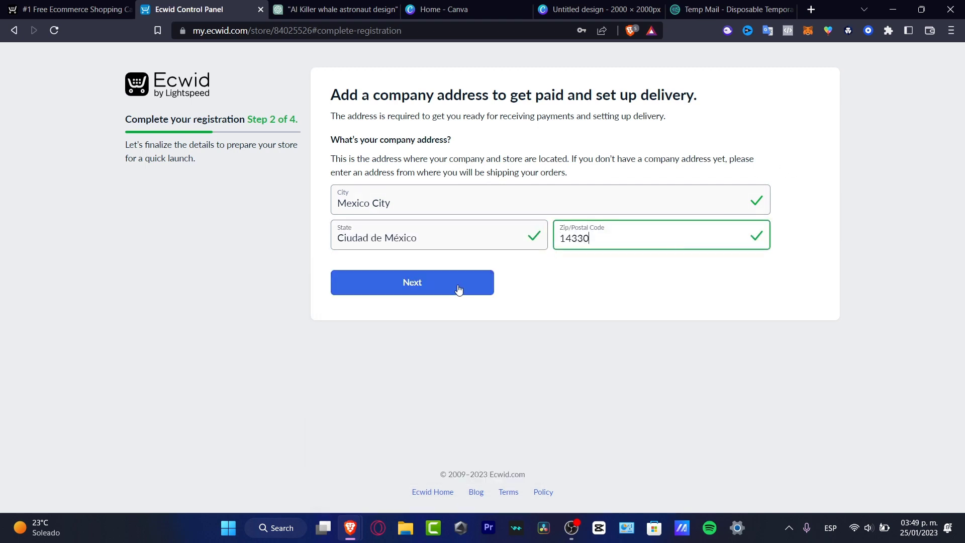
Step: Submit the address, answer 'I'm just getting started' for selling experience, and start a new browser tab
left_click(412, 282)
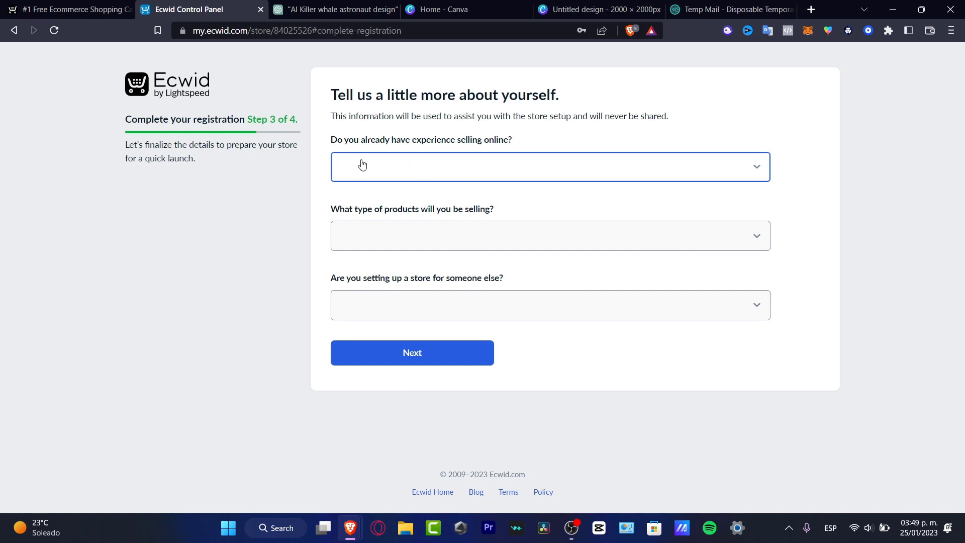
left_click(549, 170)
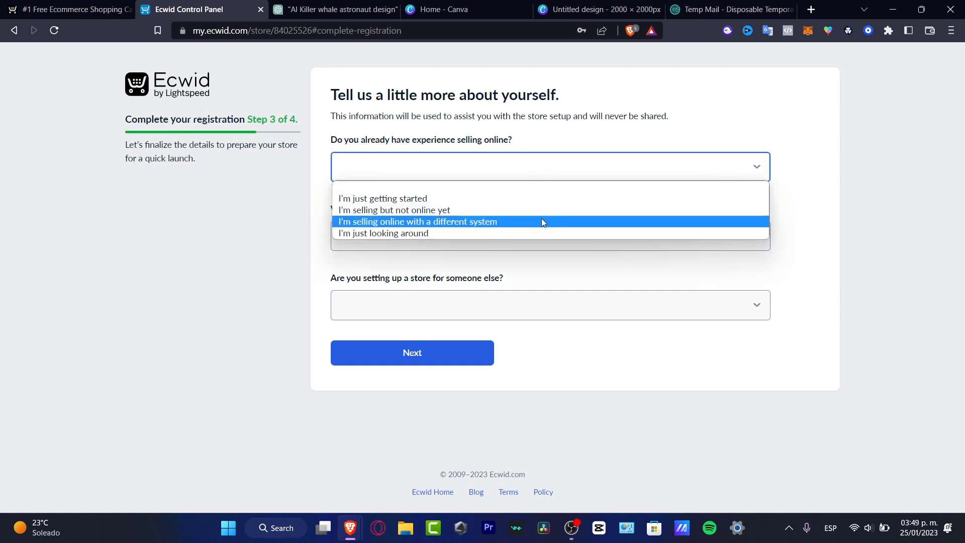
left_click(384, 233)
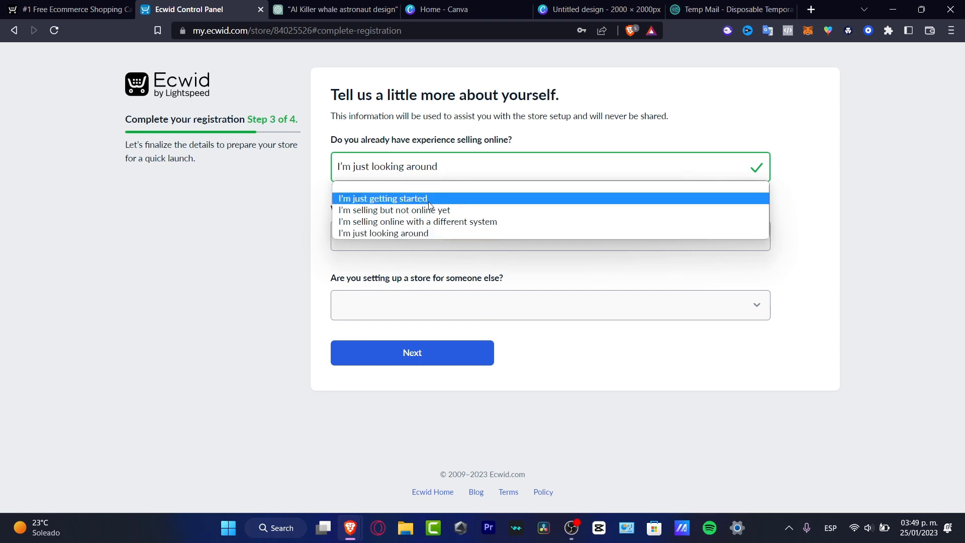
left_click(382, 198)
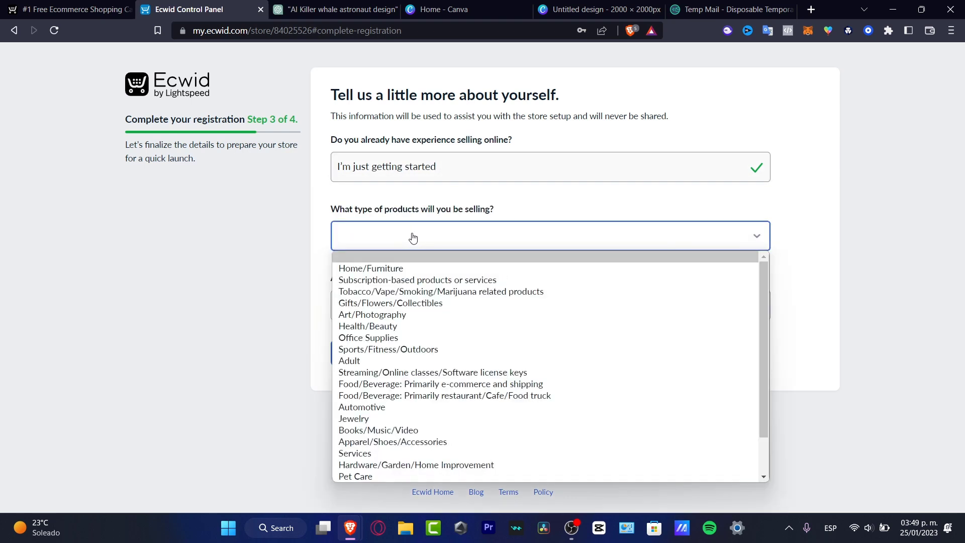
mouse_move(459, 267)
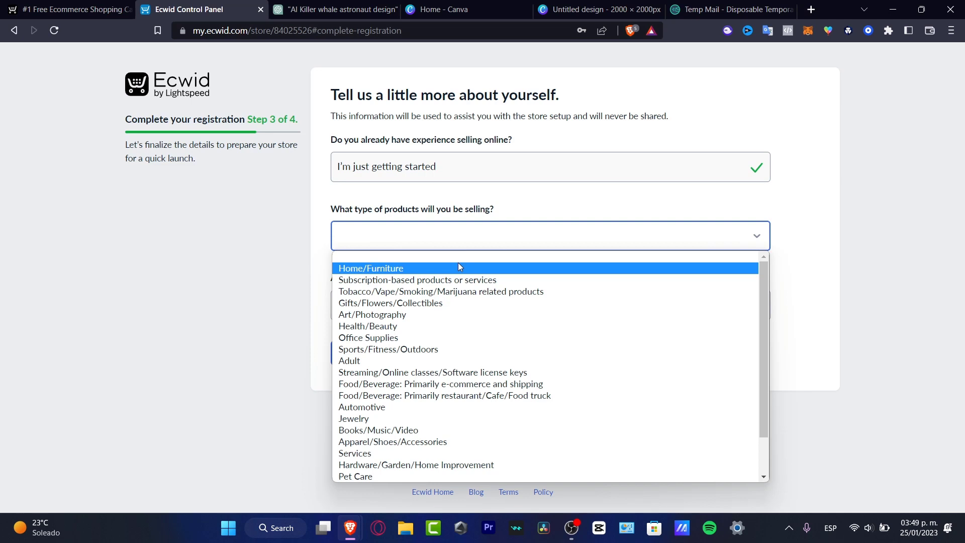
mouse_move(464, 296)
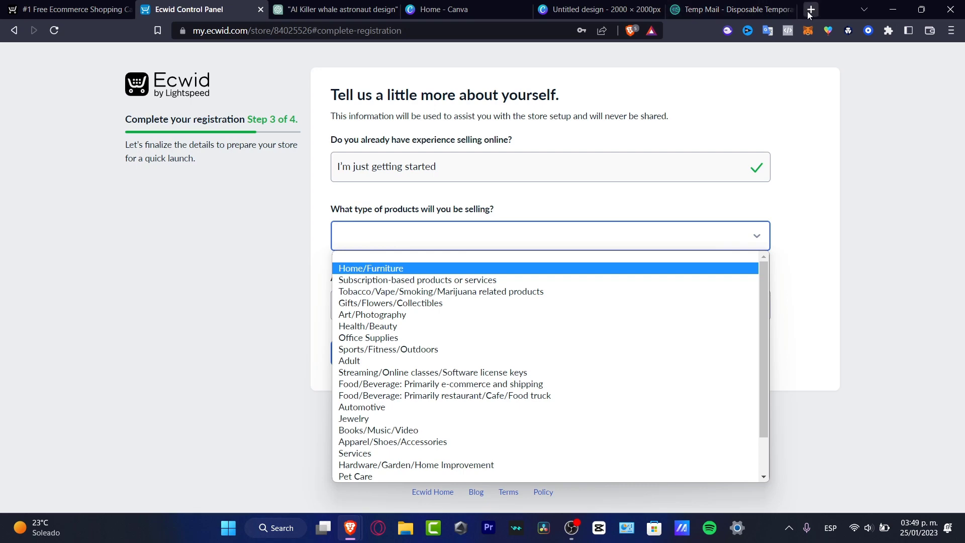
left_click(810, 9)
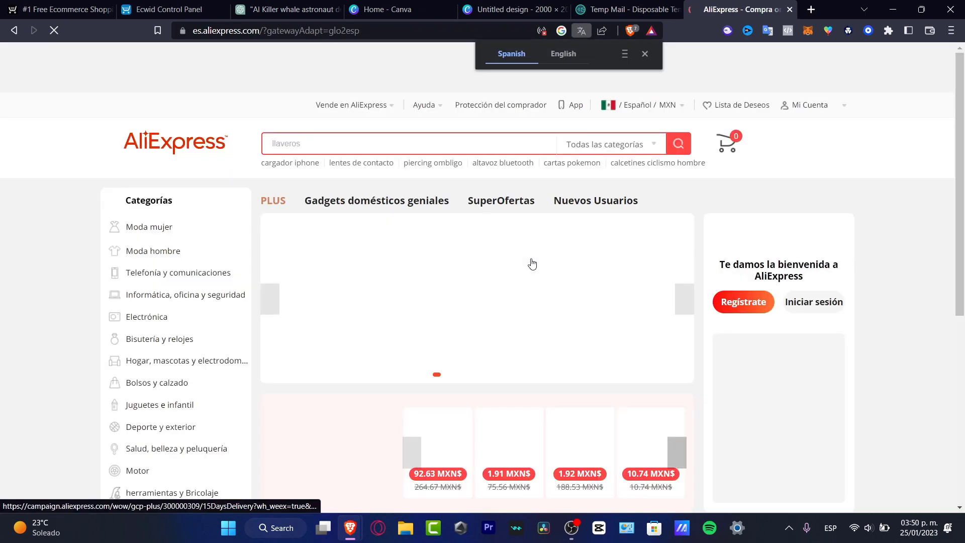
Step: Switch AliExpress to English and bring up the stainless steel garlic press product page
scroll("down", 3)
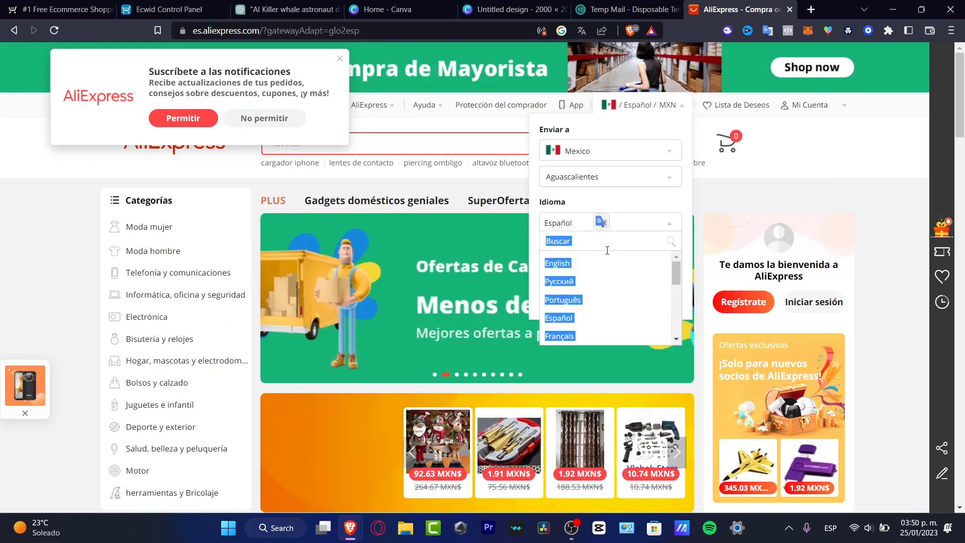
left_click(558, 263)
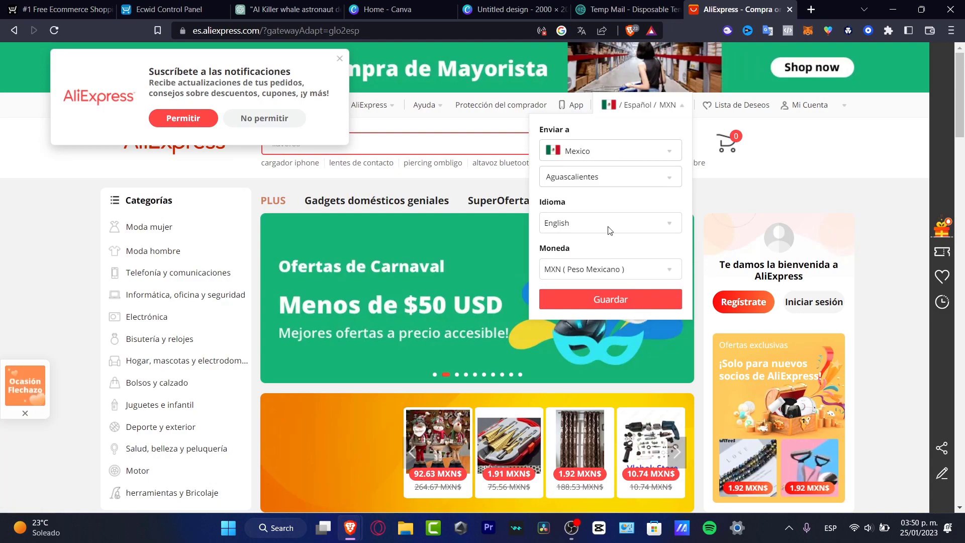
left_click(610, 299)
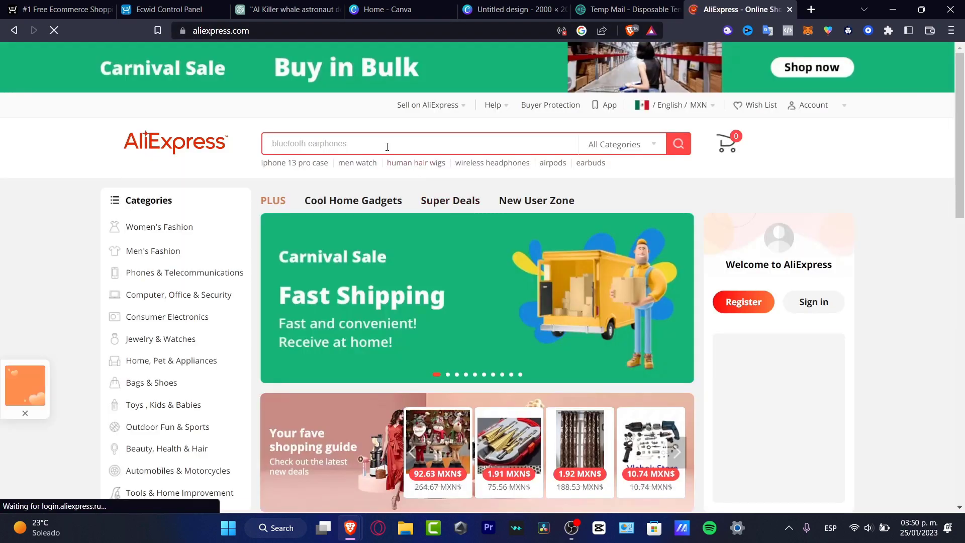
scroll("down", 3)
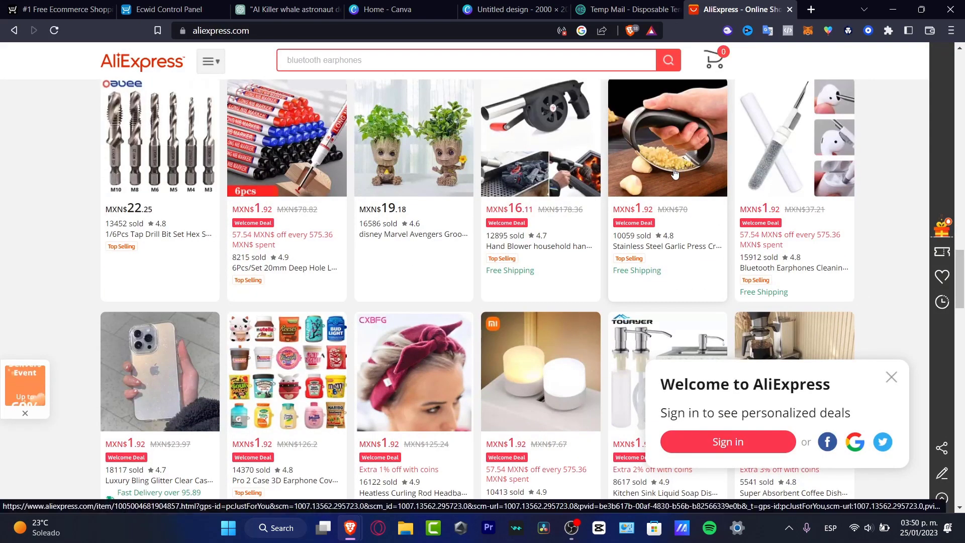
left_click(675, 151)
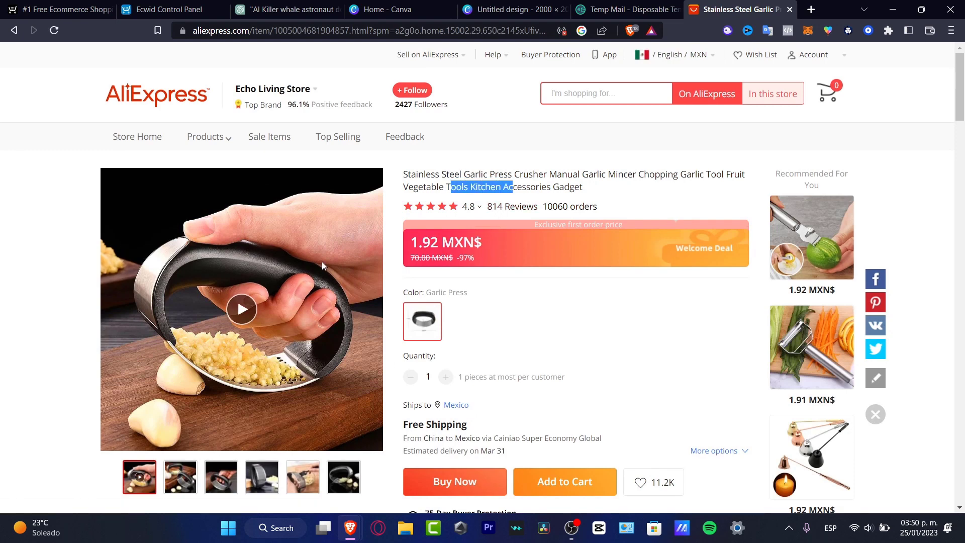
mouse_move(267, 271)
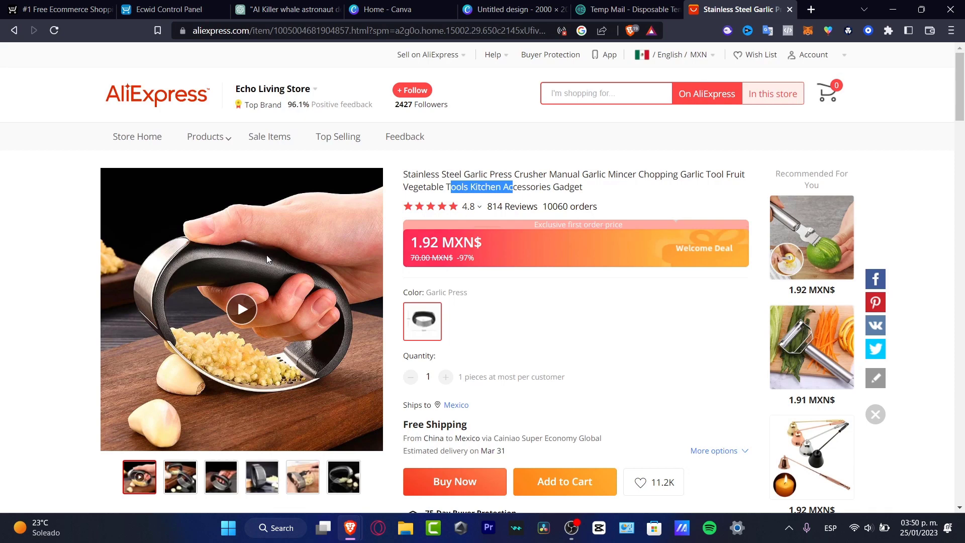
mouse_move(346, 64)
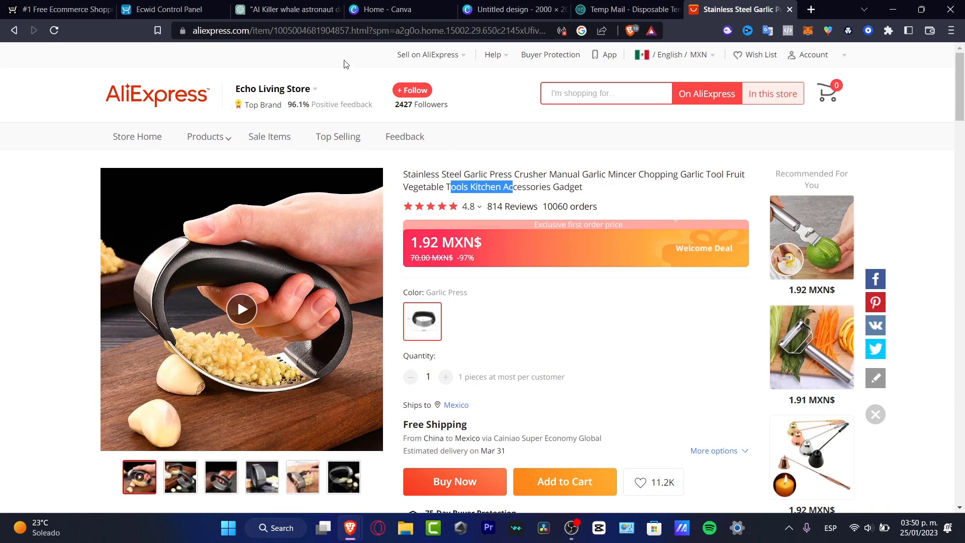
mouse_move(169, 7)
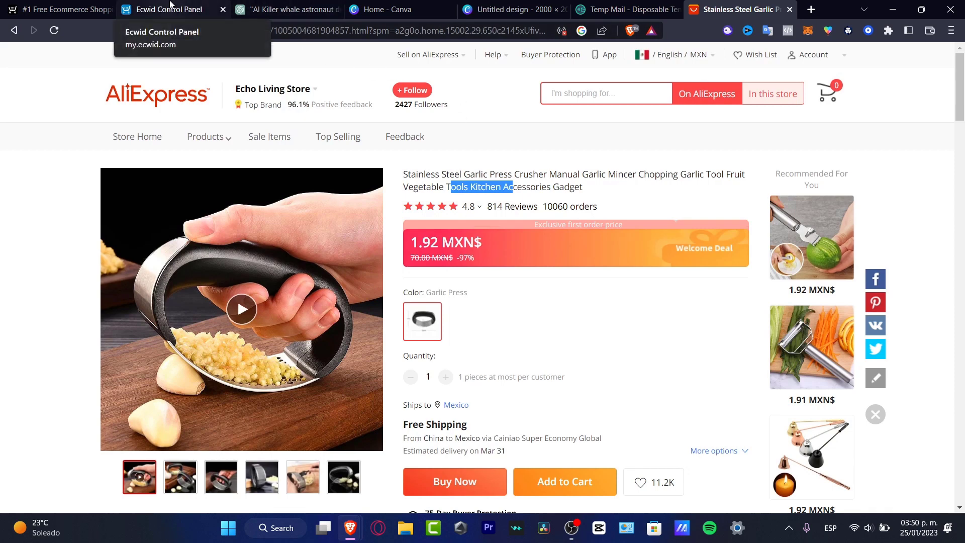
Step: Back in Ecwid, choose Home/Furniture products, answer No to building for someone else, and continue to step 4
left_click(171, 9)
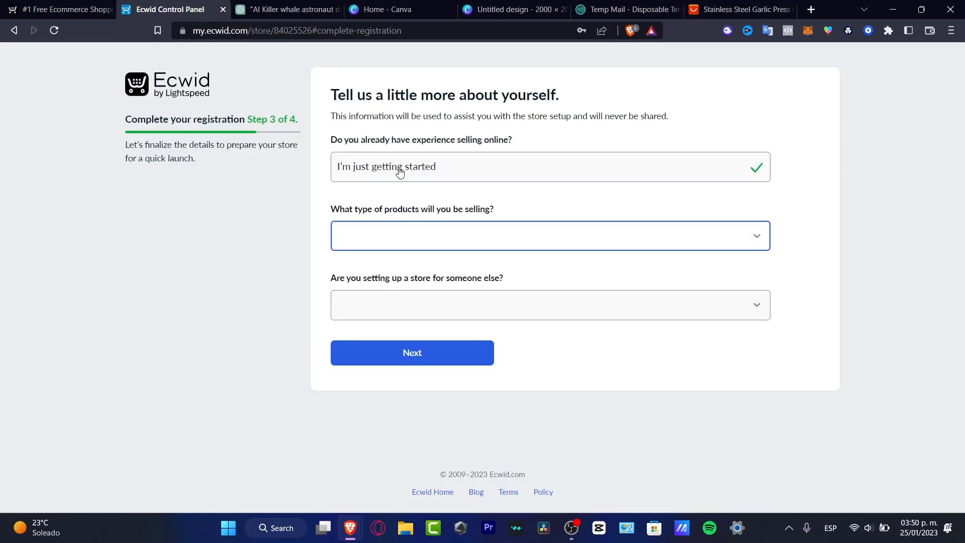
left_click(549, 235)
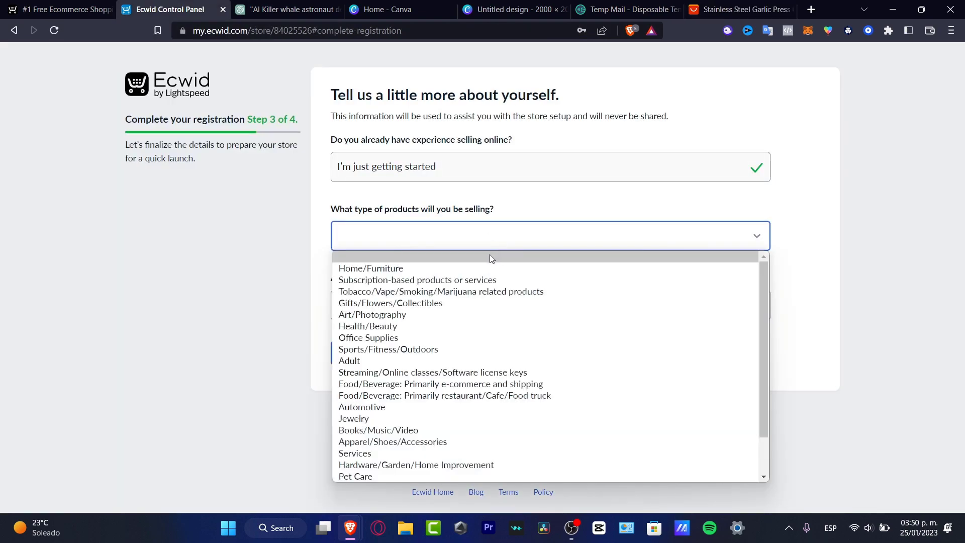
mouse_move(390, 268)
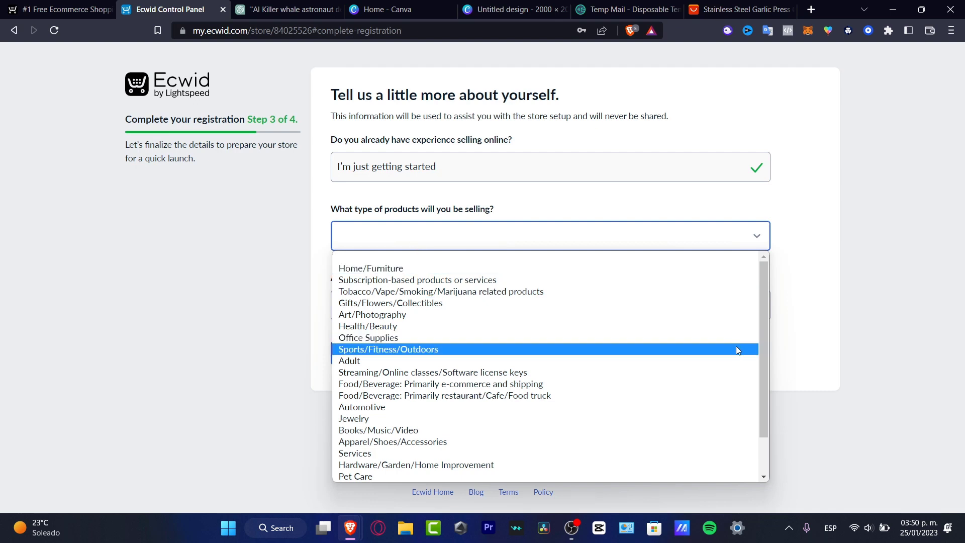
mouse_move(762, 363)
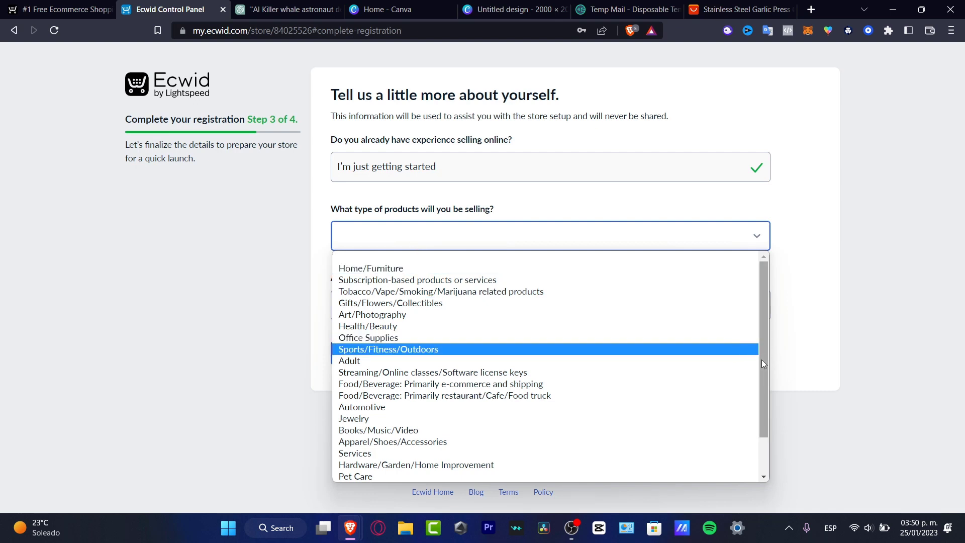
scroll("down", 3)
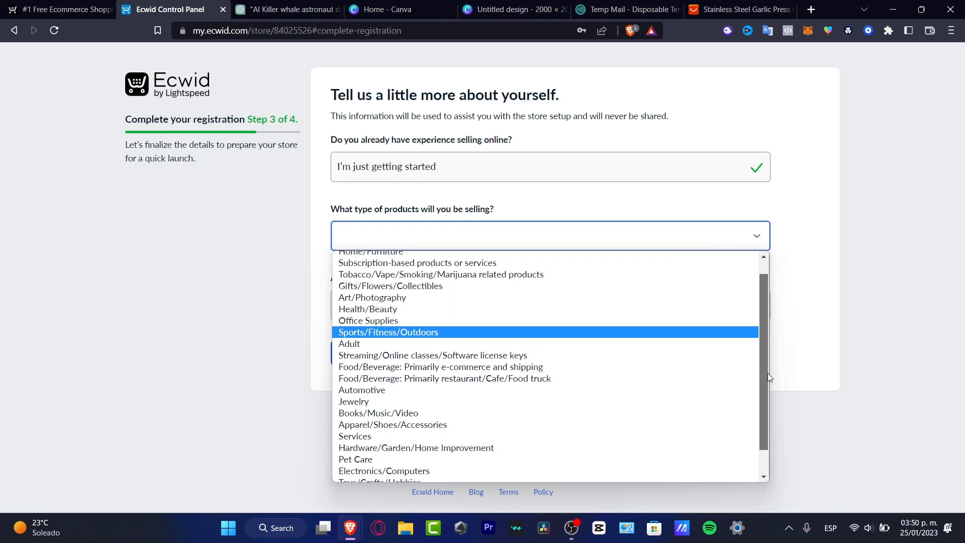
scroll("down", 3)
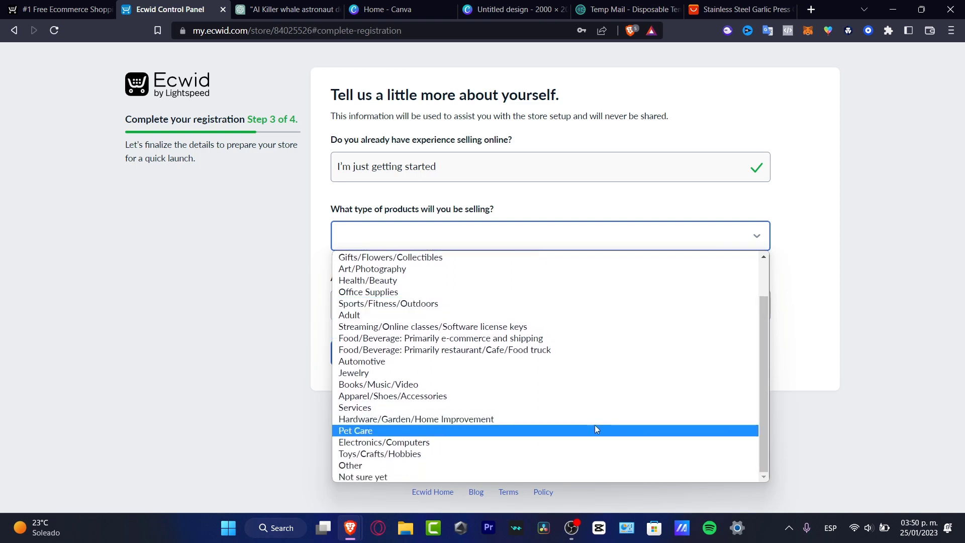
mouse_move(432, 468)
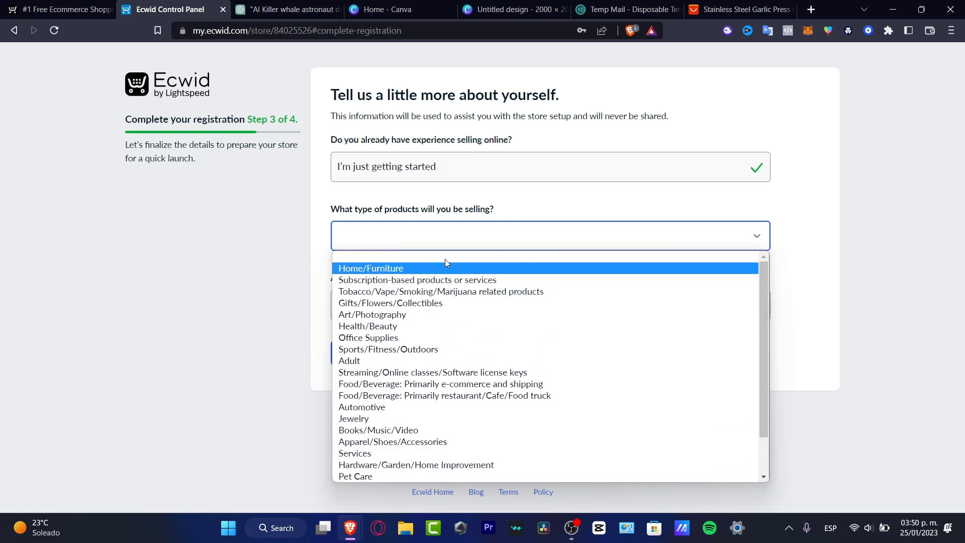
left_click(370, 267)
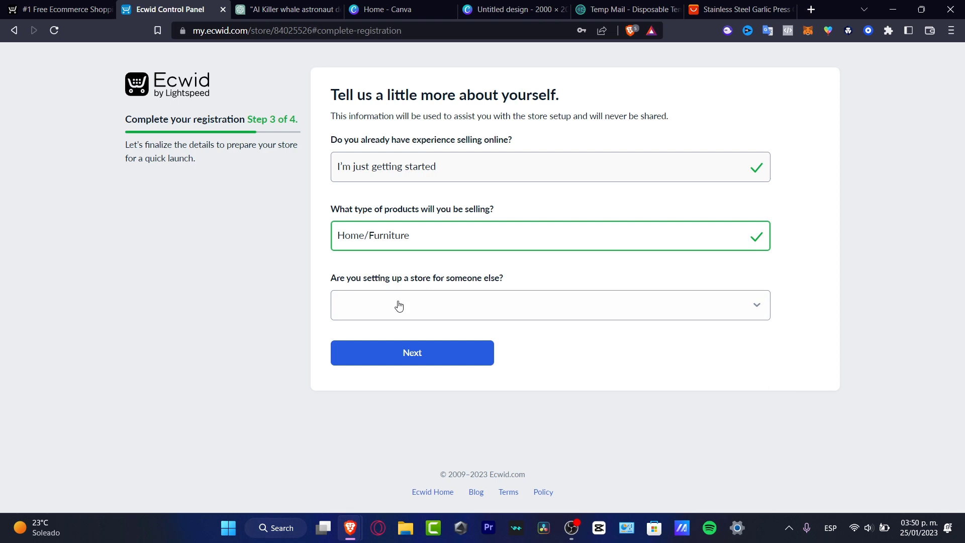
left_click(400, 306)
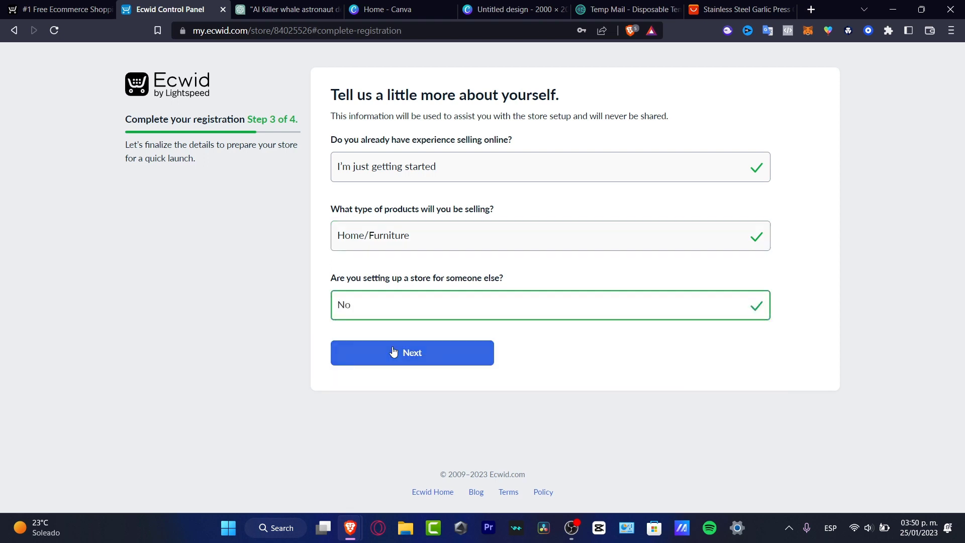
left_click(412, 353)
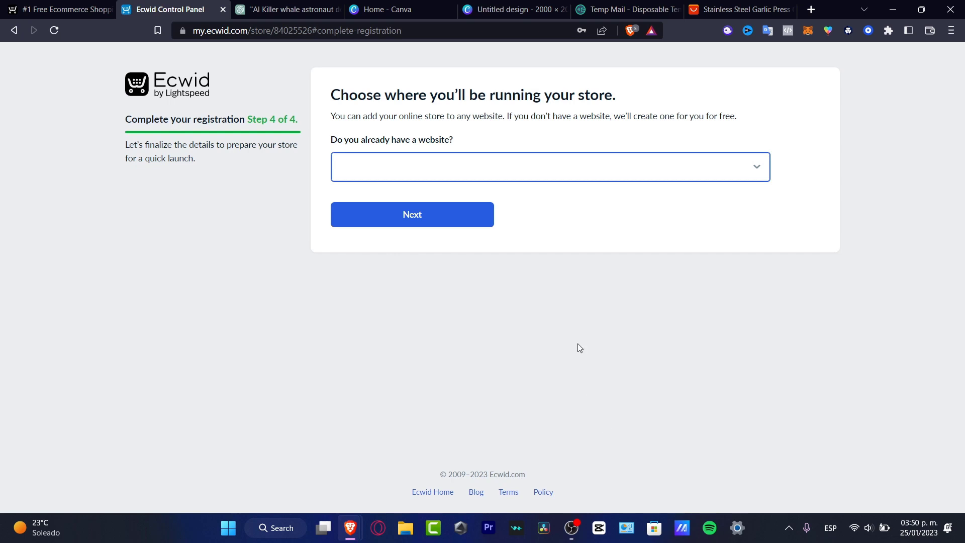
Step: Answer No to having a website, set the free address to sthwht.company.site, and finish registration
left_click(548, 173)
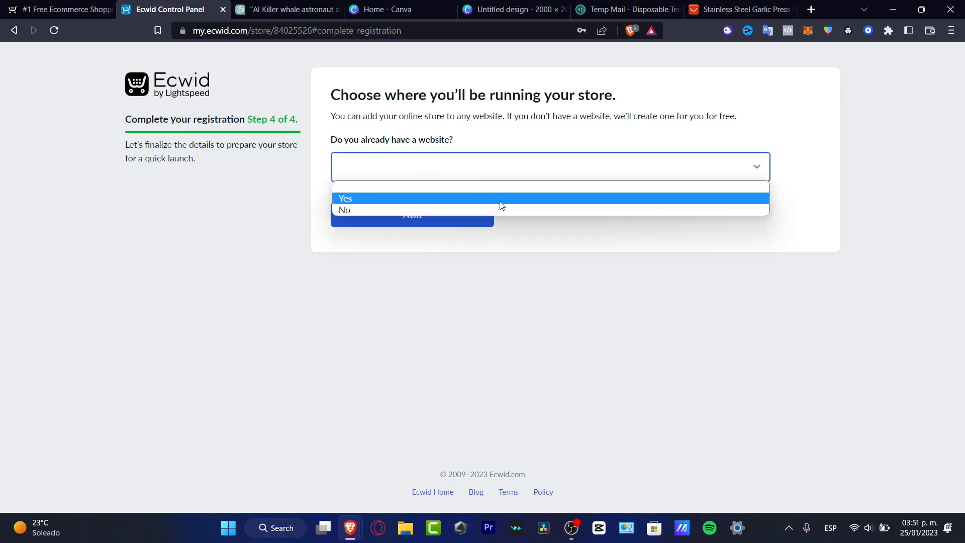
left_click(344, 209)
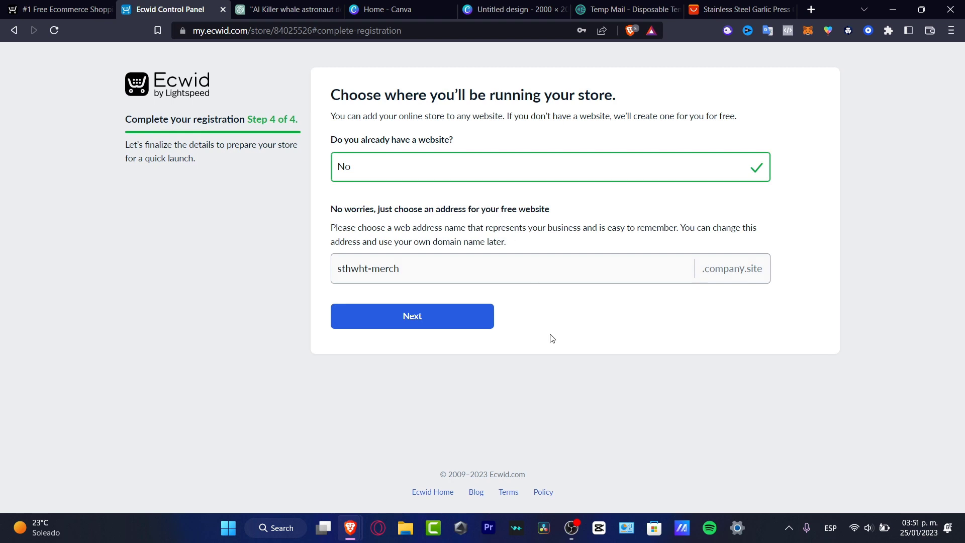
double_click(384, 268)
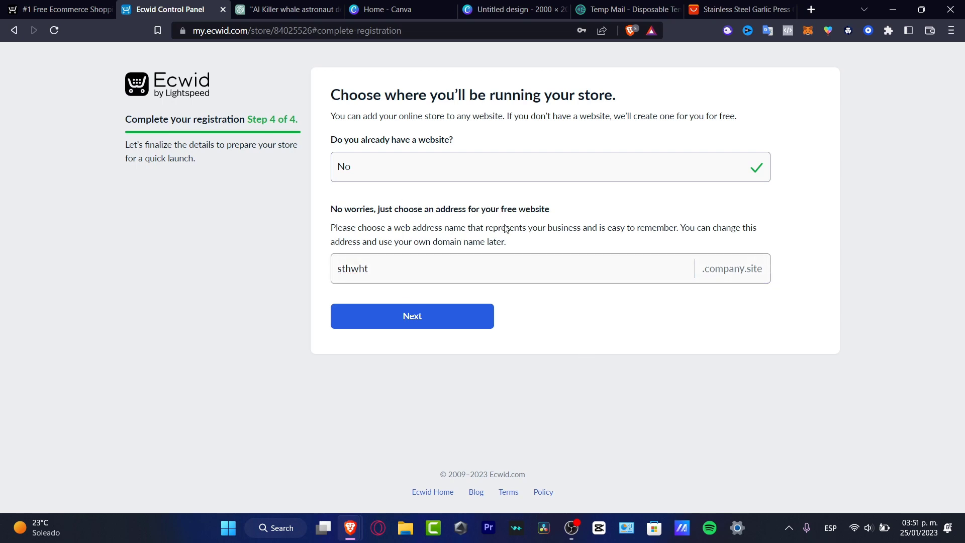
mouse_move(453, 330)
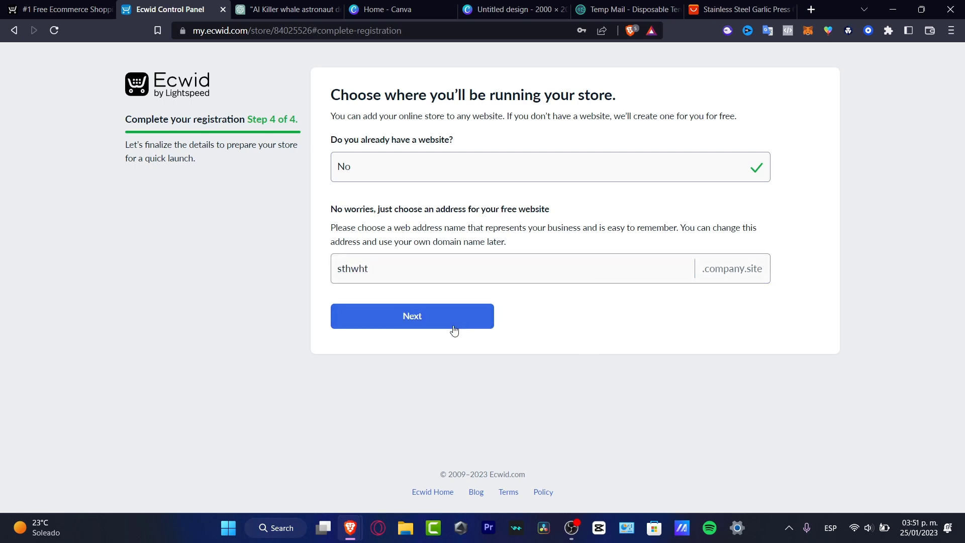
left_click(412, 316)
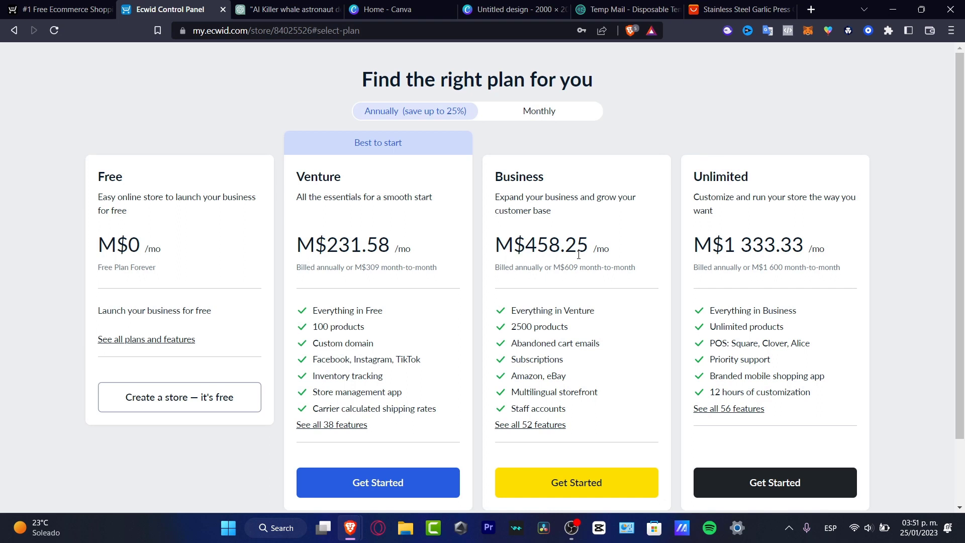
mouse_move(593, 242)
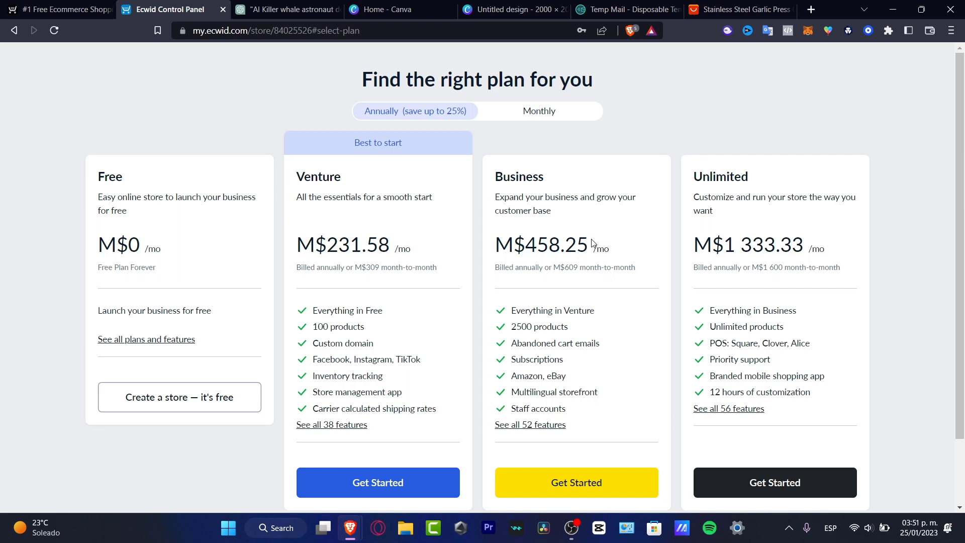
mouse_move(467, 313)
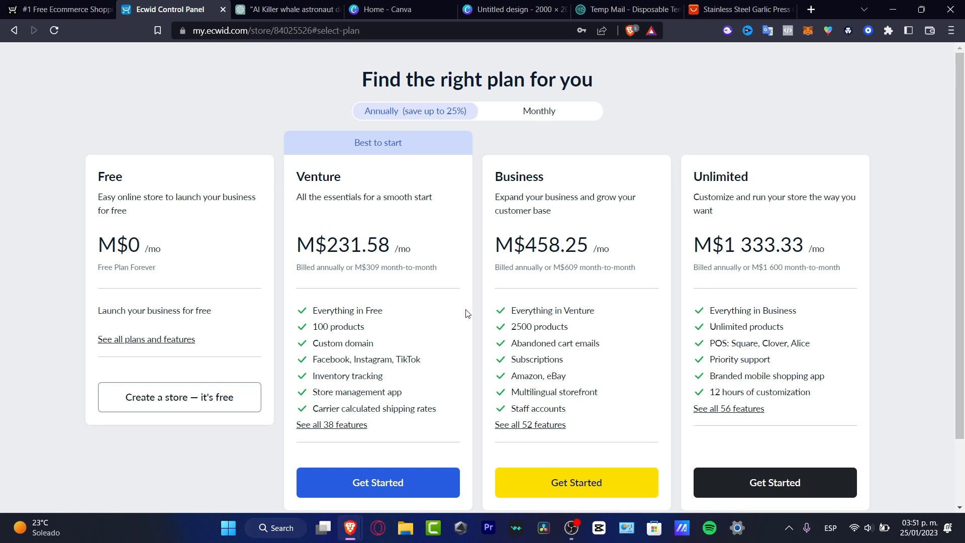
mouse_move(405, 330)
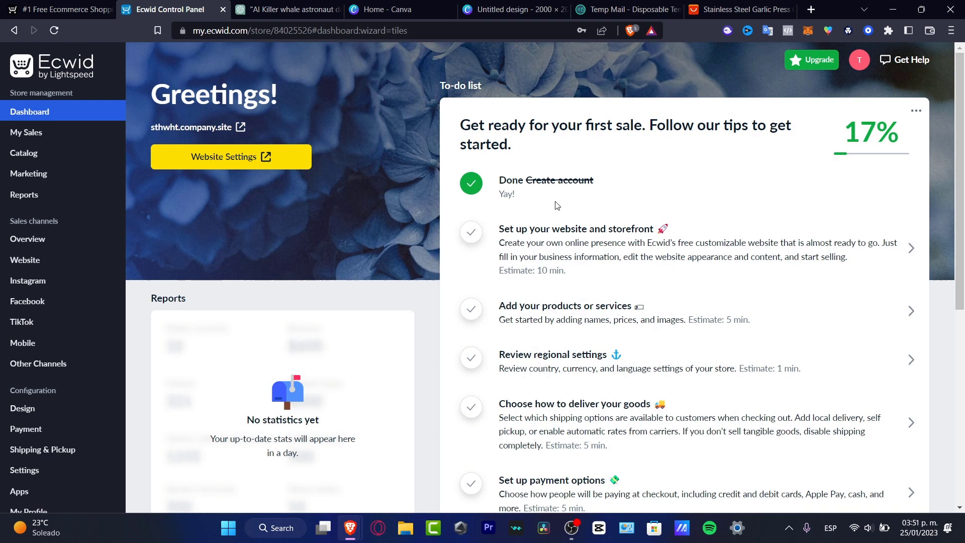
mouse_move(507, 179)
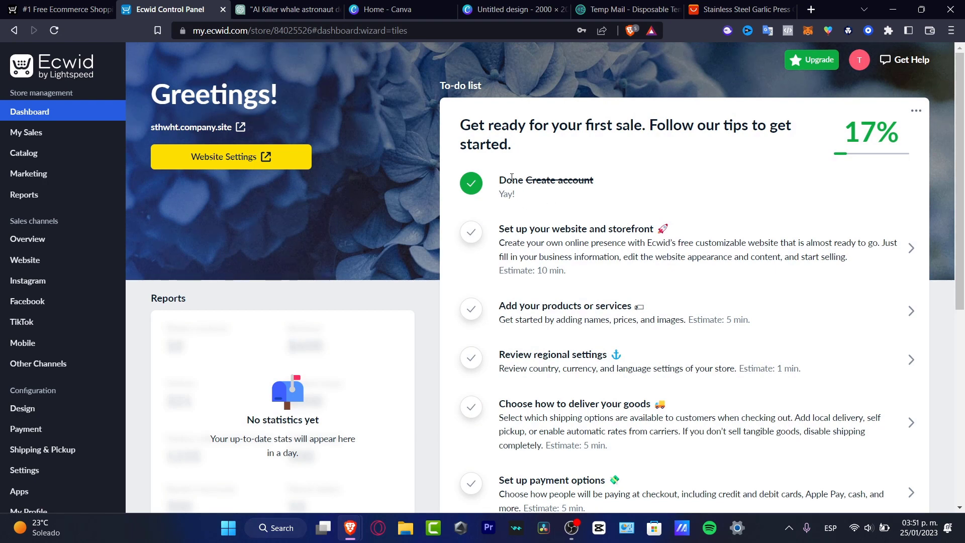
mouse_move(535, 250)
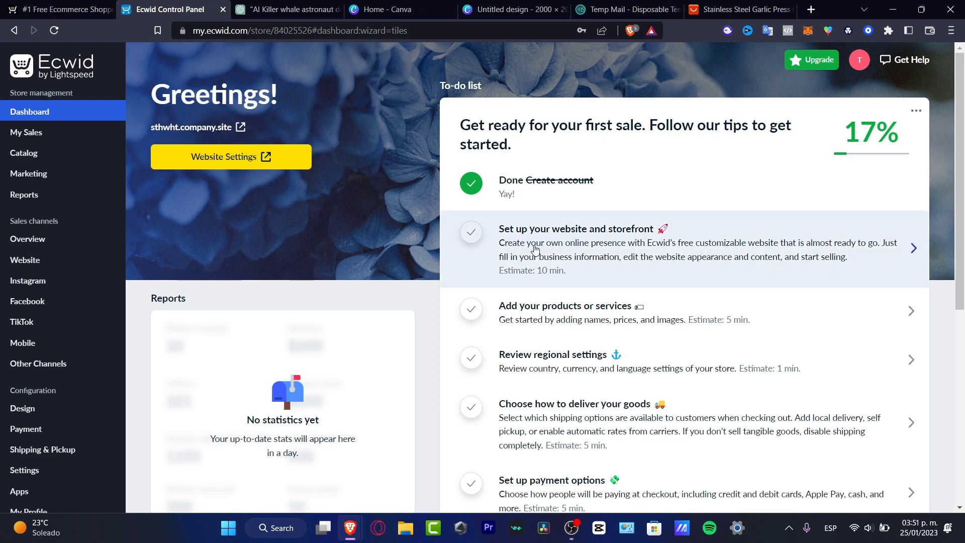
Step: Scroll the dashboard to-do list toward the website and storefront setup task
scroll("down", 3)
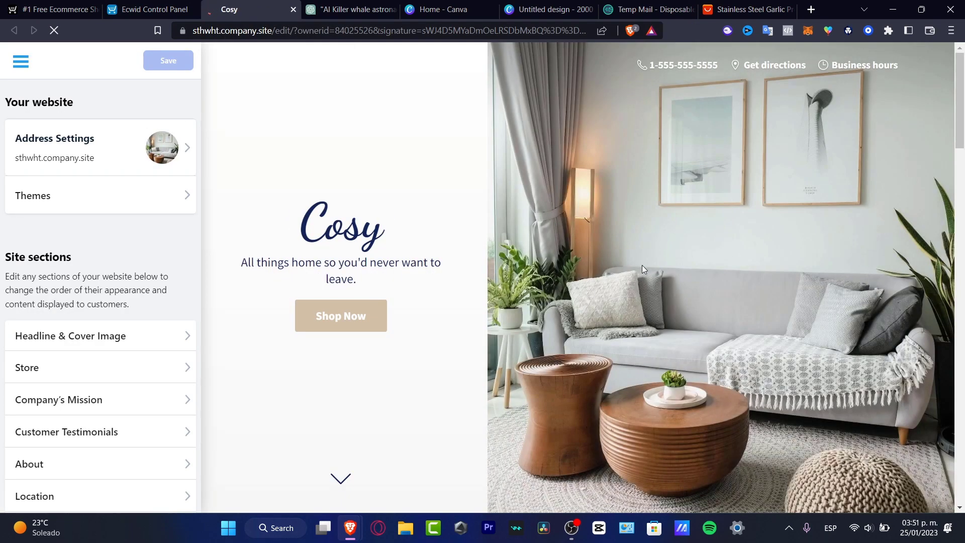
Step: Apply the Yummy! theme with the ice cream cover image to the site
scroll("down", 3)
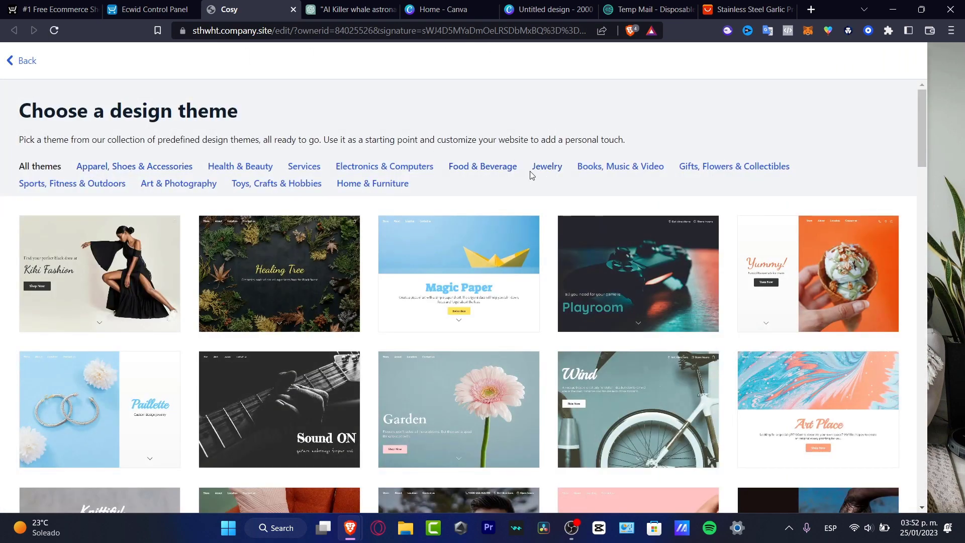
mouse_move(633, 206)
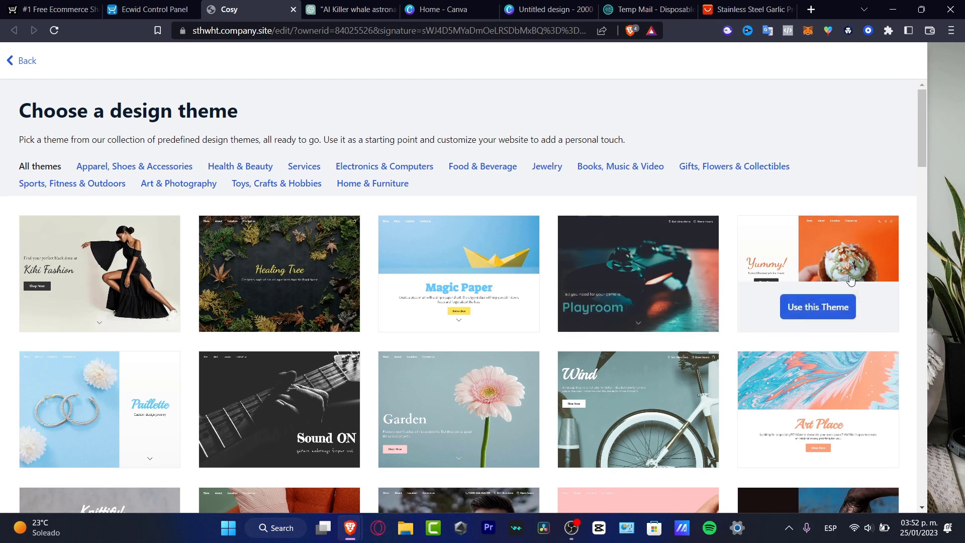
mouse_move(852, 381)
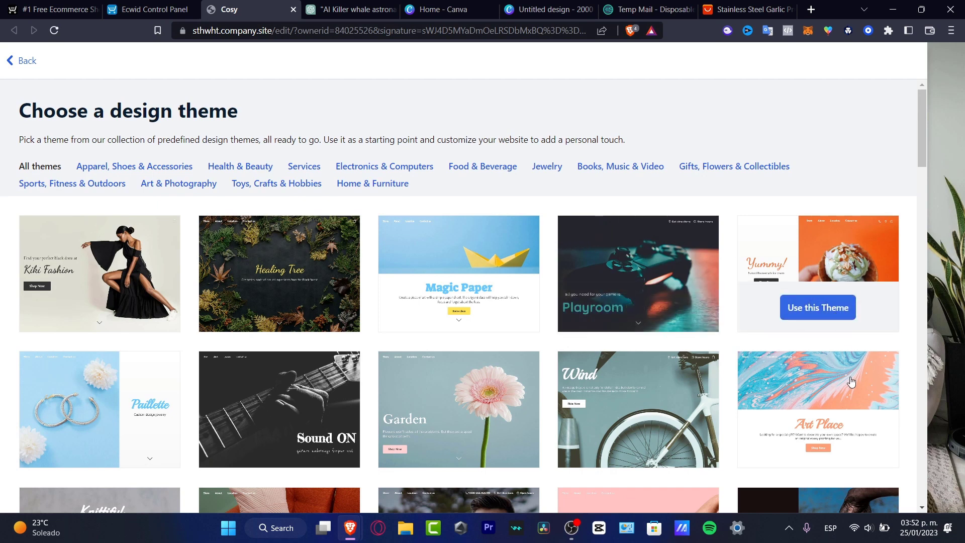
left_click(818, 307)
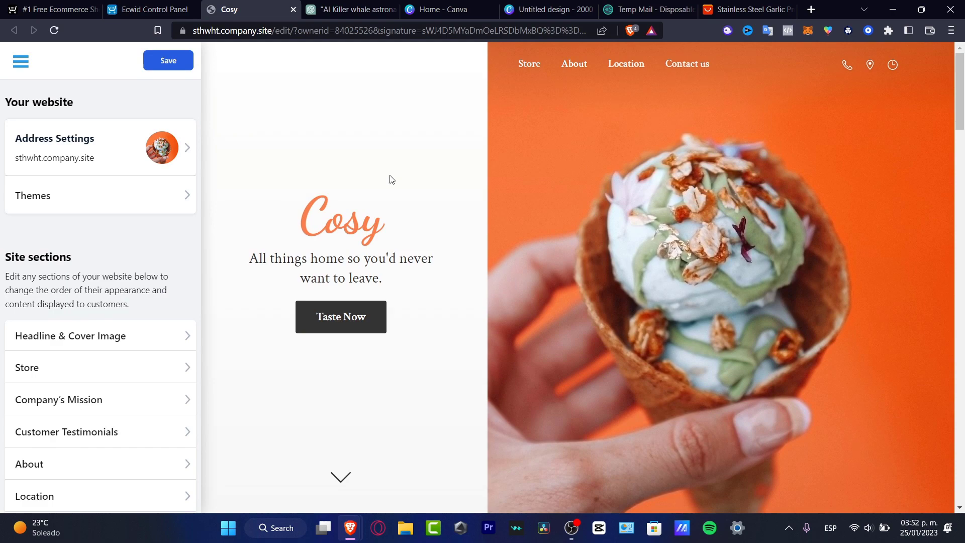
mouse_move(160, 247)
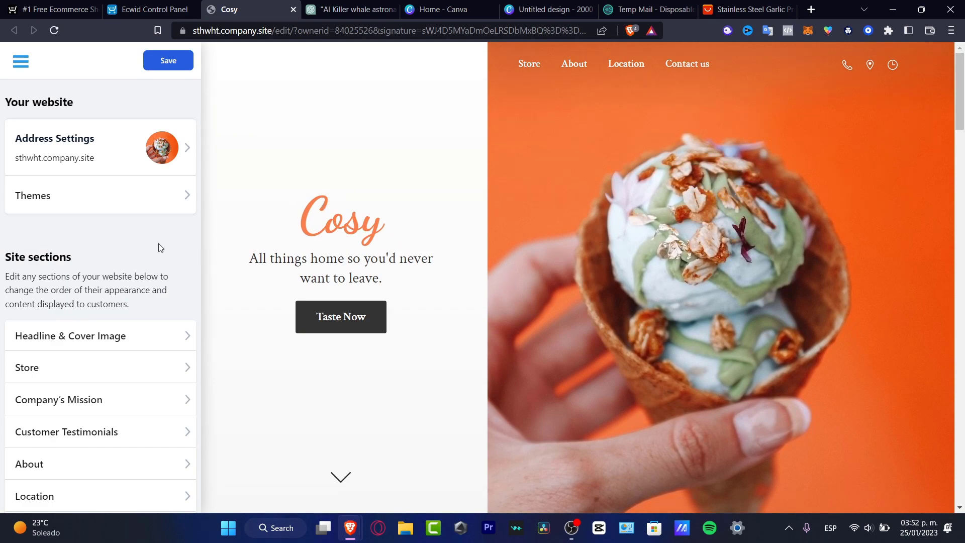
Step: Replace the cover headline Cosy with Sthwht and the description with 'The product that you were looking for'
left_click(71, 335)
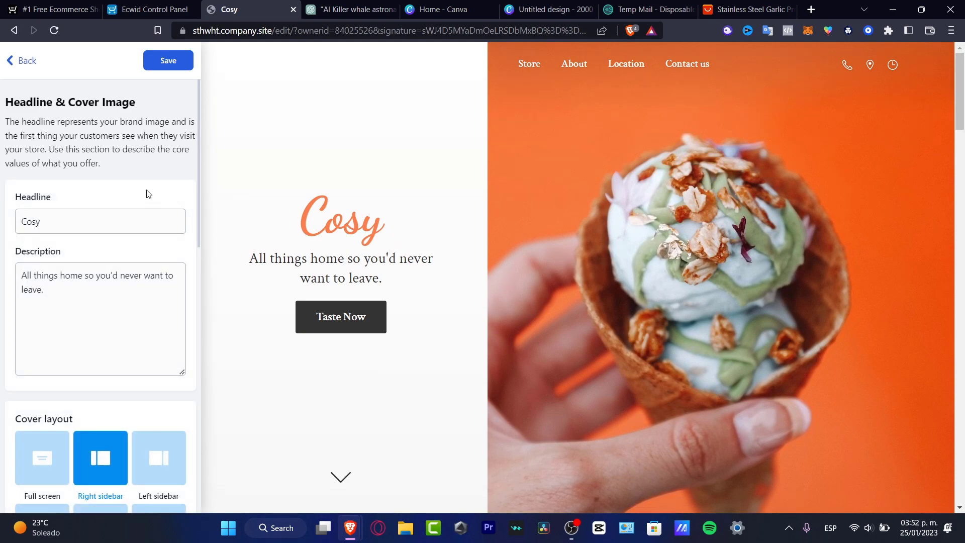
left_click(100, 221)
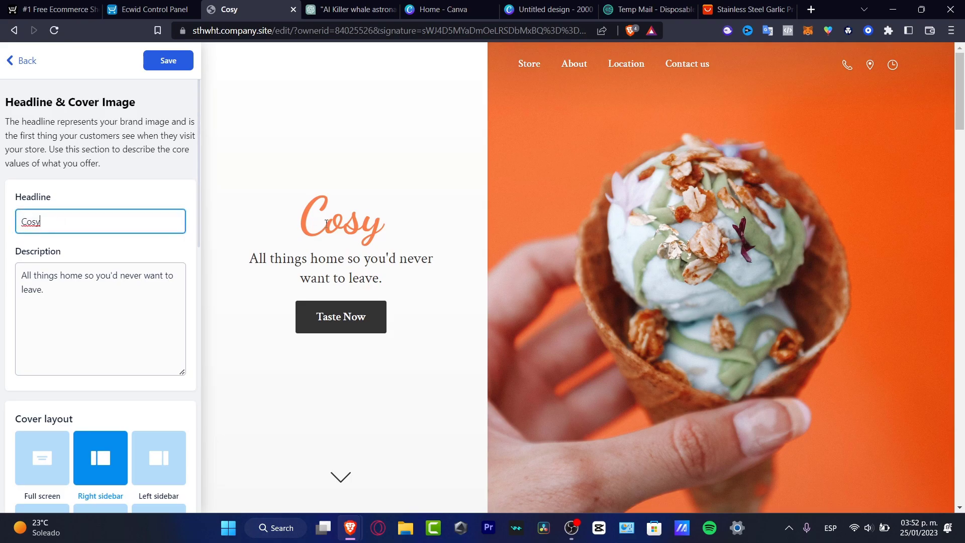
double_click(28, 221)
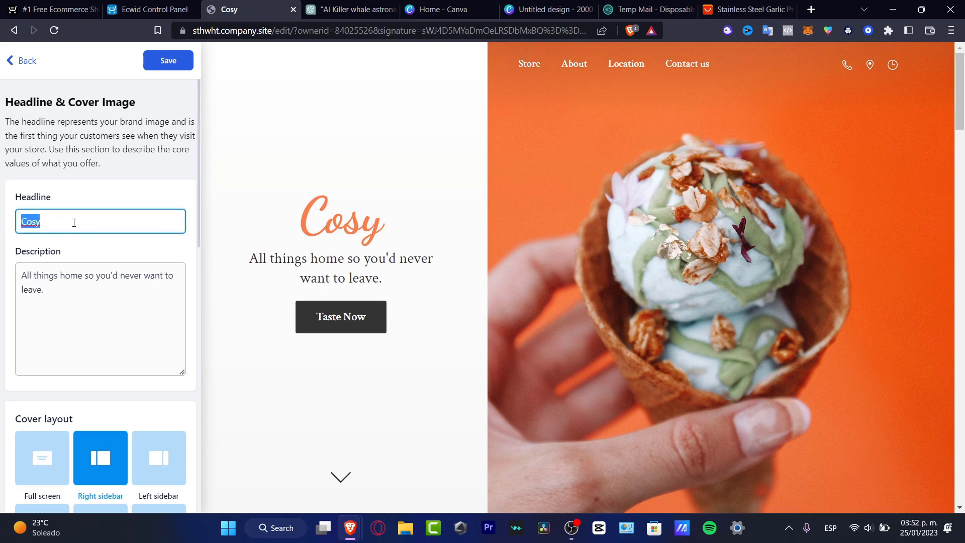
type("Sthwht")
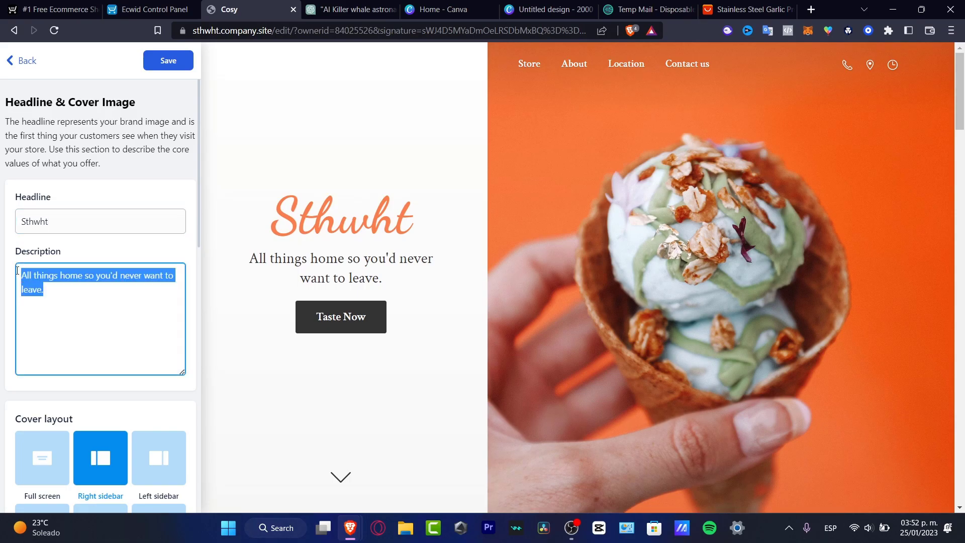
type("The product that you wh")
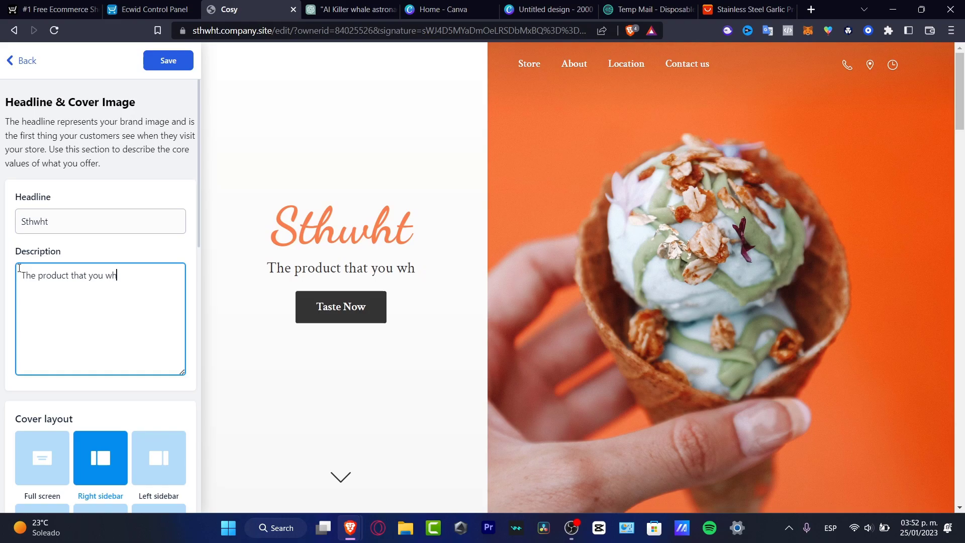
type("ere looking for")
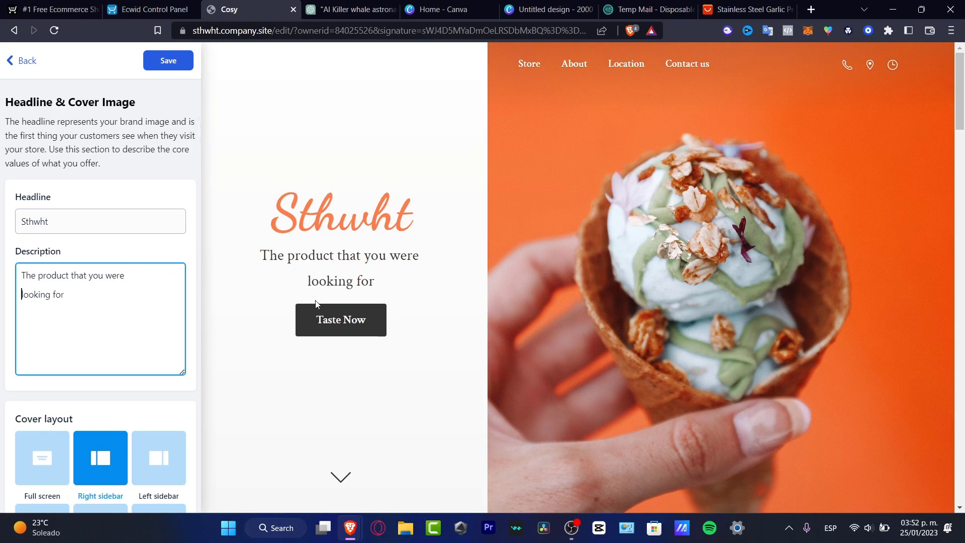
scroll("down", 3)
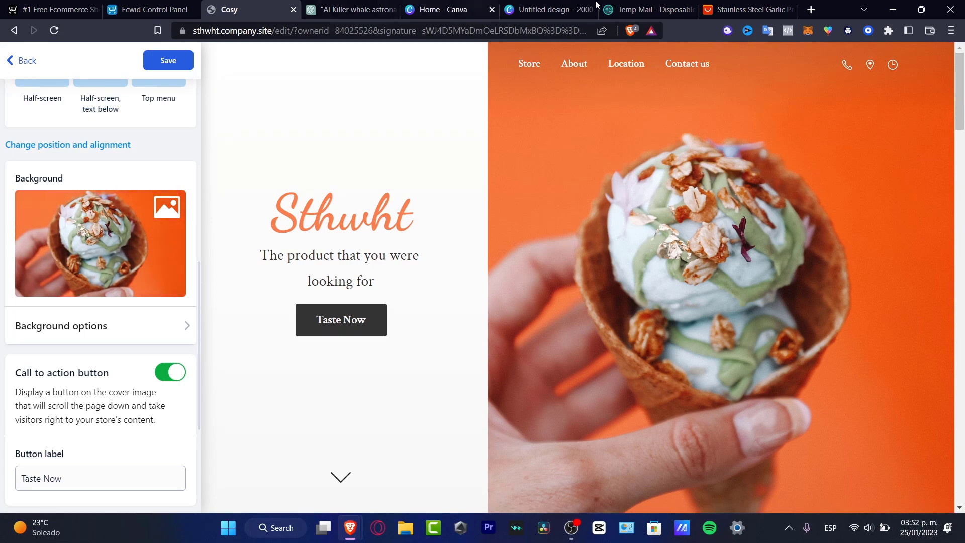
Step: Browse the garlic press product photos on AliExpress, then return to the Ecwid site editor
left_click(746, 9)
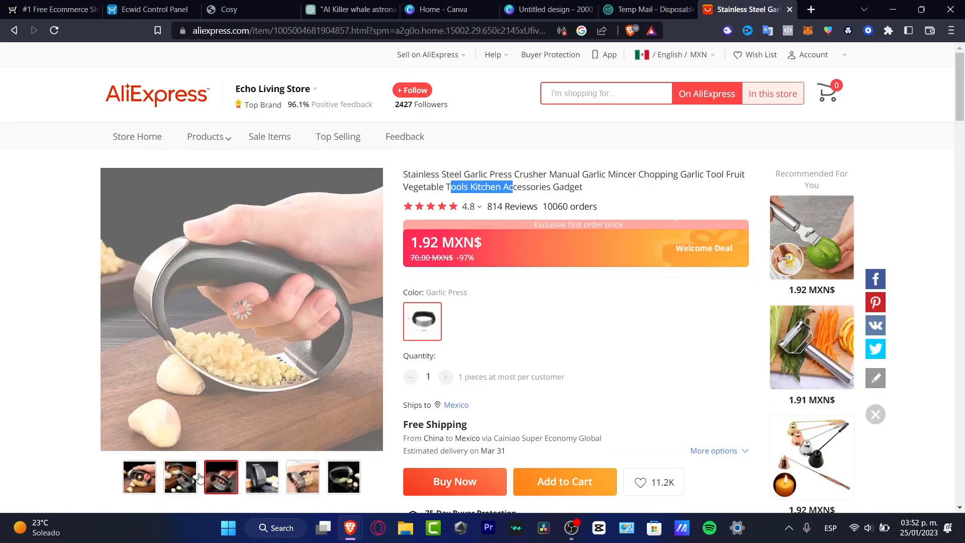
left_click(180, 476)
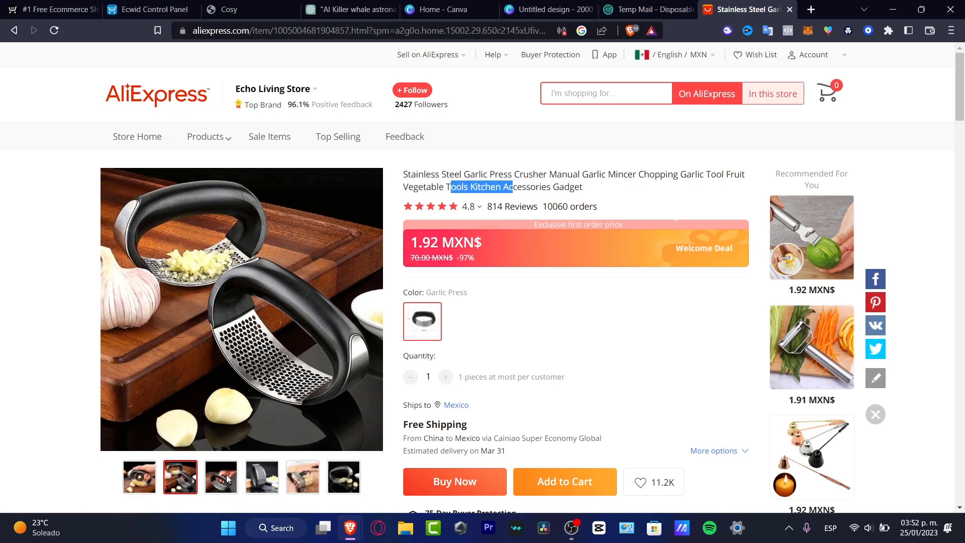
left_click(302, 476)
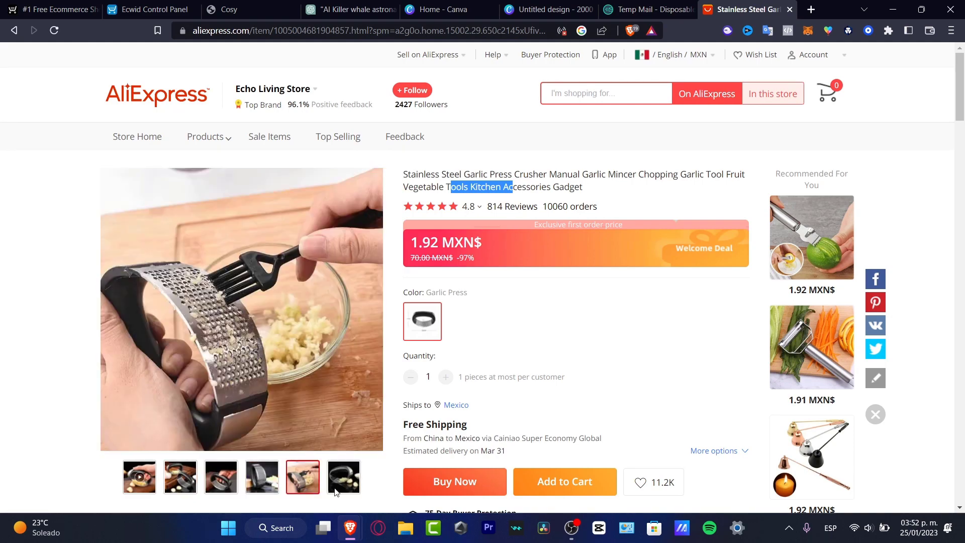
left_click(180, 477)
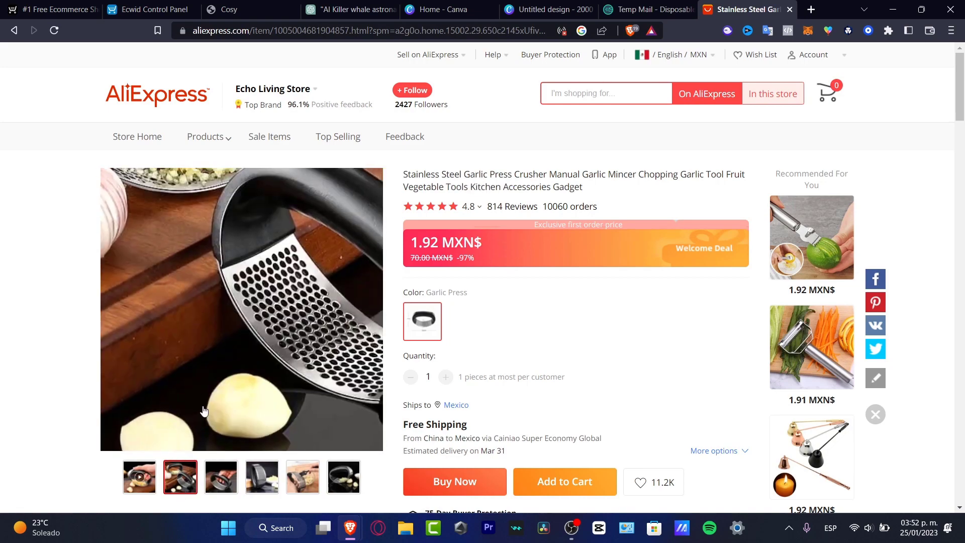
right_click(203, 410)
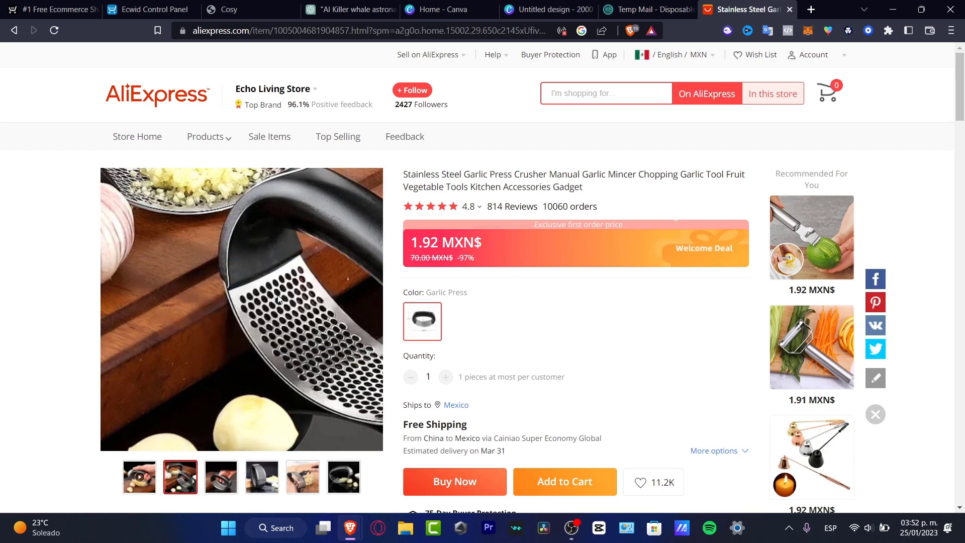
left_click(150, 9)
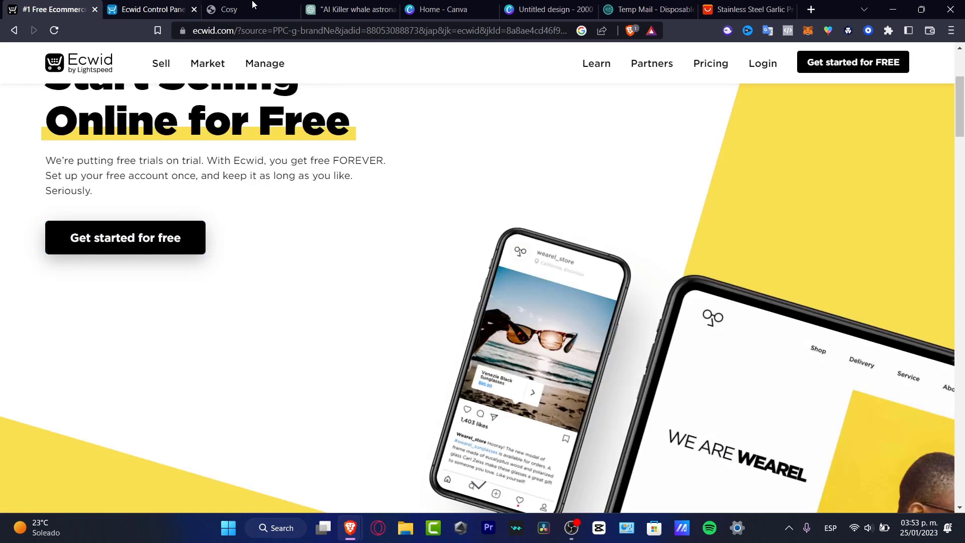
left_click(231, 9)
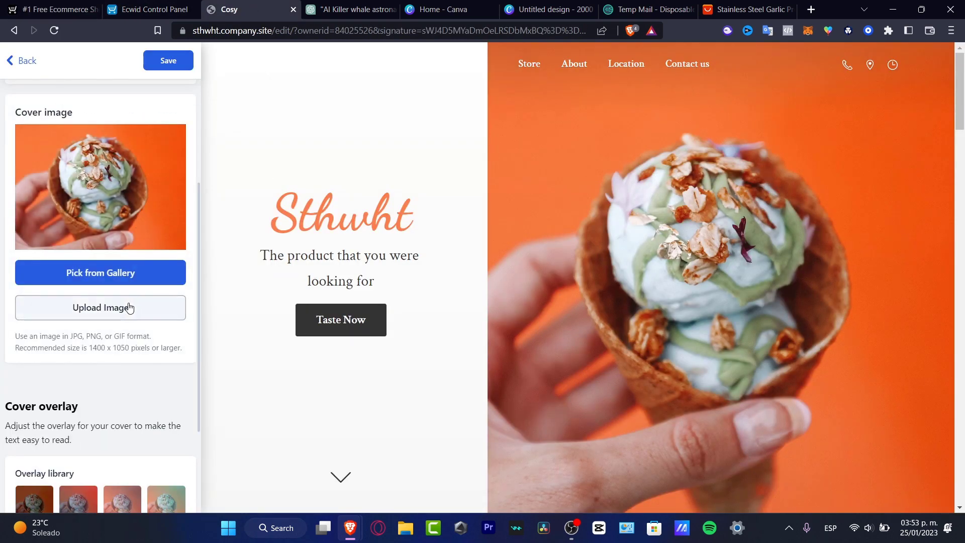
mouse_move(143, 367)
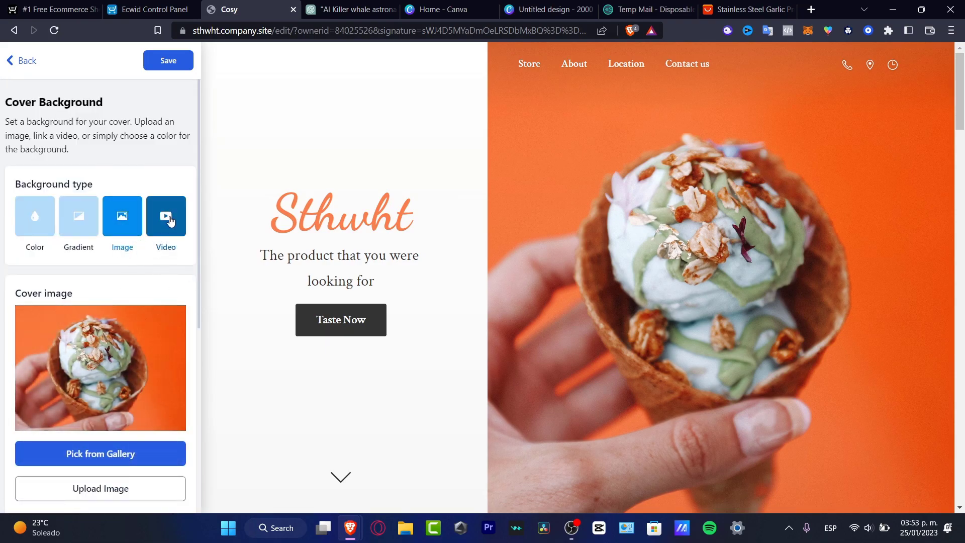
Step: Toggle the cover background to Video then back to Image, and return to the AliExpress garlic press page
left_click(166, 216)
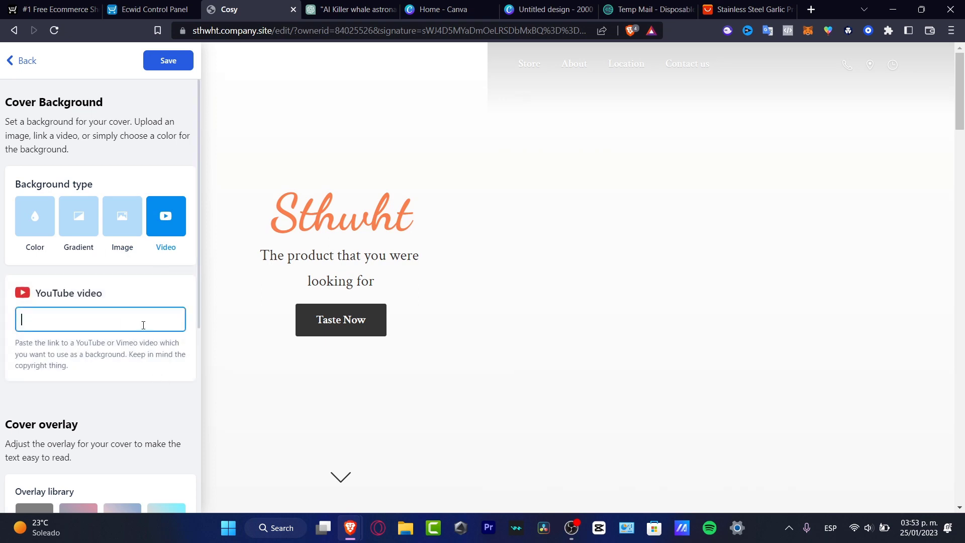
left_click(122, 216)
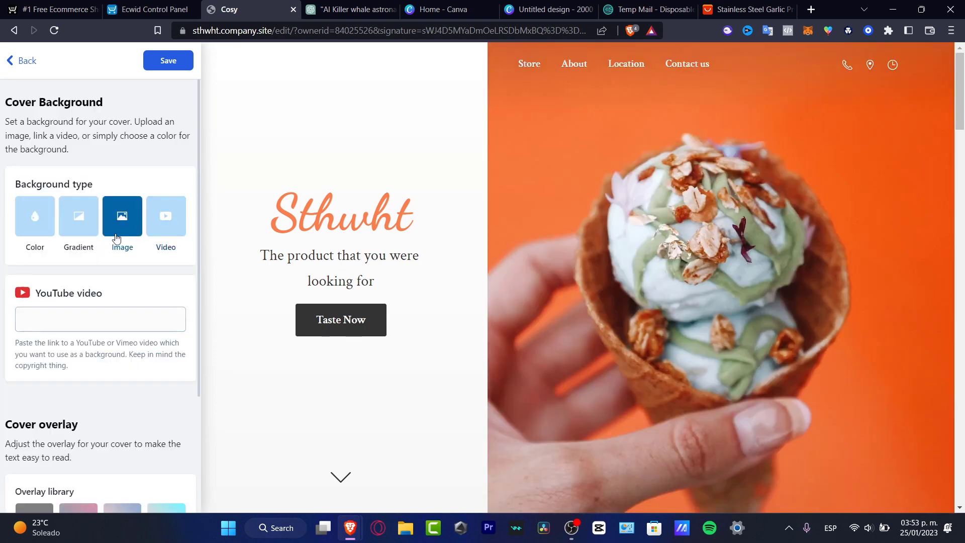
left_click(122, 215)
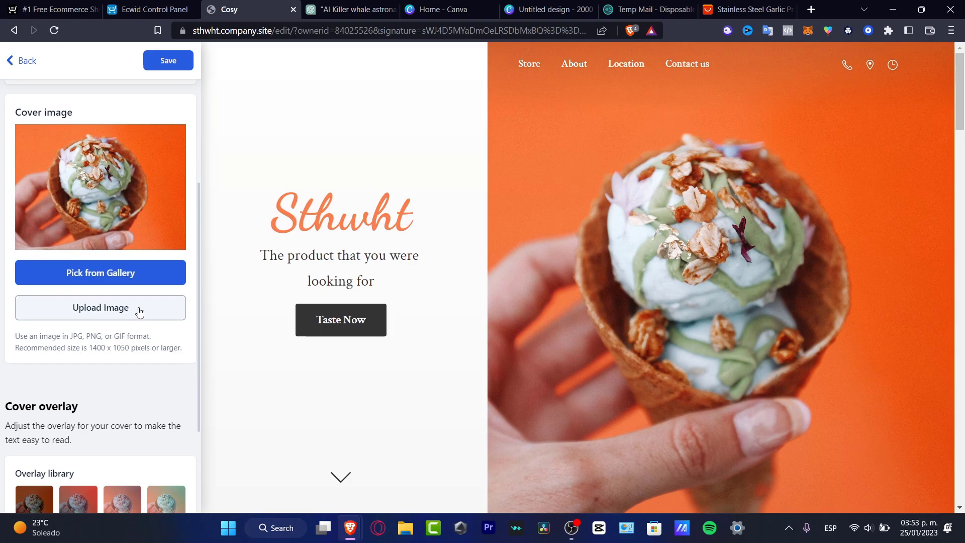
left_click(100, 307)
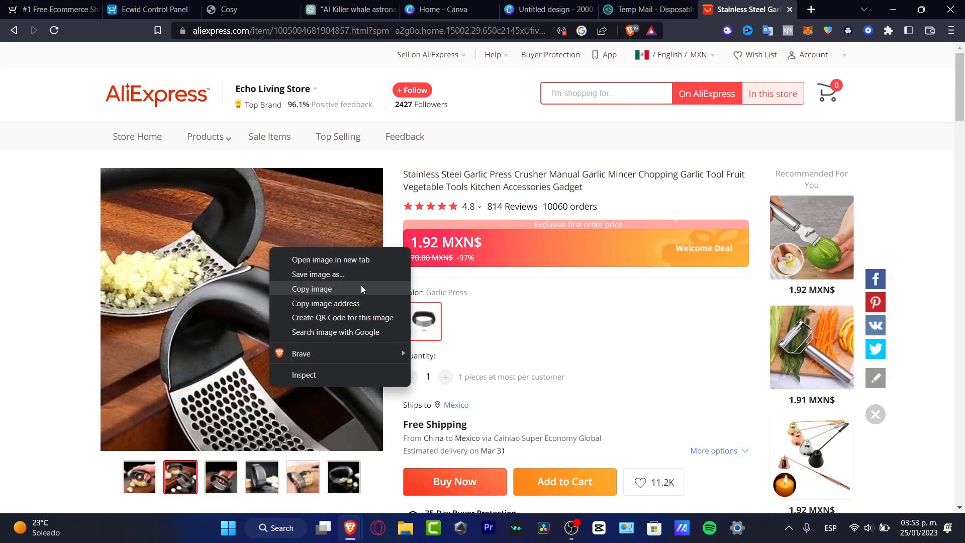
Step: Save the garlic press photo to the computer and return to the Ecwid site editor
left_click(317, 273)
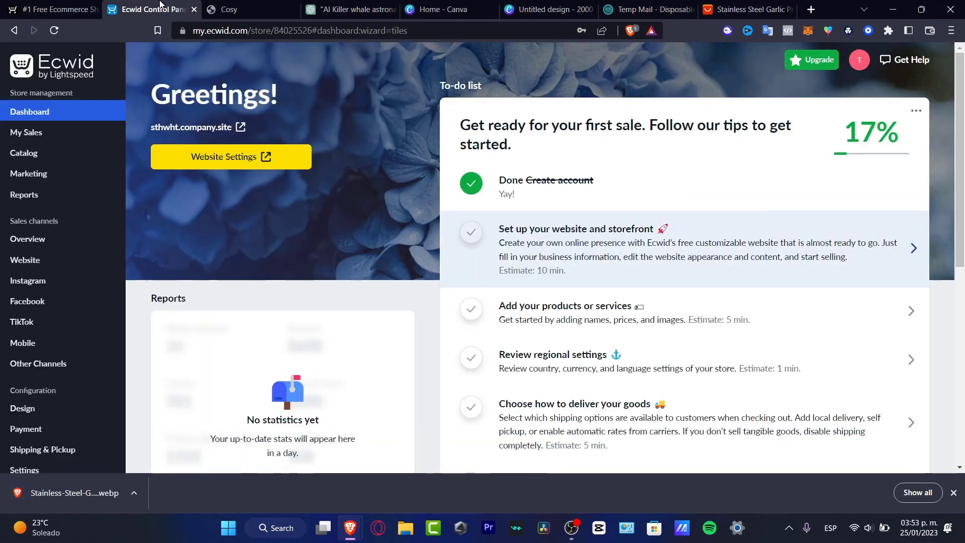
left_click(230, 9)
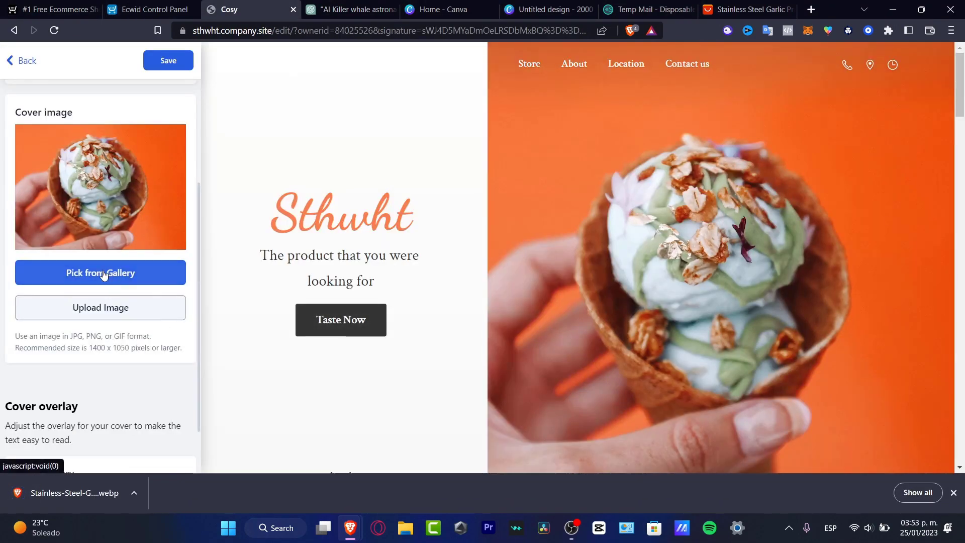
left_click(100, 272)
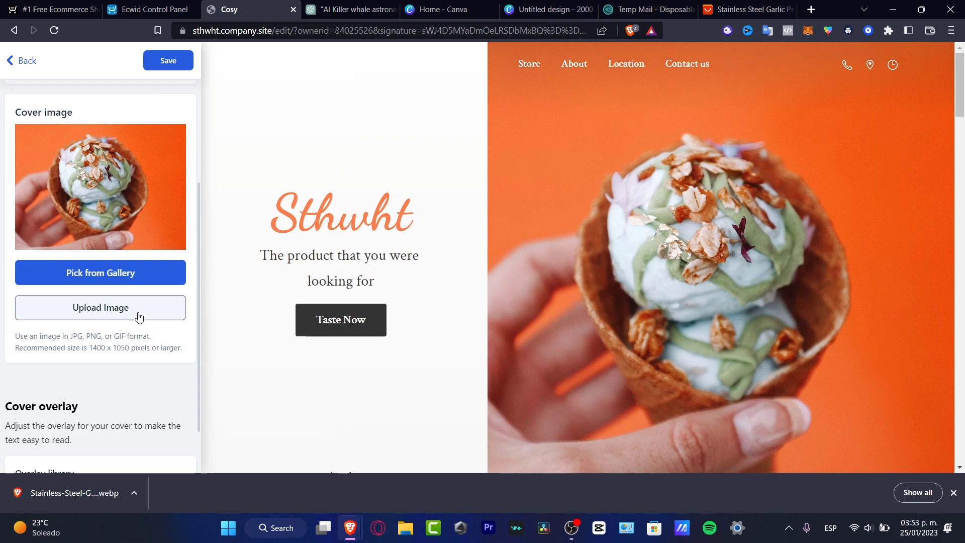
Step: Start a cover image upload, cancel the file picker, and keep the ice-cream cover unchanged
left_click(101, 307)
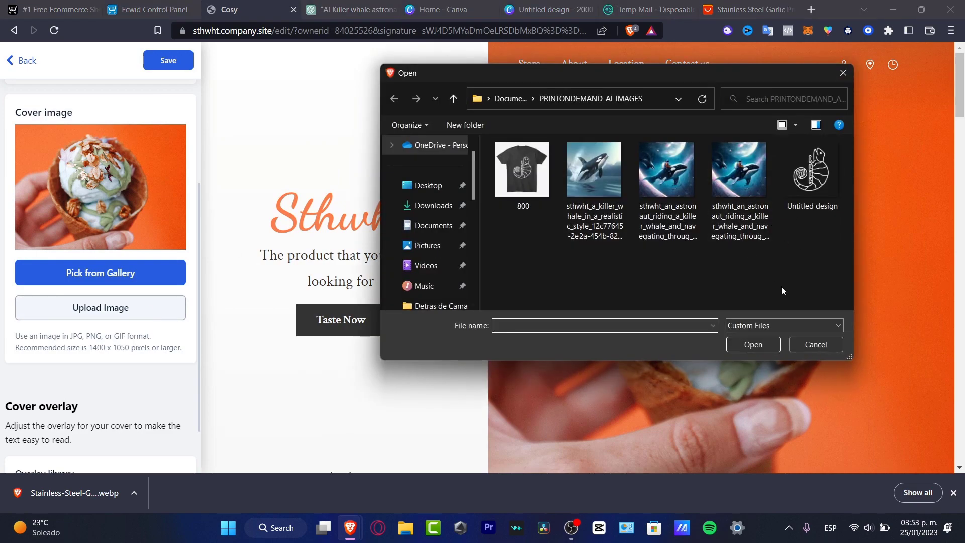
mouse_move(759, 425)
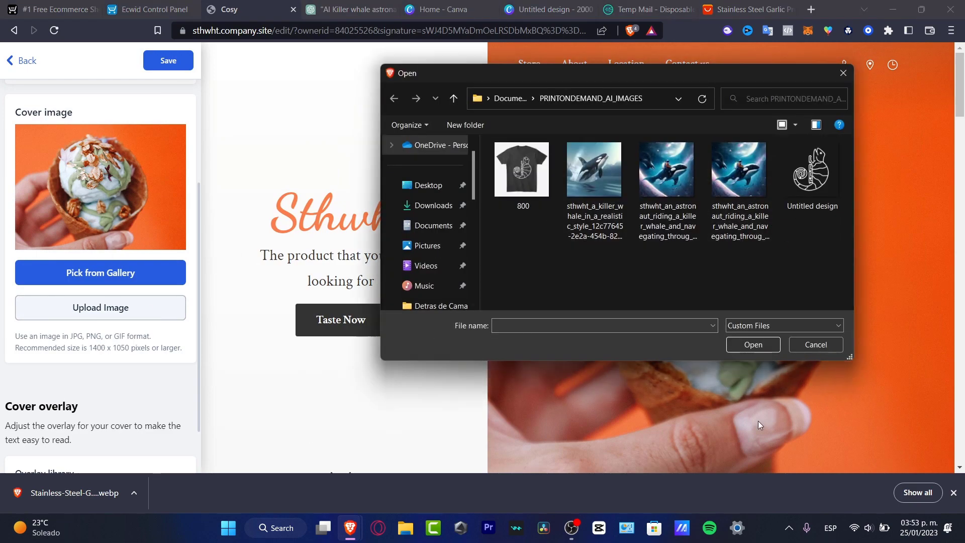
left_click(747, 9)
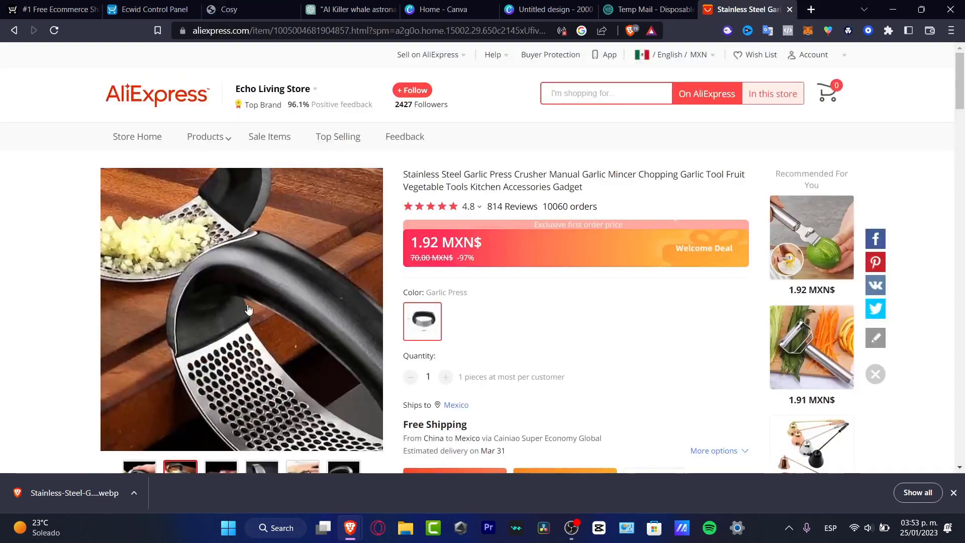
scroll("down", 3)
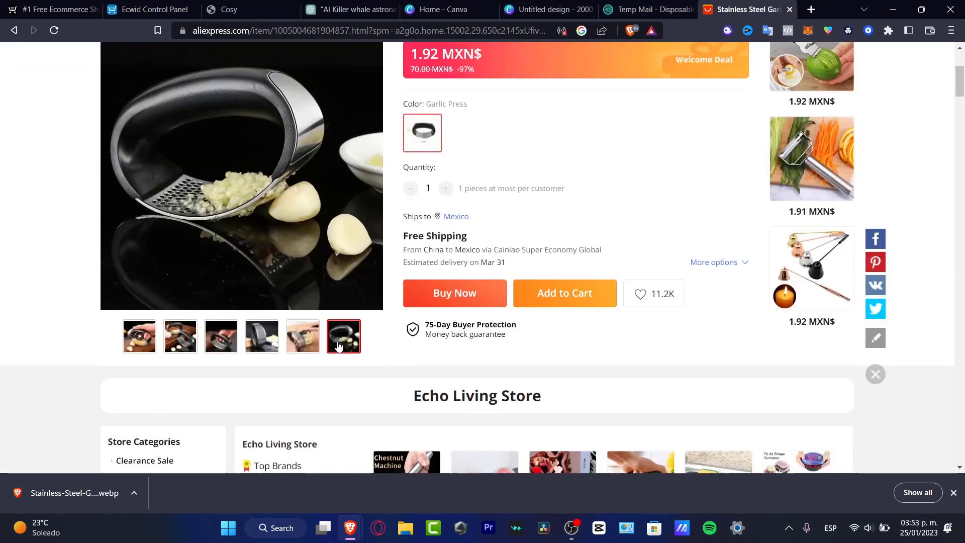
left_click(230, 9)
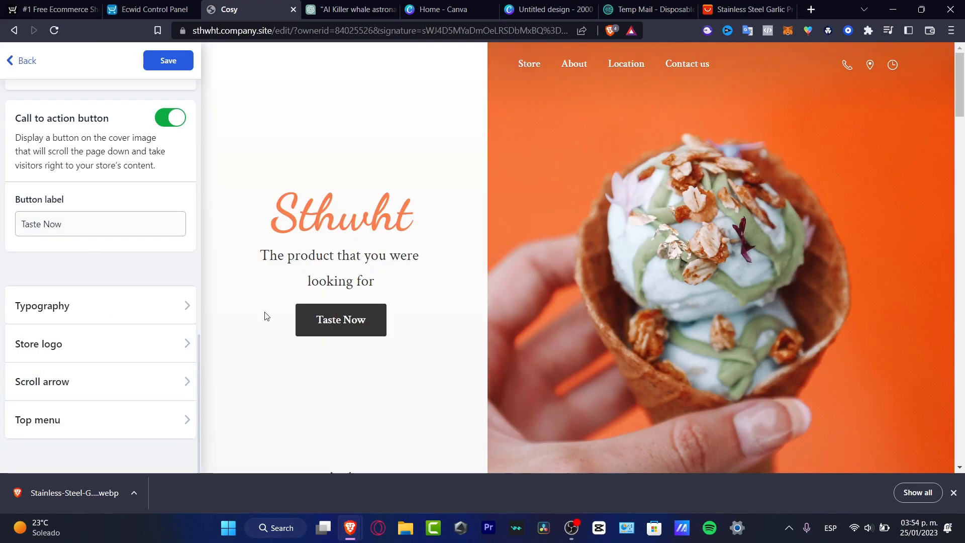
Step: Label the cover call-to-action button 'Buy Now' and save the change
type("B")
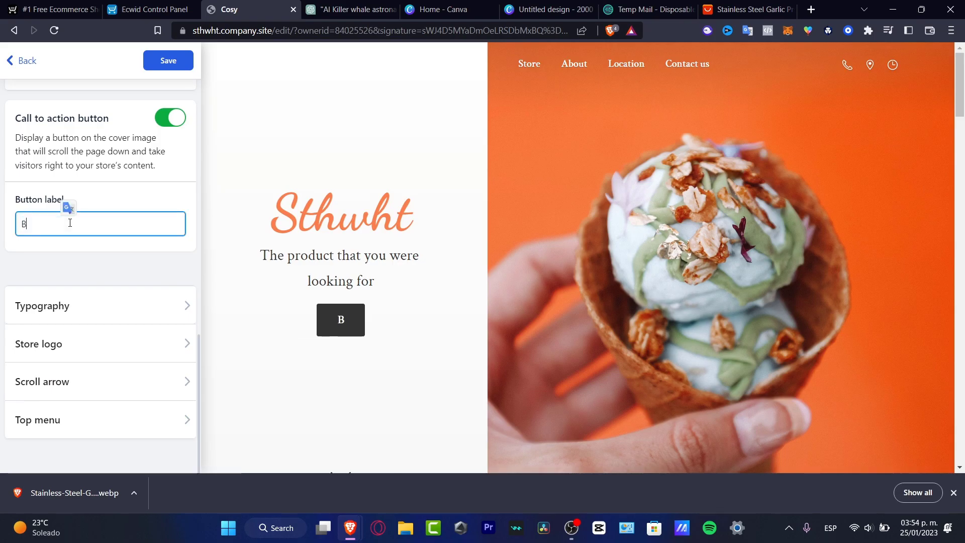
type("uy Now")
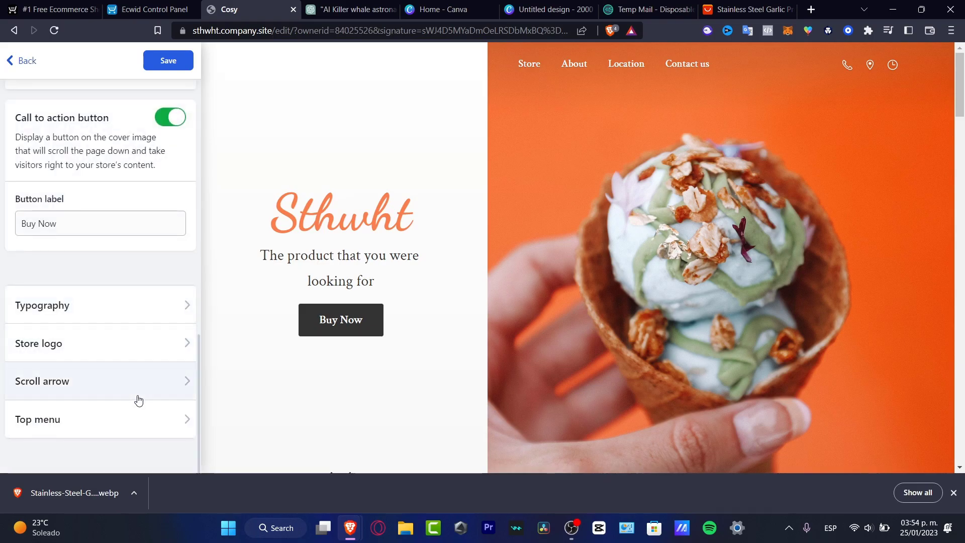
left_click(168, 60)
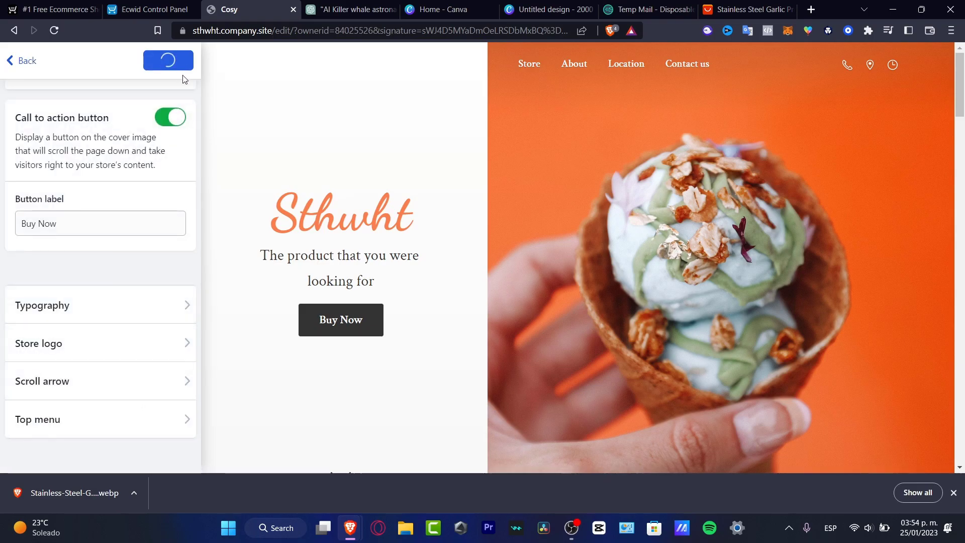
scroll("down", 3)
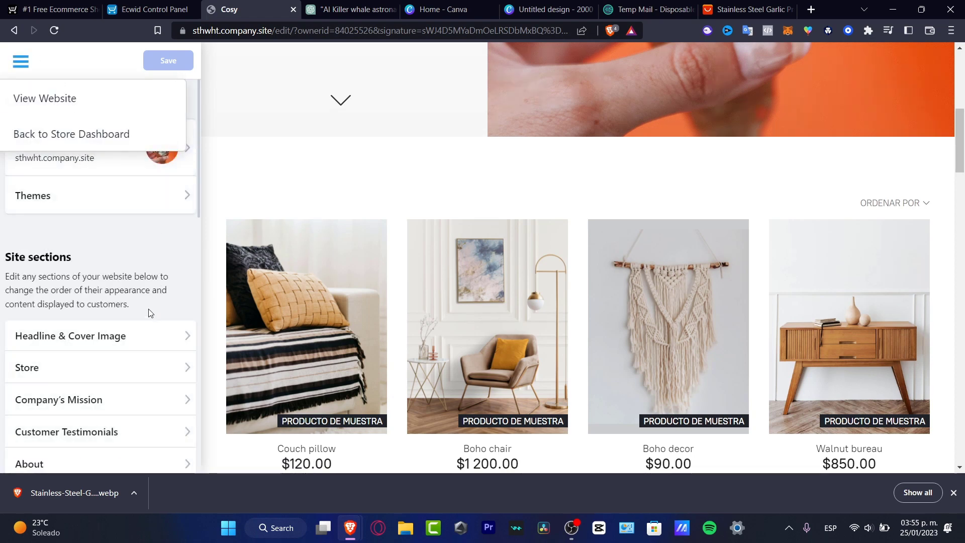
Step: Enable the one-page product catalog and set product thumbnails to Large in the Store section
left_click(26, 367)
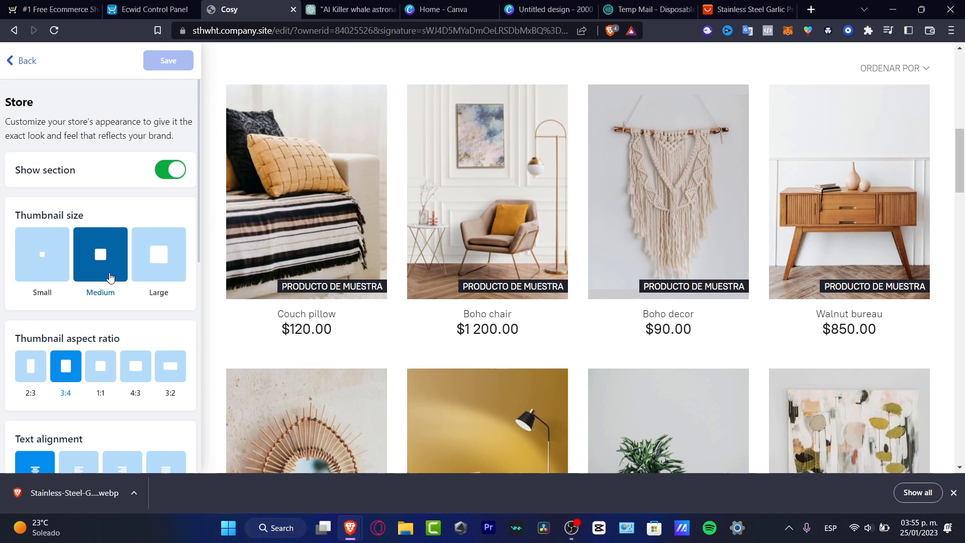
mouse_move(121, 196)
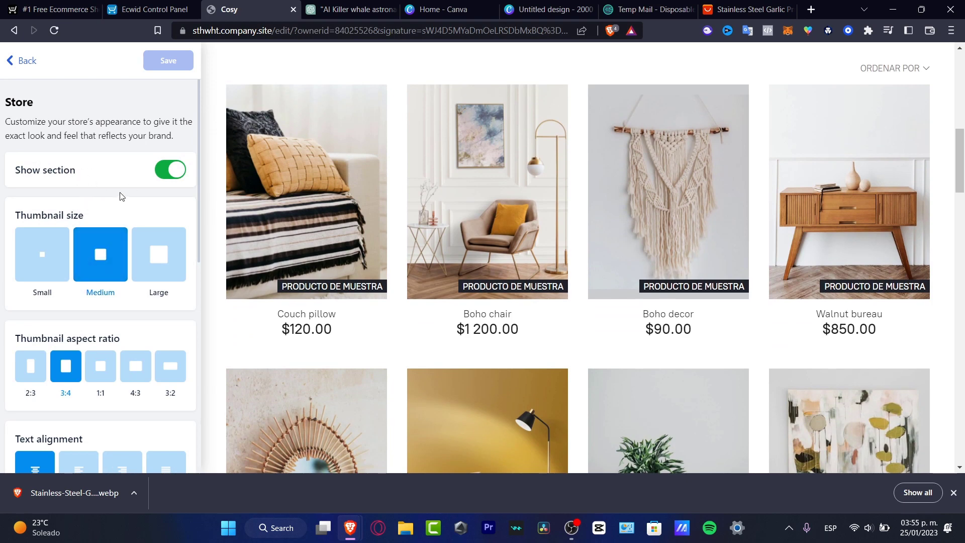
scroll("down", 3)
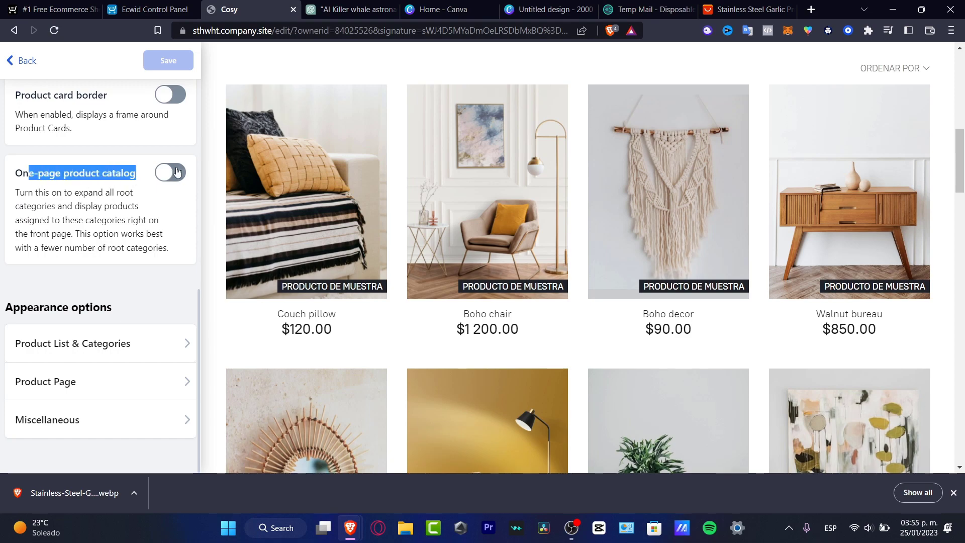
left_click(170, 172)
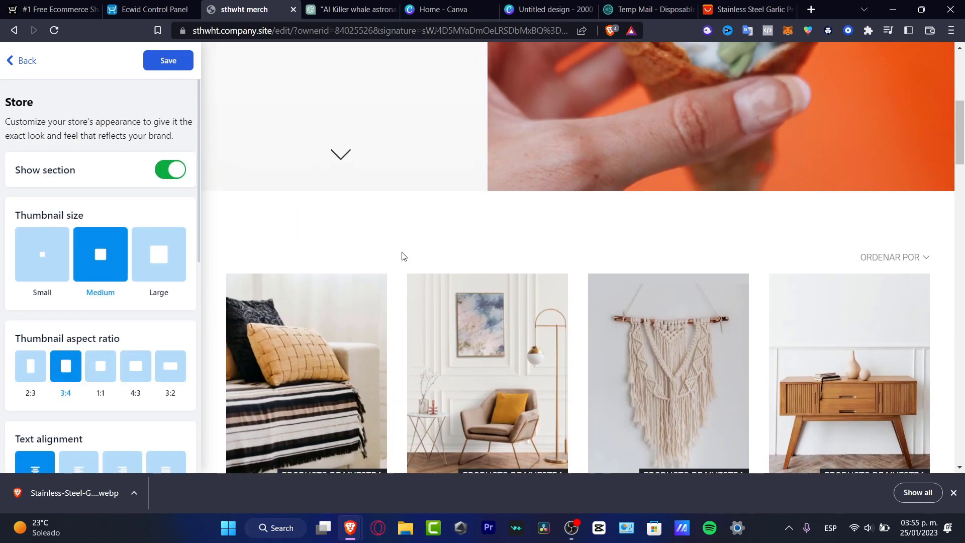
scroll("down", 3)
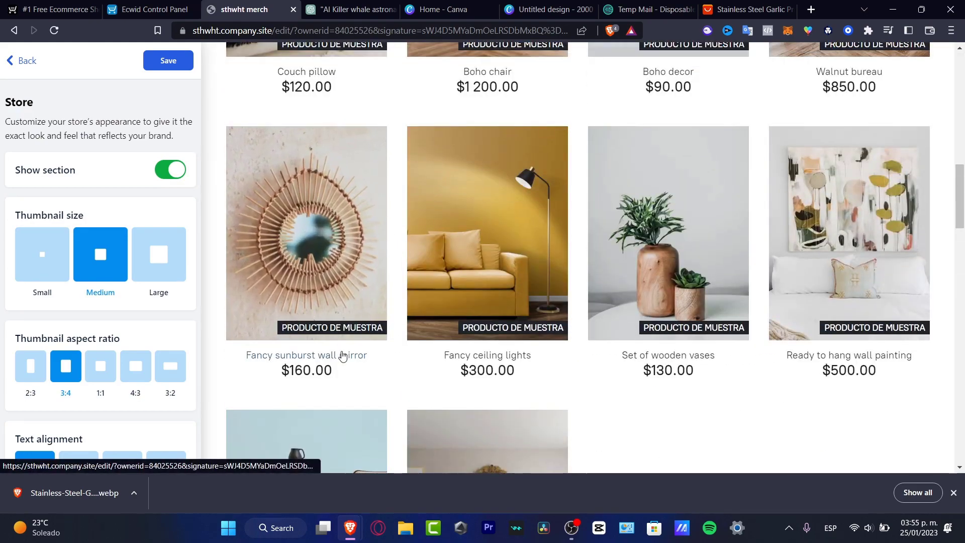
scroll("up", 3)
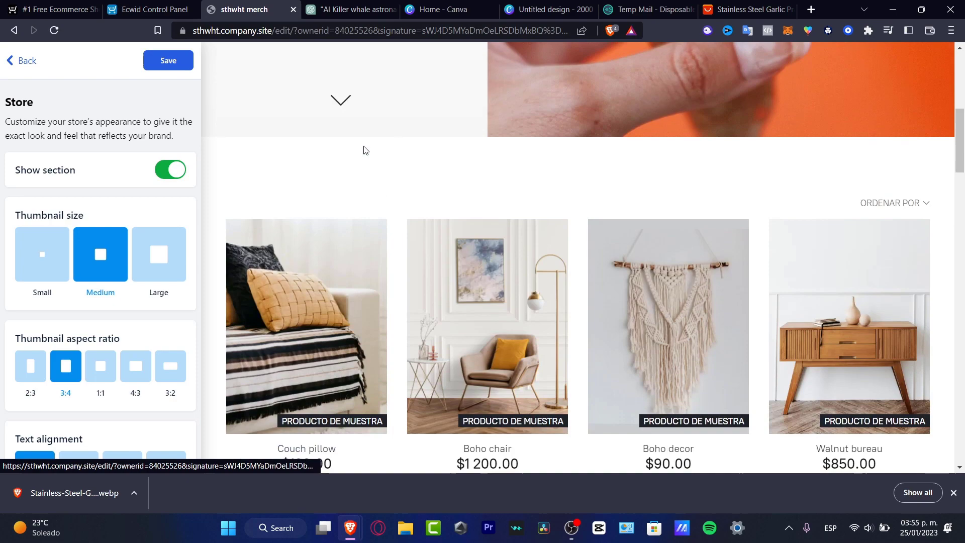
left_click(159, 253)
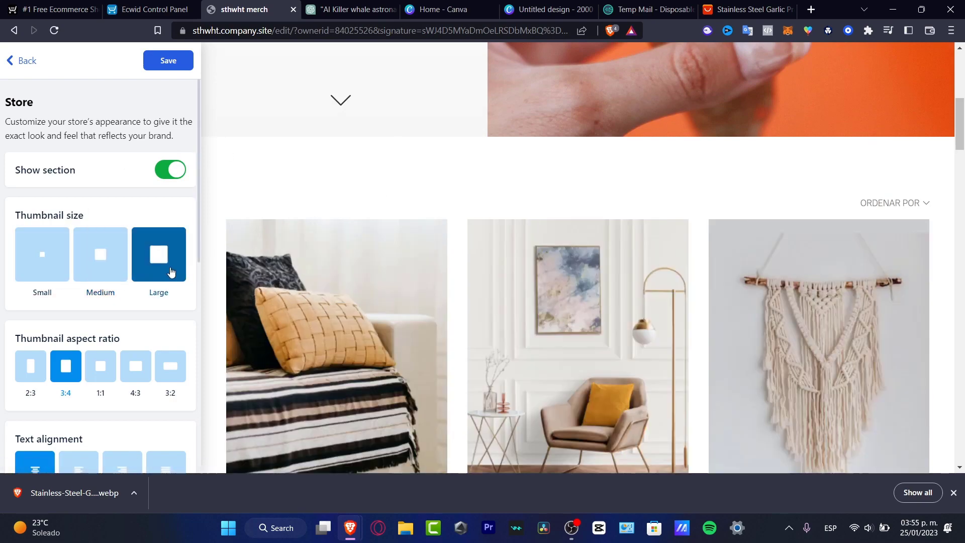
scroll("down", 3)
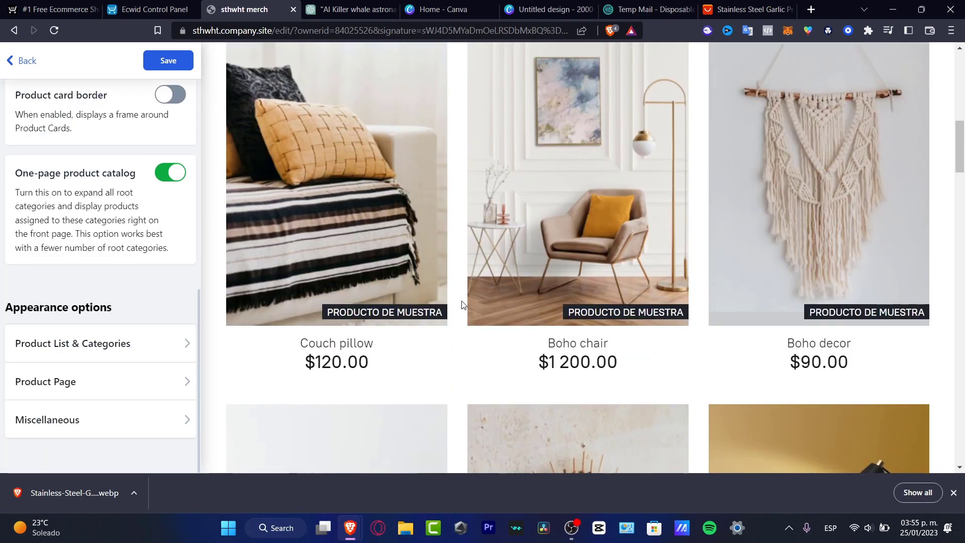
Step: Review Product List & Categories options, save the store display changes, and go back to site sections
left_click(72, 344)
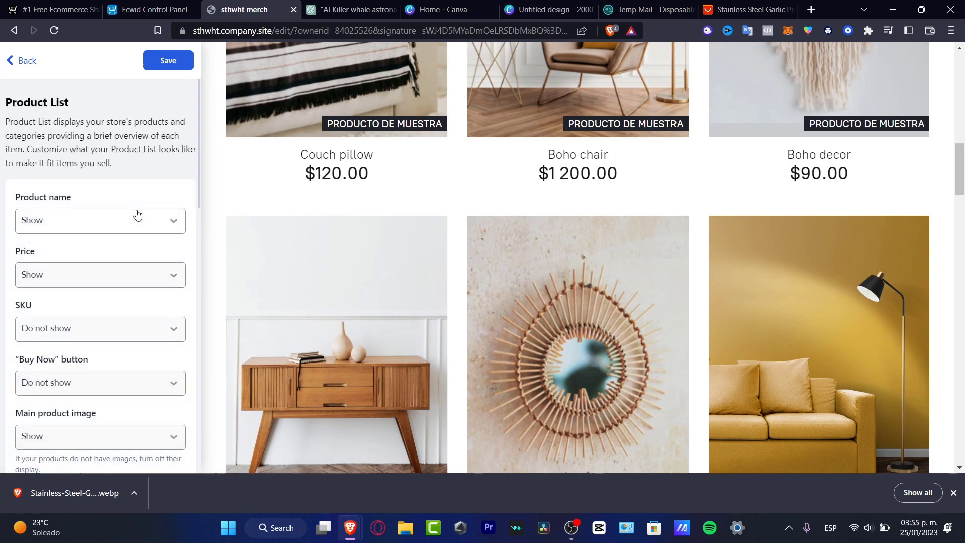
mouse_move(155, 277)
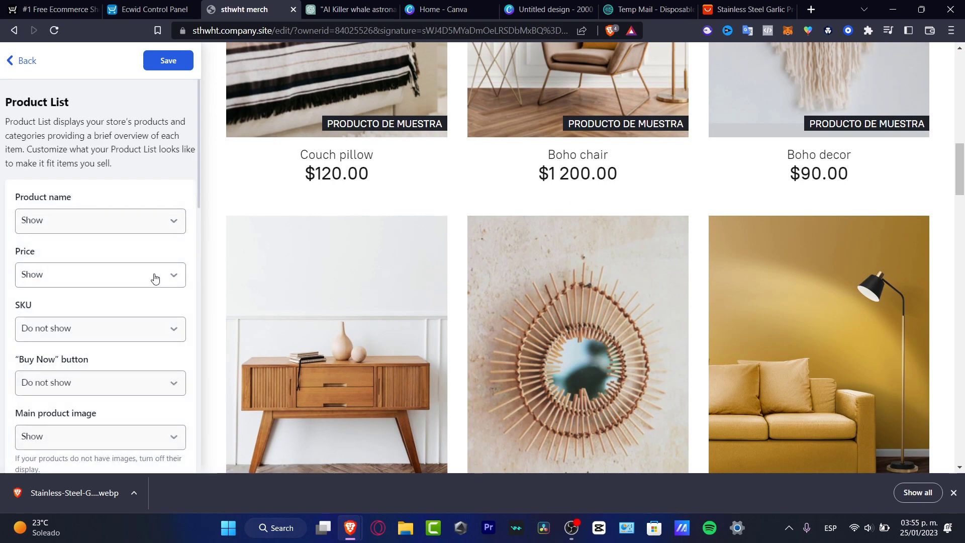
mouse_move(117, 348)
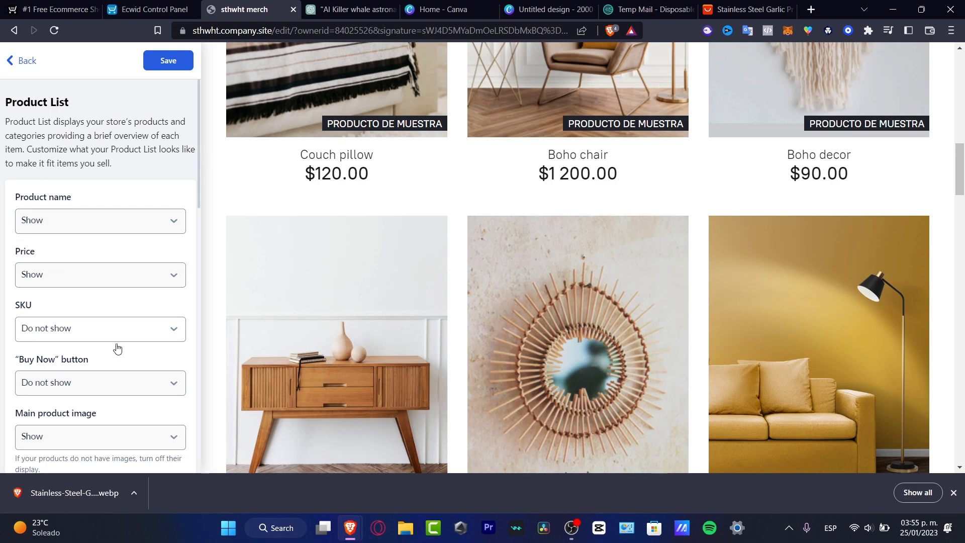
scroll("down", 3)
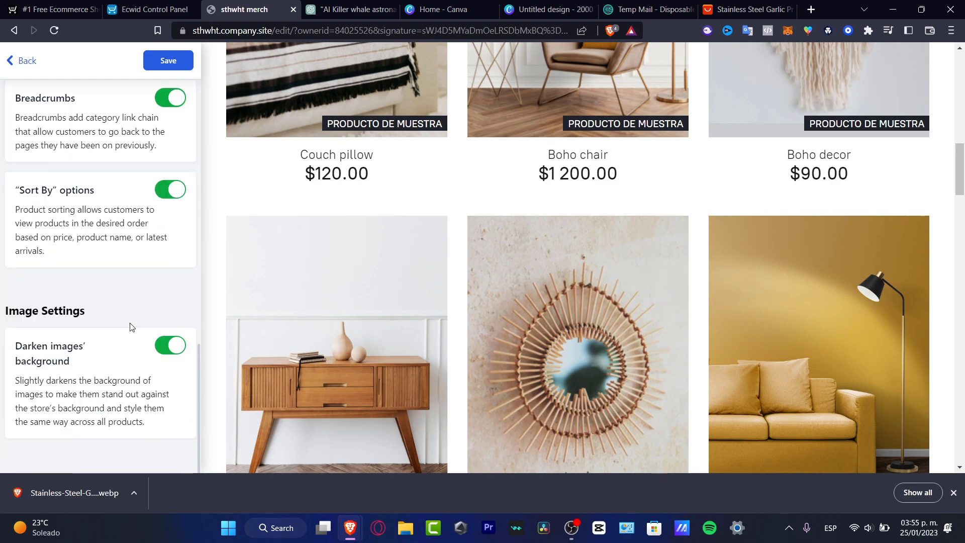
left_click(168, 61)
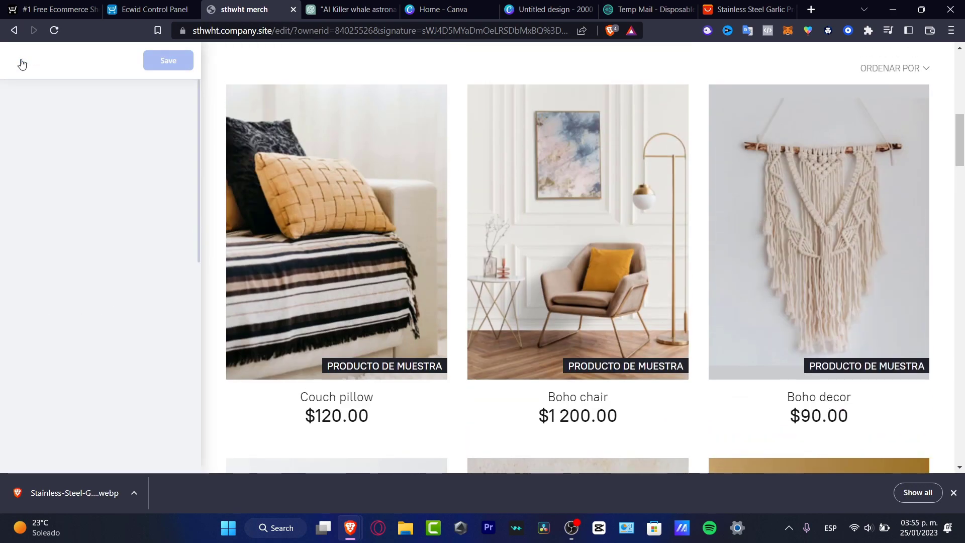
left_click(21, 61)
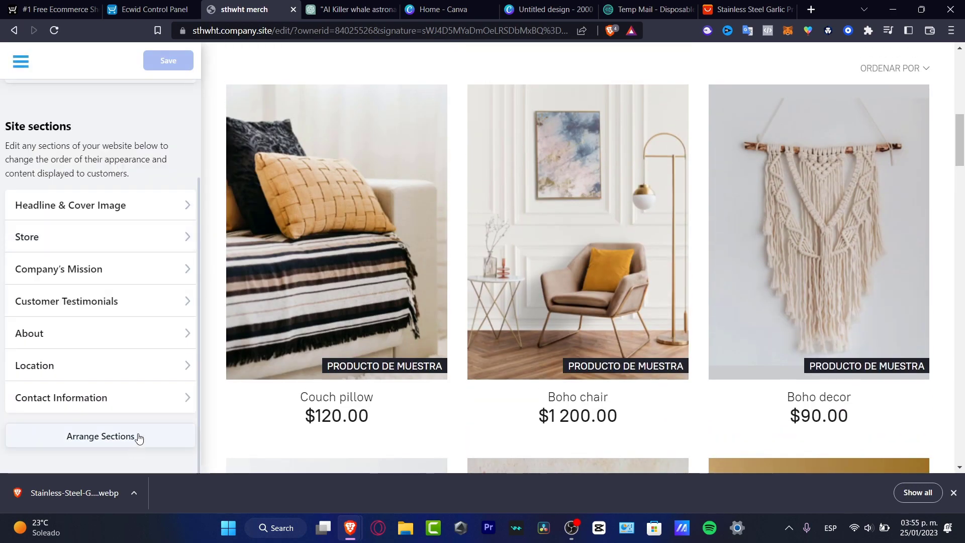
left_click(100, 435)
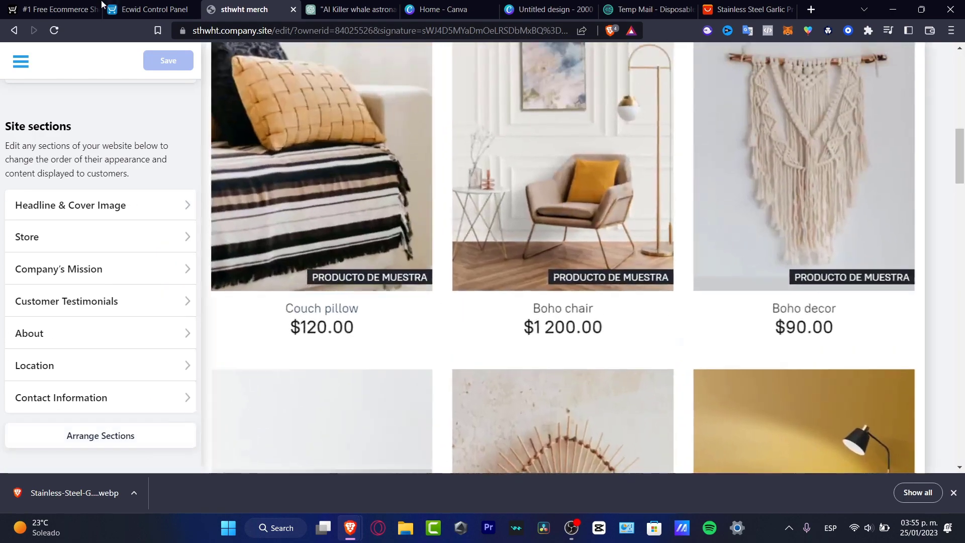
Step: Switch to the Ecwid control panel and view the Facebook Messenger page under Other Channels
left_click(156, 9)
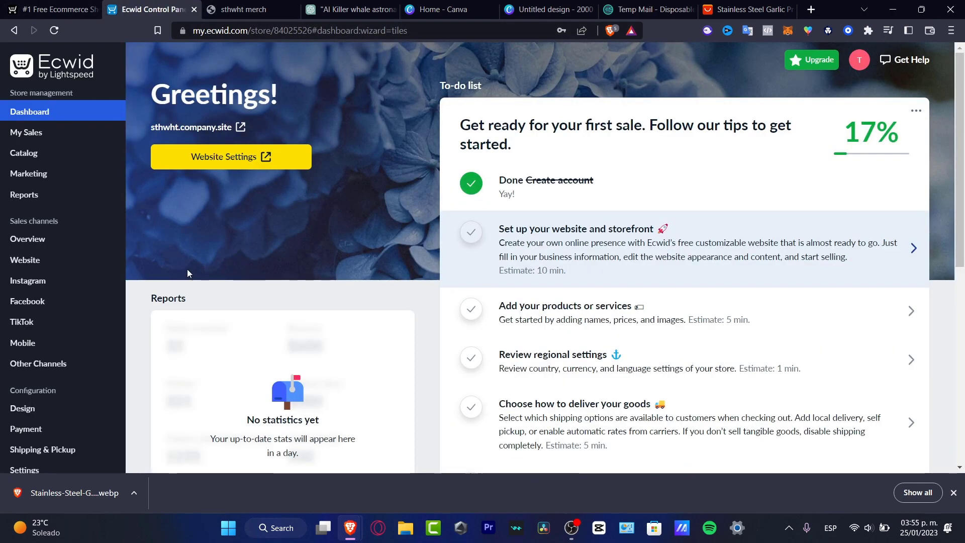
mouse_move(45, 240)
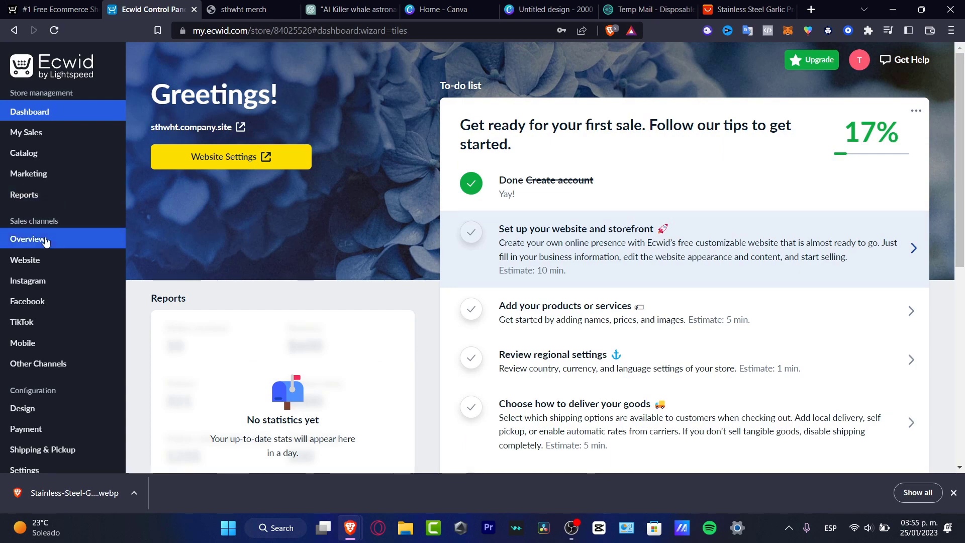
left_click(38, 364)
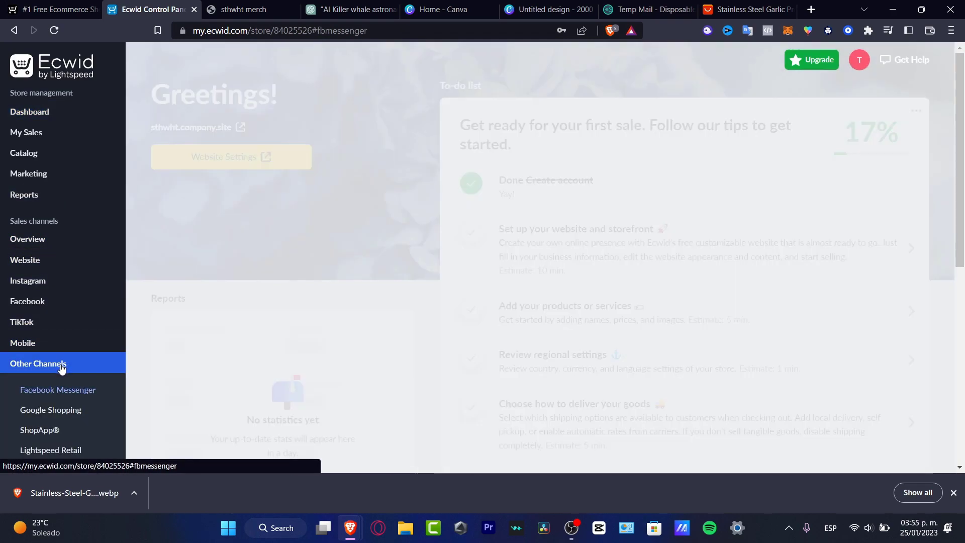
left_click(58, 390)
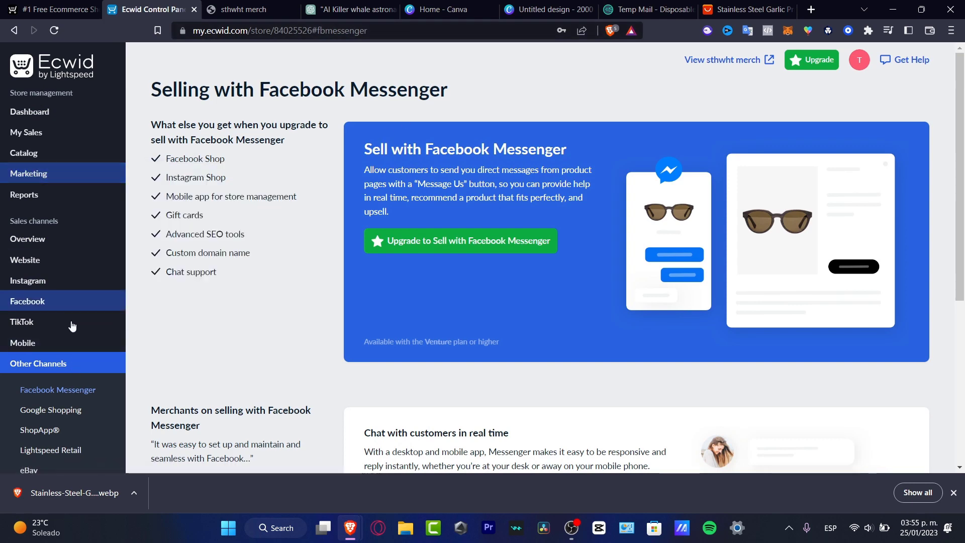
mouse_move(96, 387)
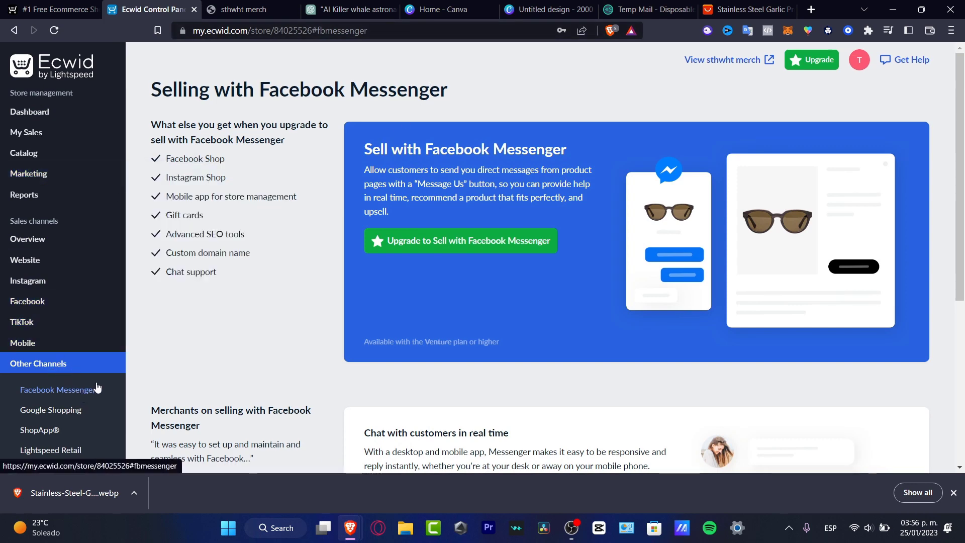
scroll("down", 3)
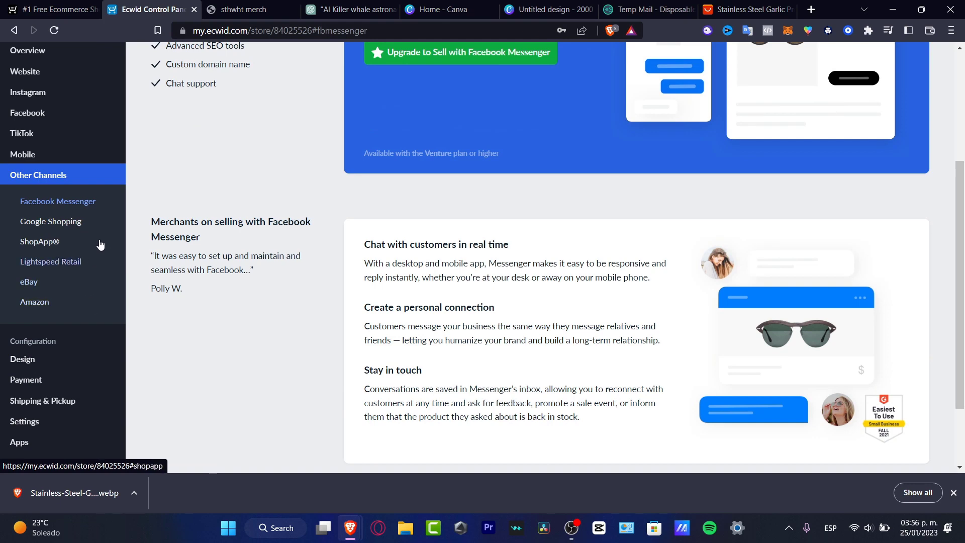
Step: Start an empty new product in the catalog and look at its weight field
left_click(37, 179)
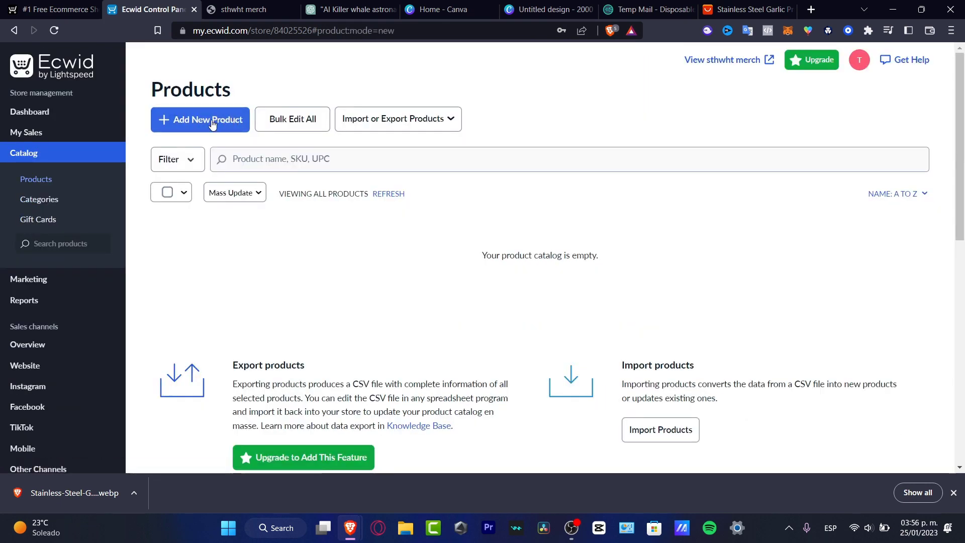
left_click(208, 119)
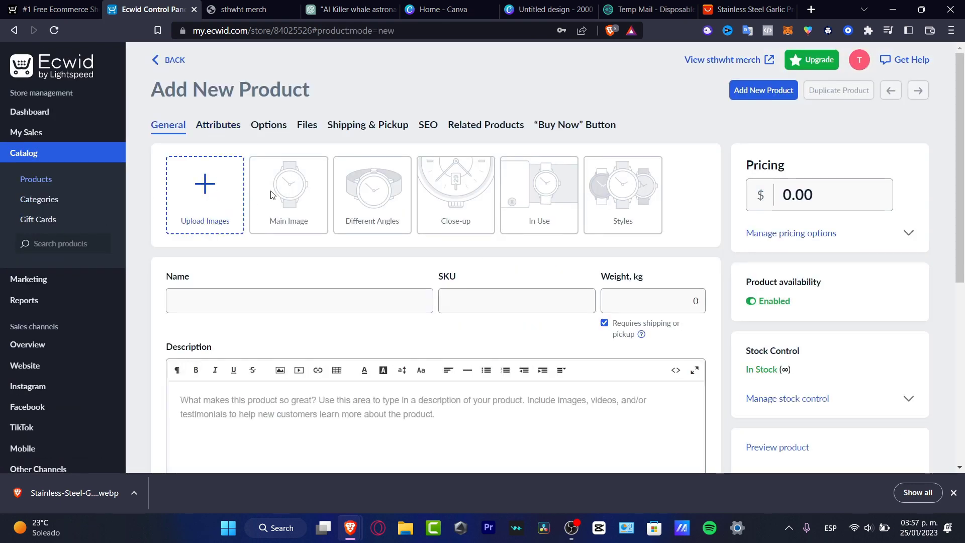
mouse_move(450, 213)
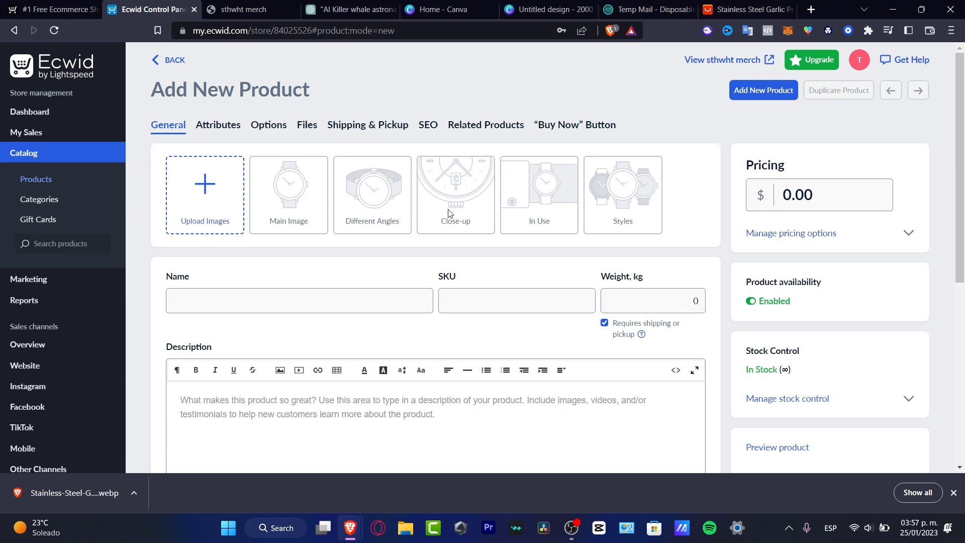
left_click(517, 300)
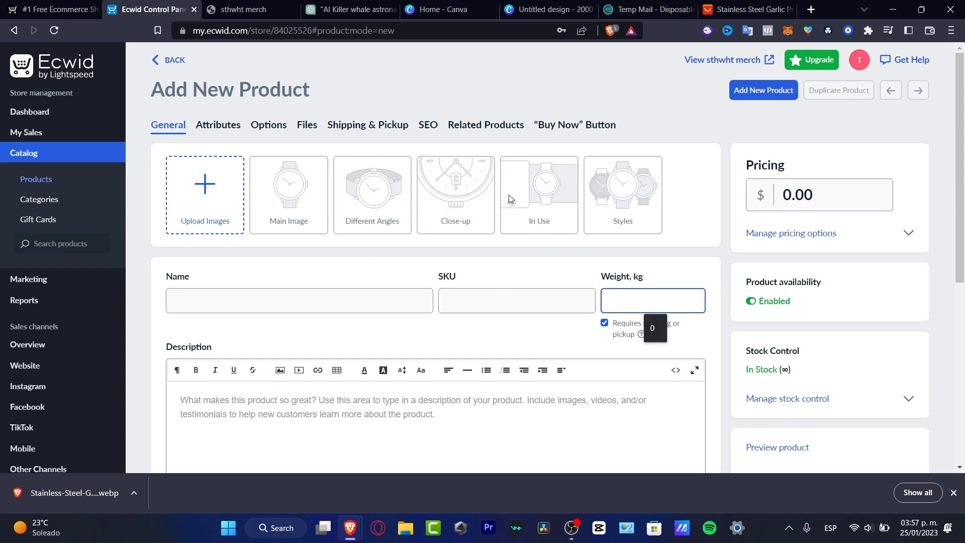
left_click(654, 299)
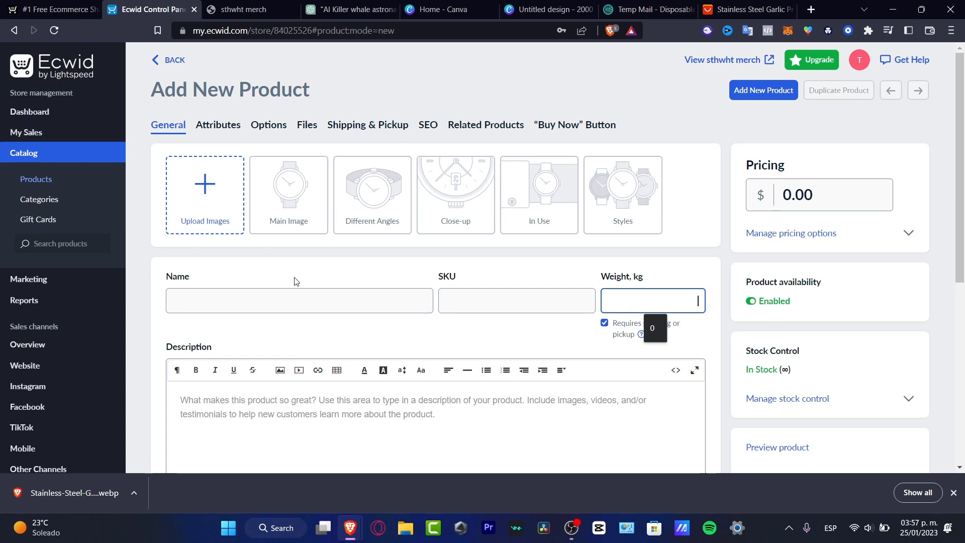
scroll("down", 3)
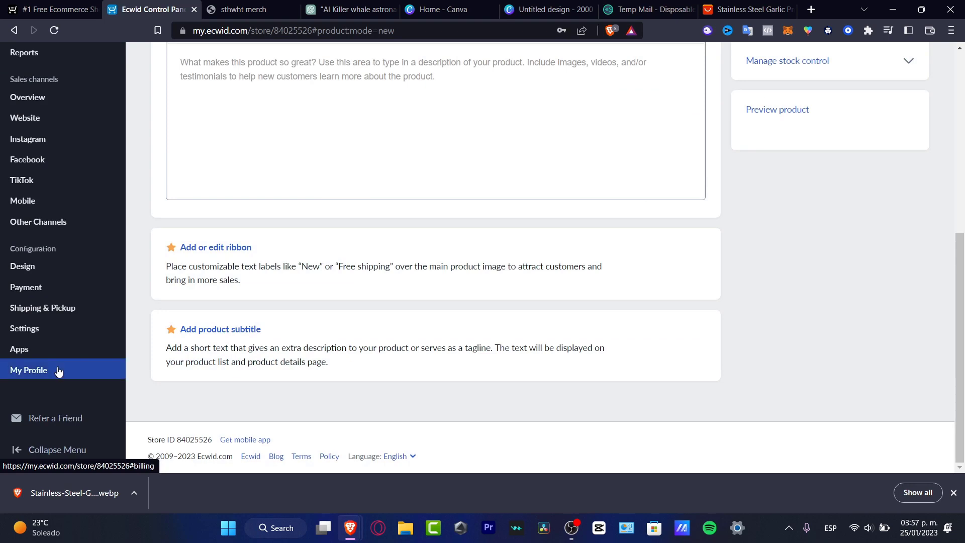
Step: Stay on the product page once, then leave it unsaved to reach Apps > App Market
left_click(28, 370)
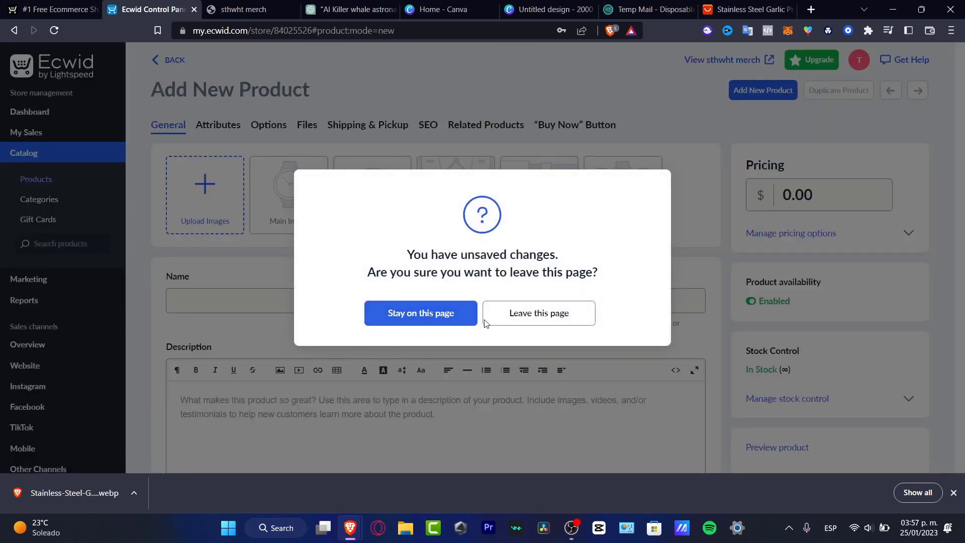
left_click(421, 314)
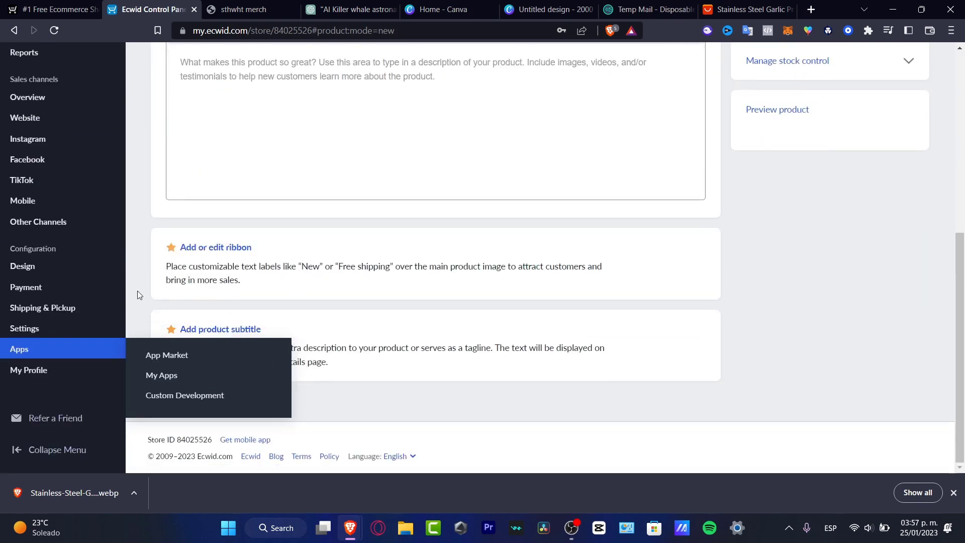
mouse_move(181, 358)
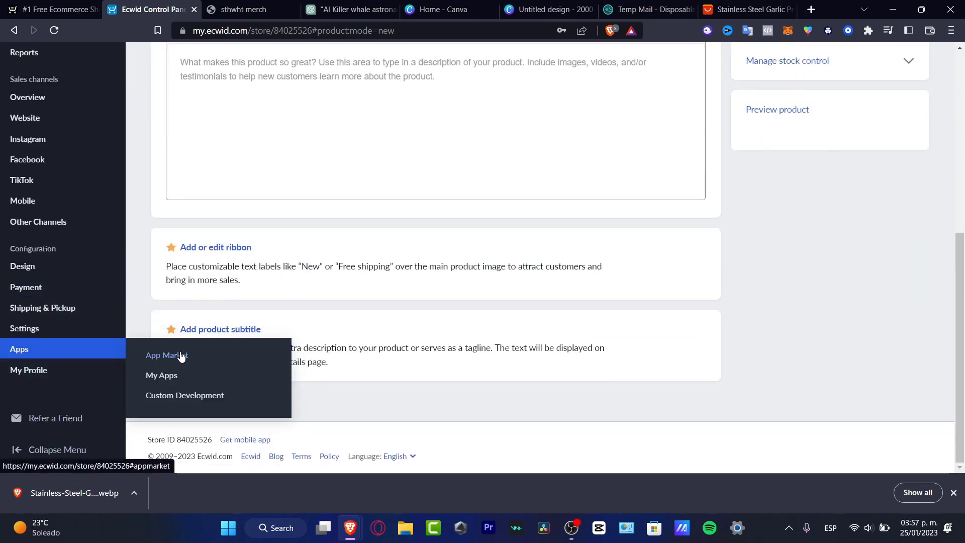
left_click(167, 355)
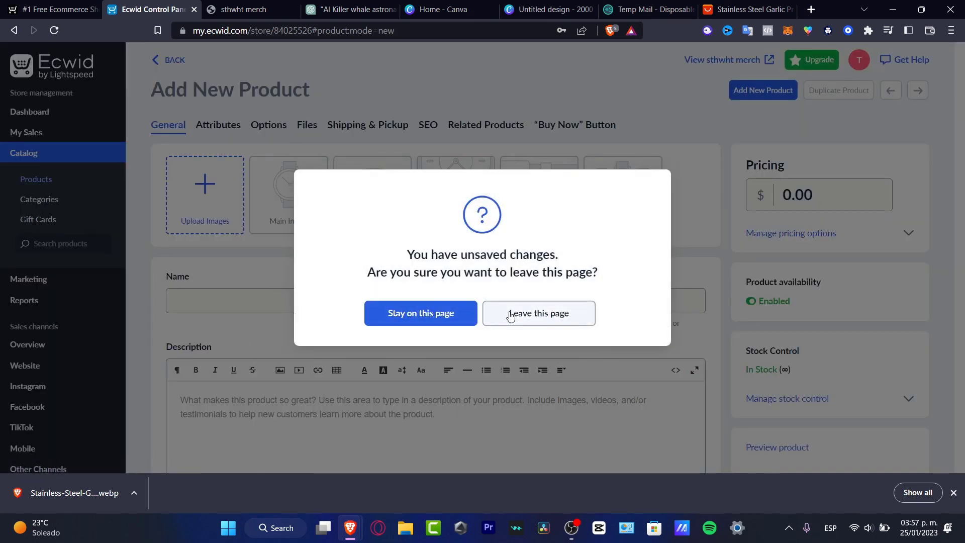
left_click(538, 313)
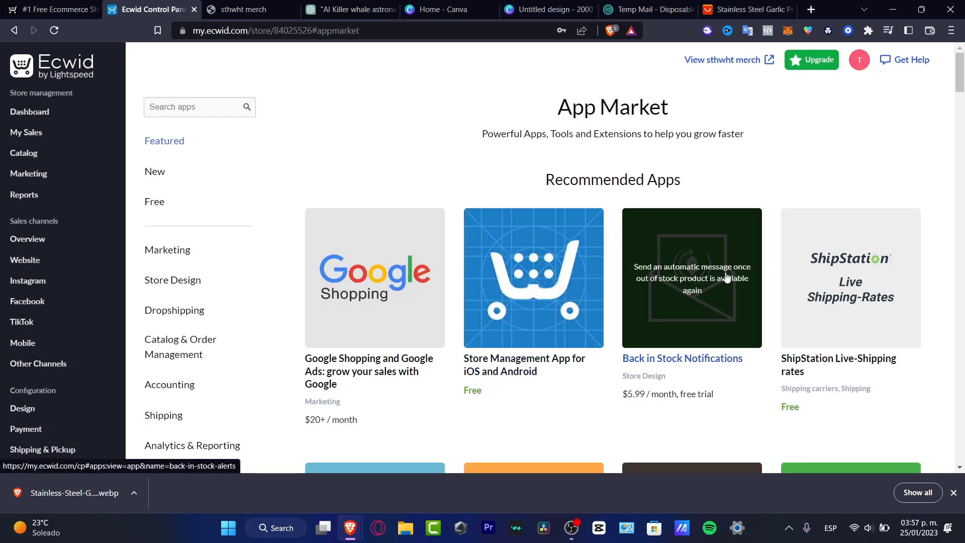
Step: Search the App Market for 'dropshipping' and open the Sup Dropshipping app page
left_click(199, 107)
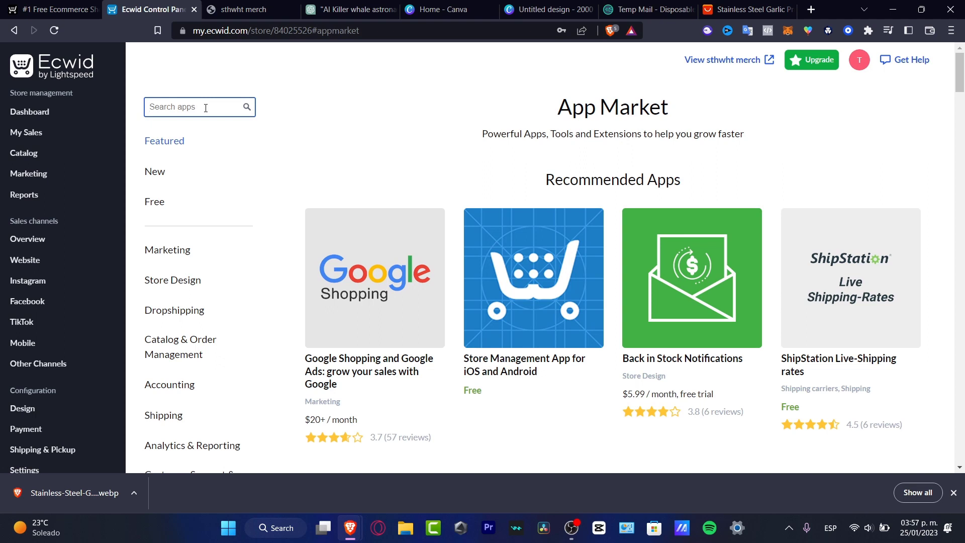
type("dropshipping")
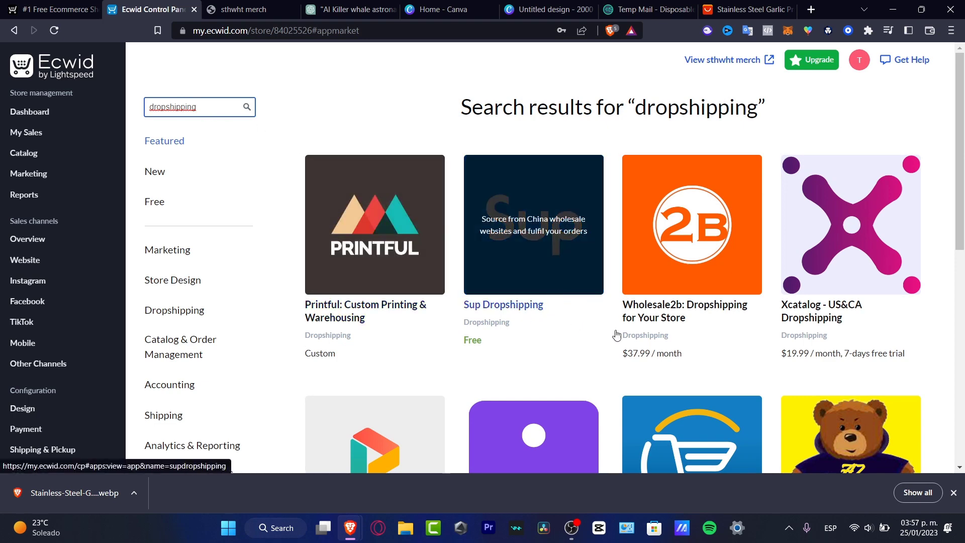
scroll("down", 3)
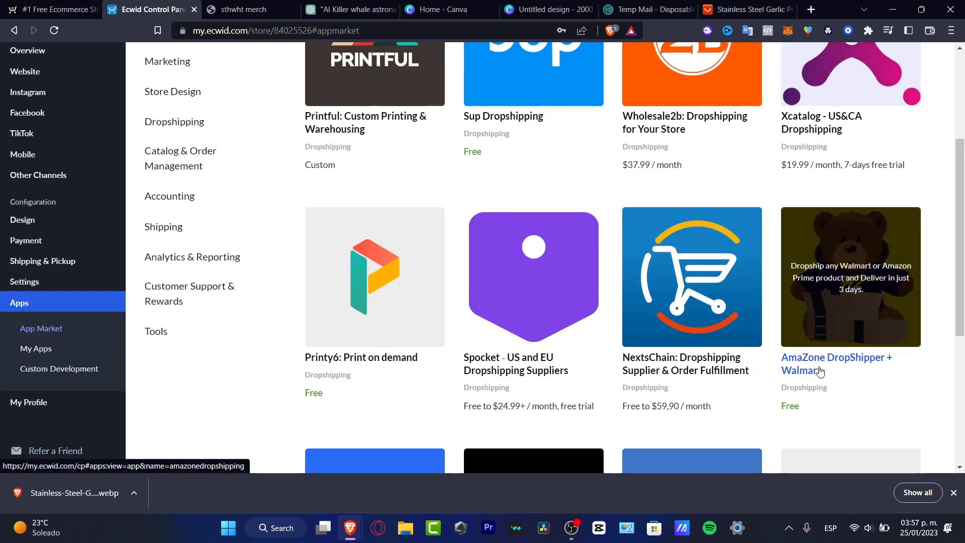
scroll("down", 3)
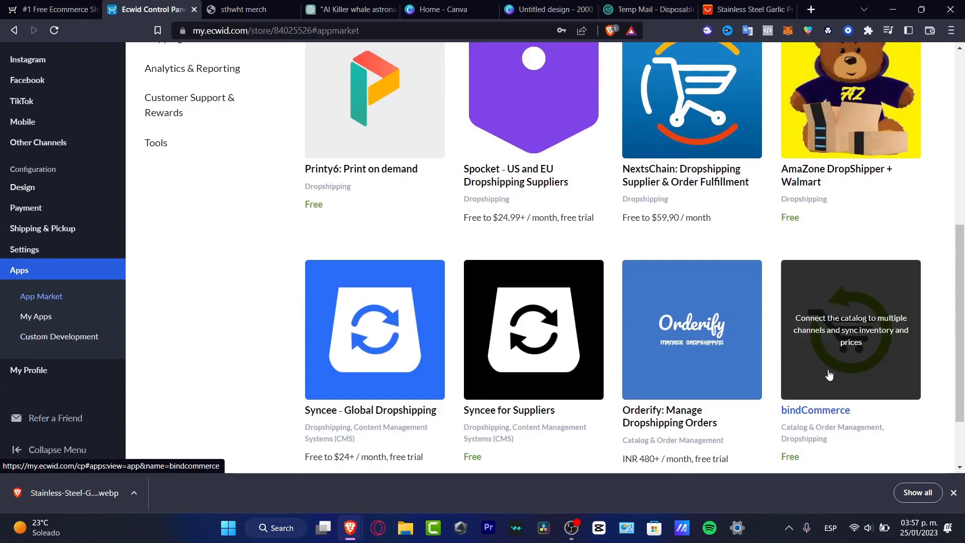
mouse_move(573, 323)
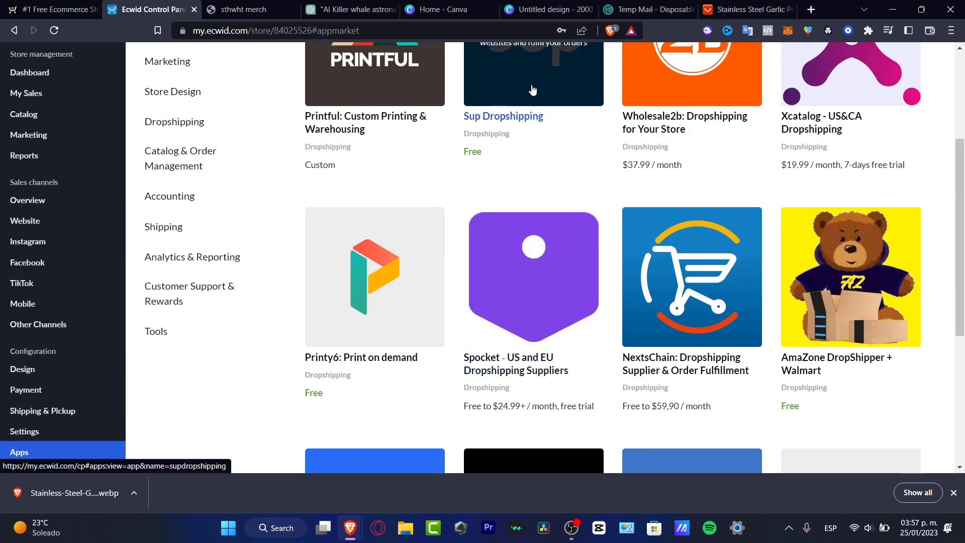
left_click(533, 89)
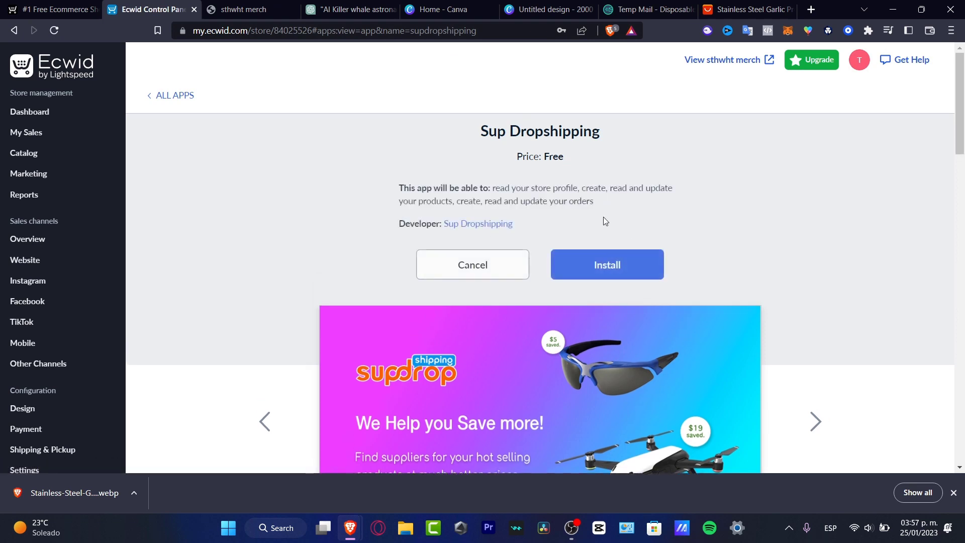
Step: Install the Sup Dropshipping app and launch its supplier marketplace site
left_click(607, 264)
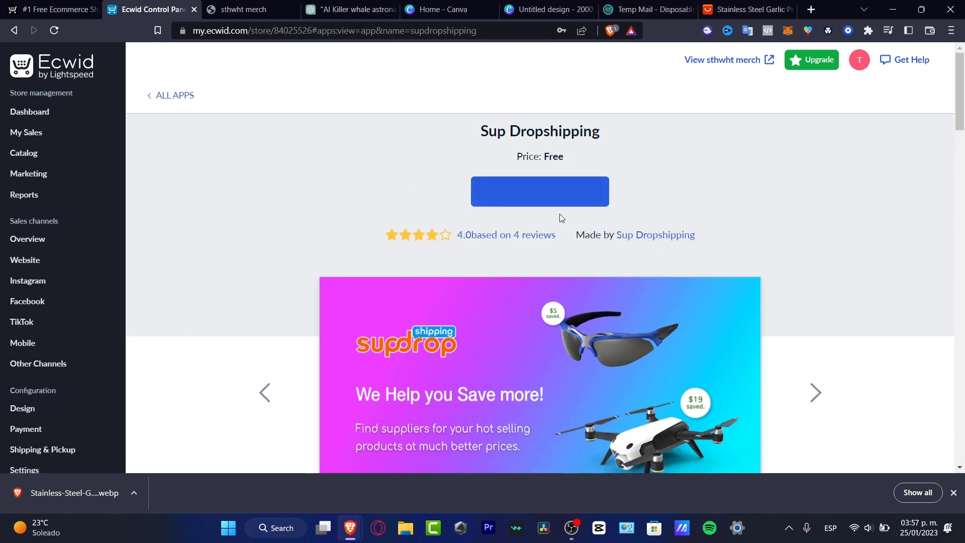
left_click(540, 191)
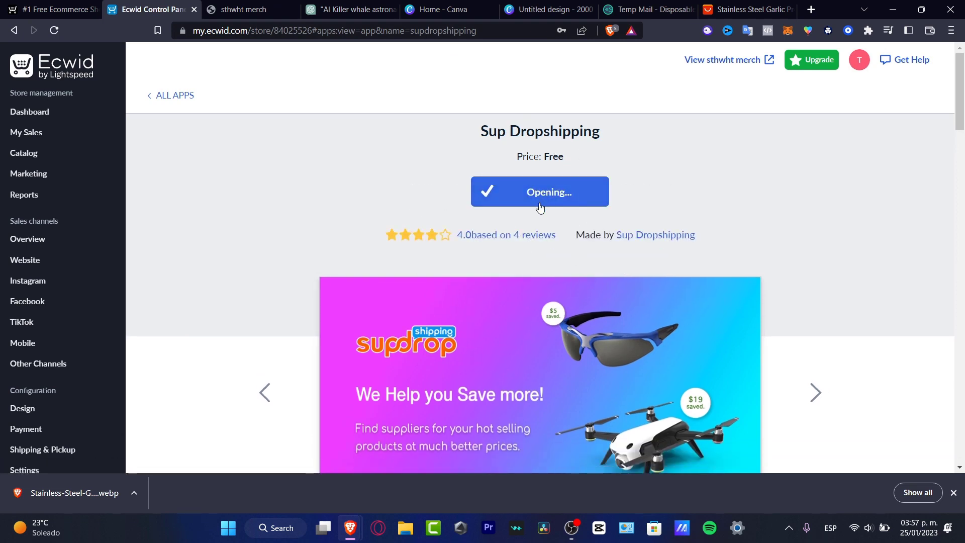
left_click(539, 191)
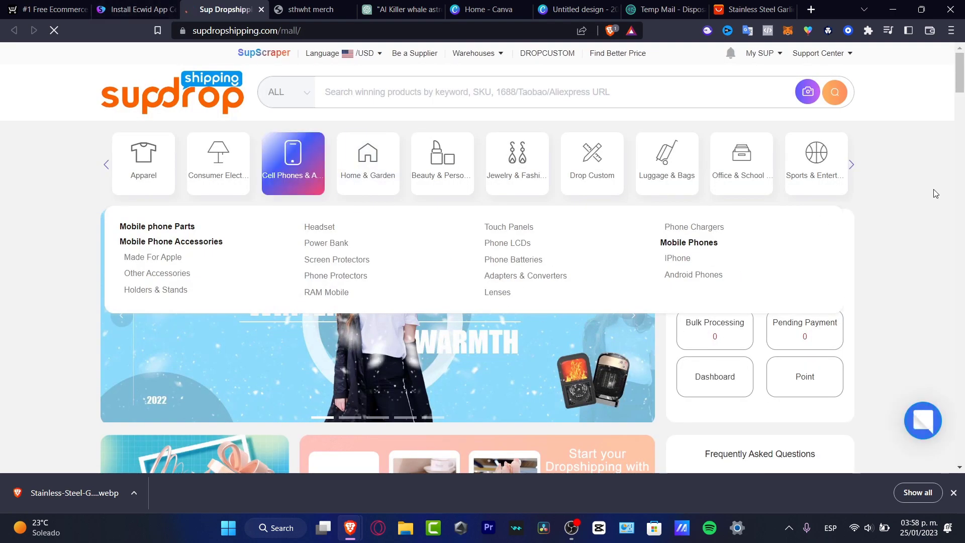
Step: Find the $4.00 wireless Bluetooth earbuds under Hot Selling and bring up its list-to-store option
scroll("down", 3)
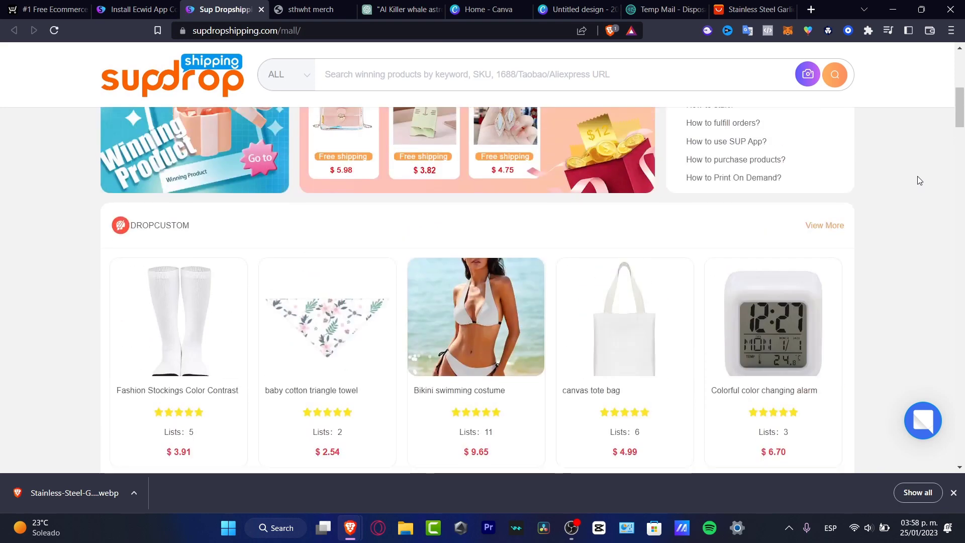
scroll("down", 3)
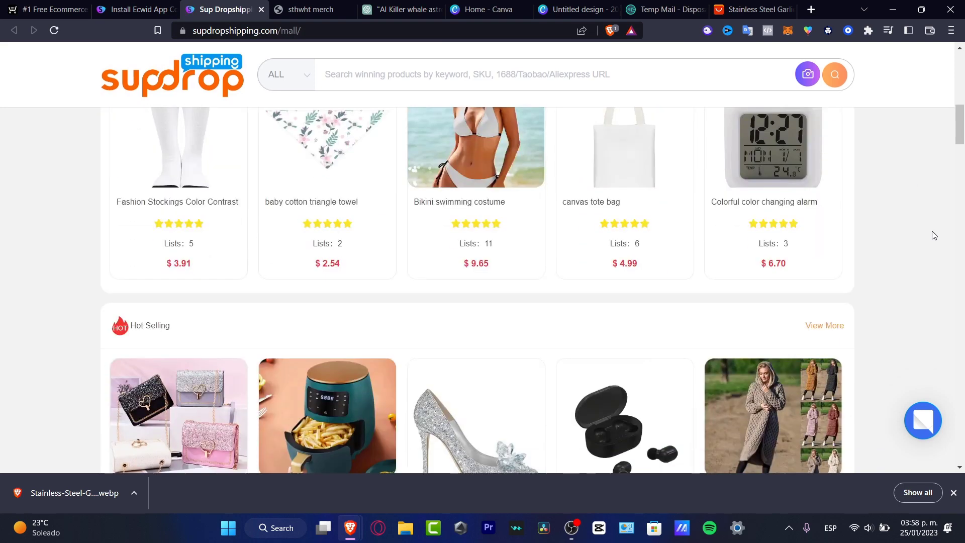
scroll("down", 3)
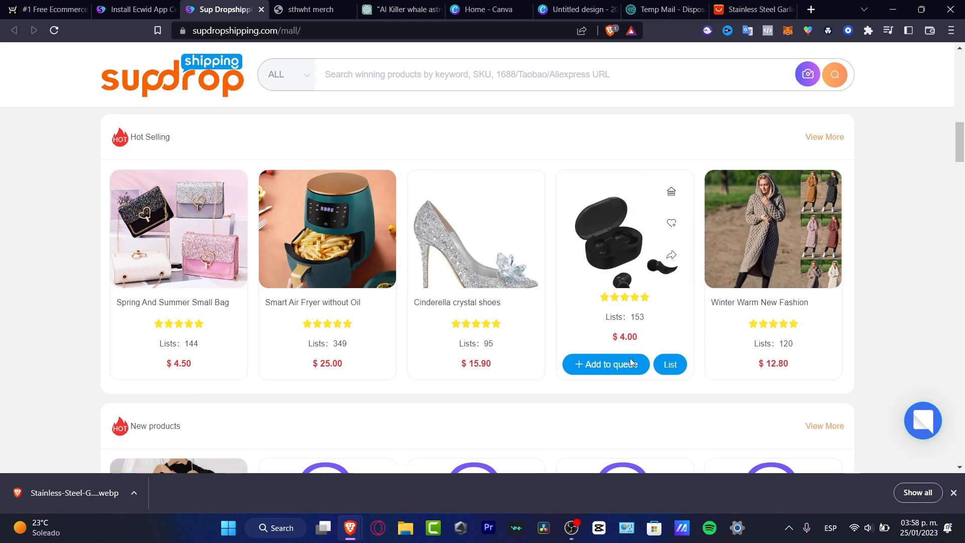
left_click(618, 233)
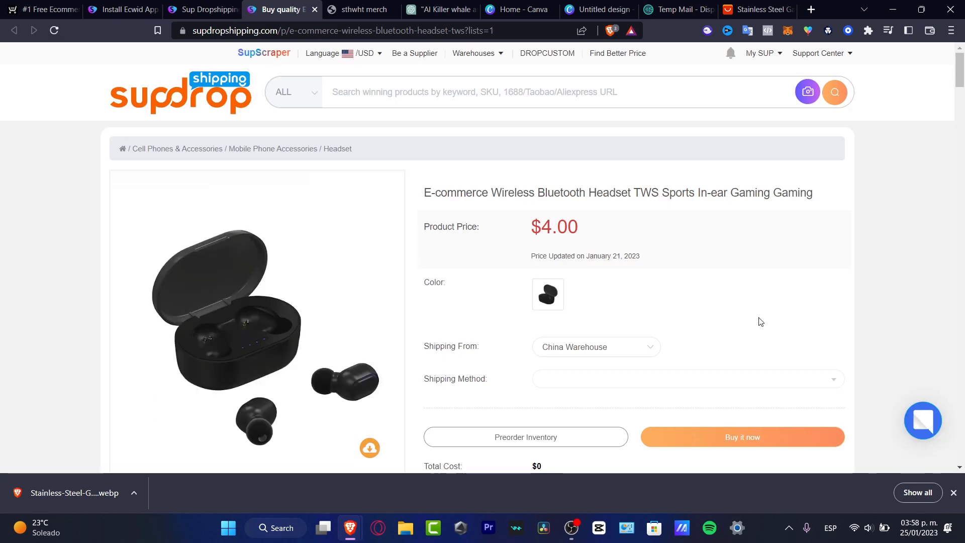
scroll("down", 3)
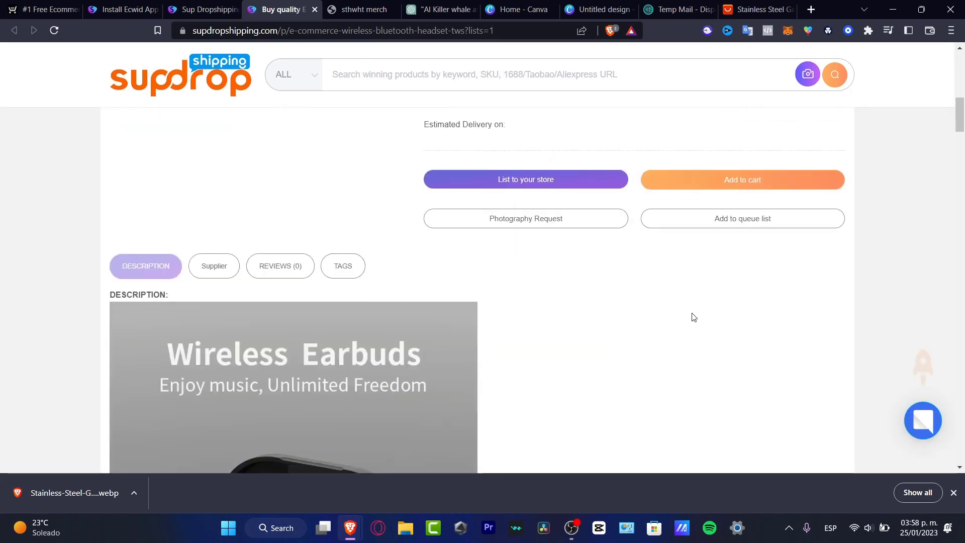
mouse_move(569, 217)
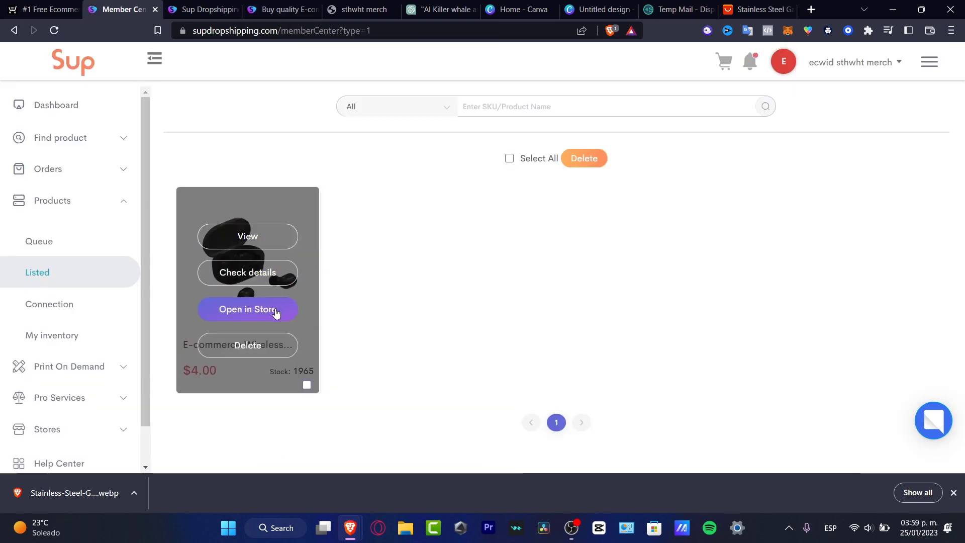
mouse_move(247, 310)
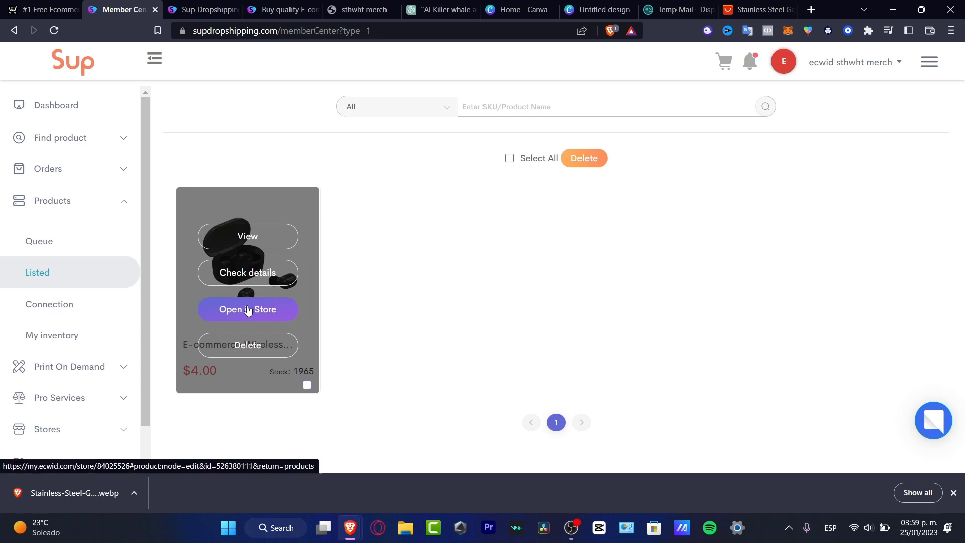
Step: Open the listed earbuds product in Ecwid's catalog editor via 'Open in Store'
left_click(248, 309)
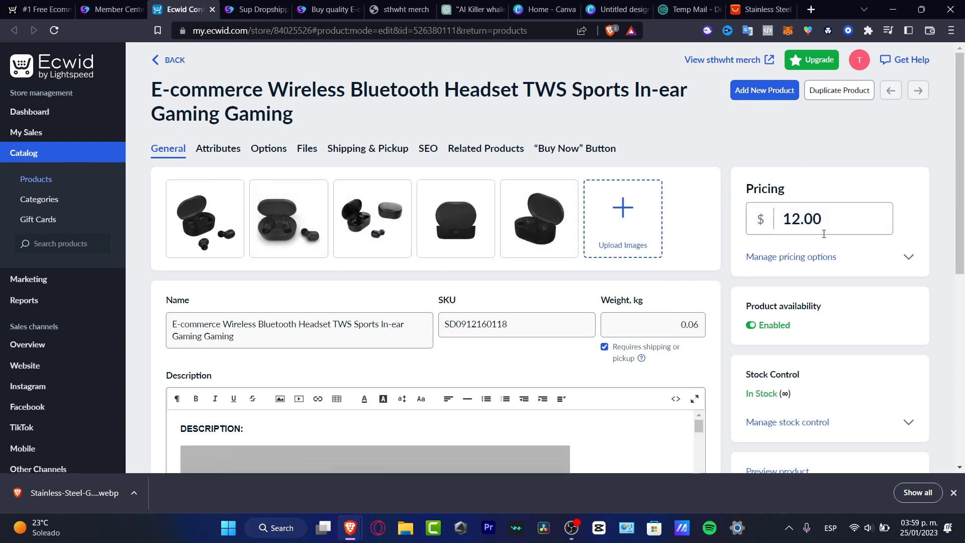
scroll("down", 3)
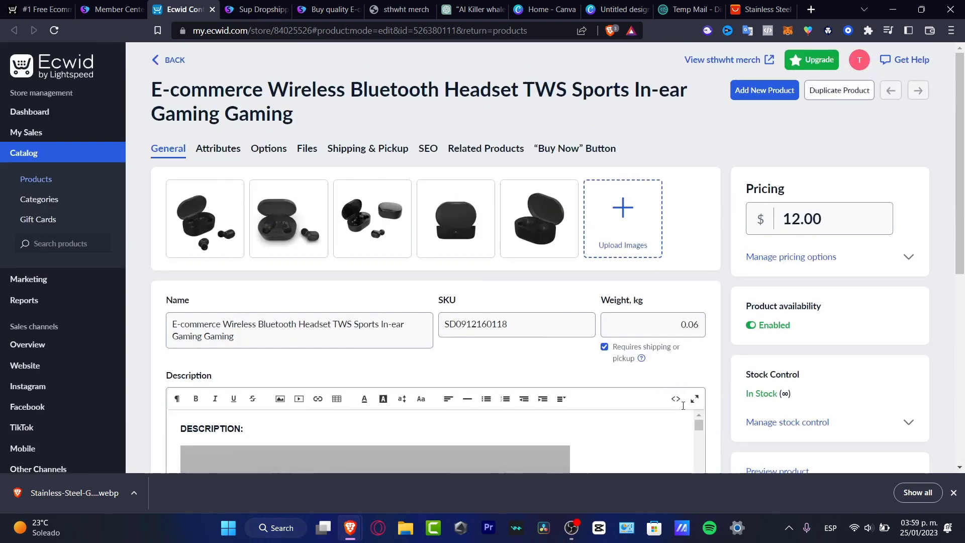
mouse_move(749, 70)
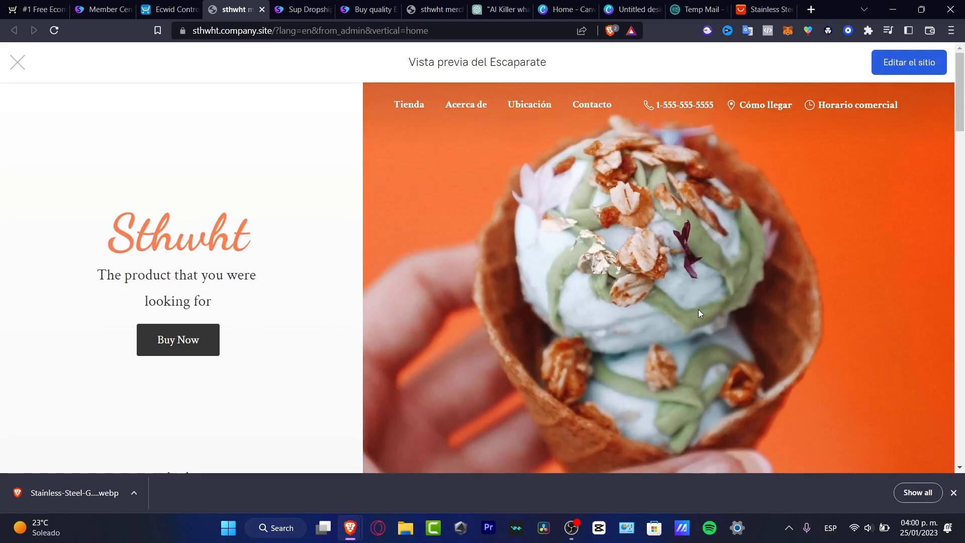
Step: Check the storefront shows the wireless earbuds at $12.00, then return to the Control Panel
scroll("down", 3)
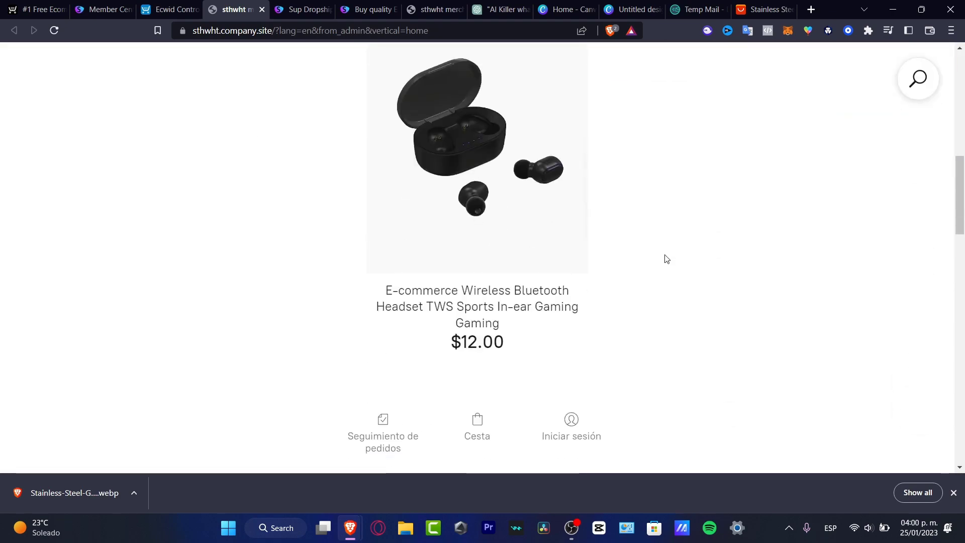
scroll("down", 3)
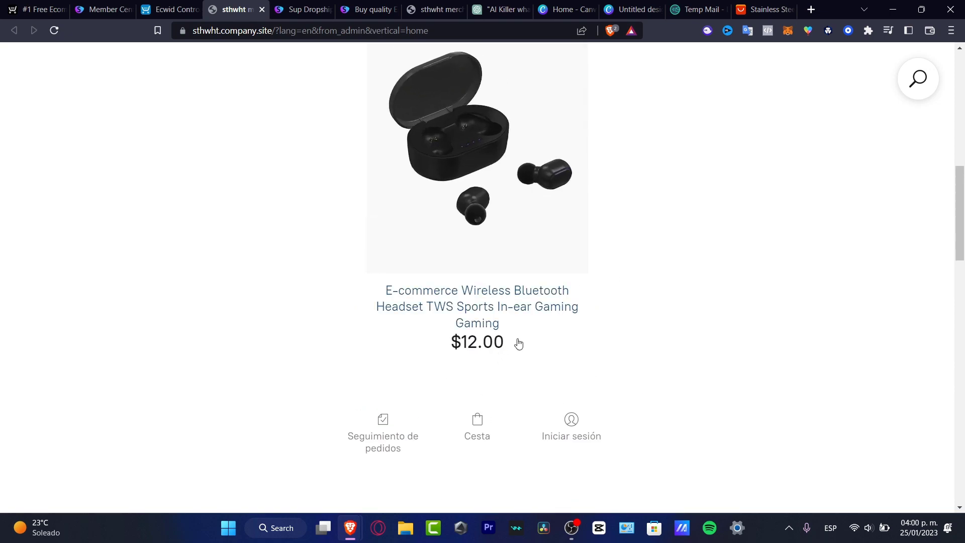
left_click(171, 10)
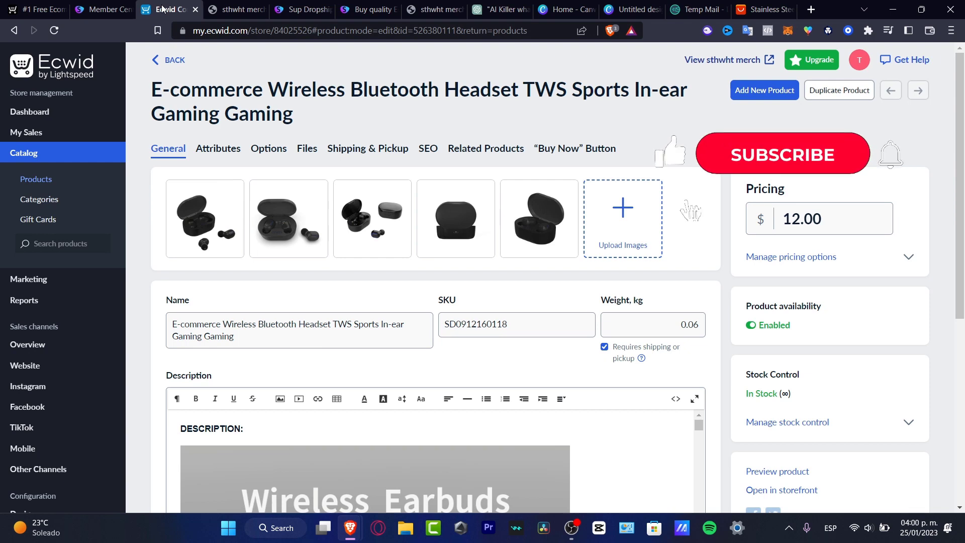
left_click(782, 154)
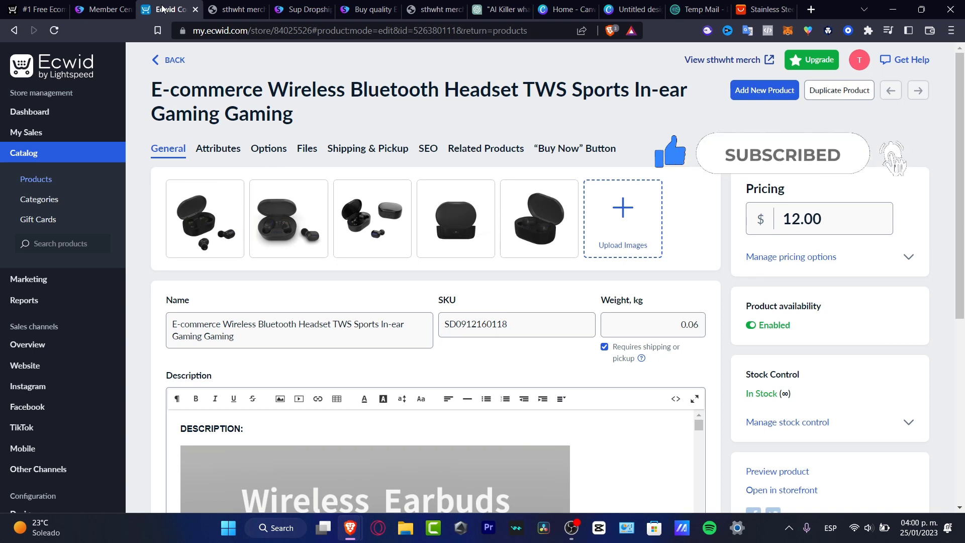